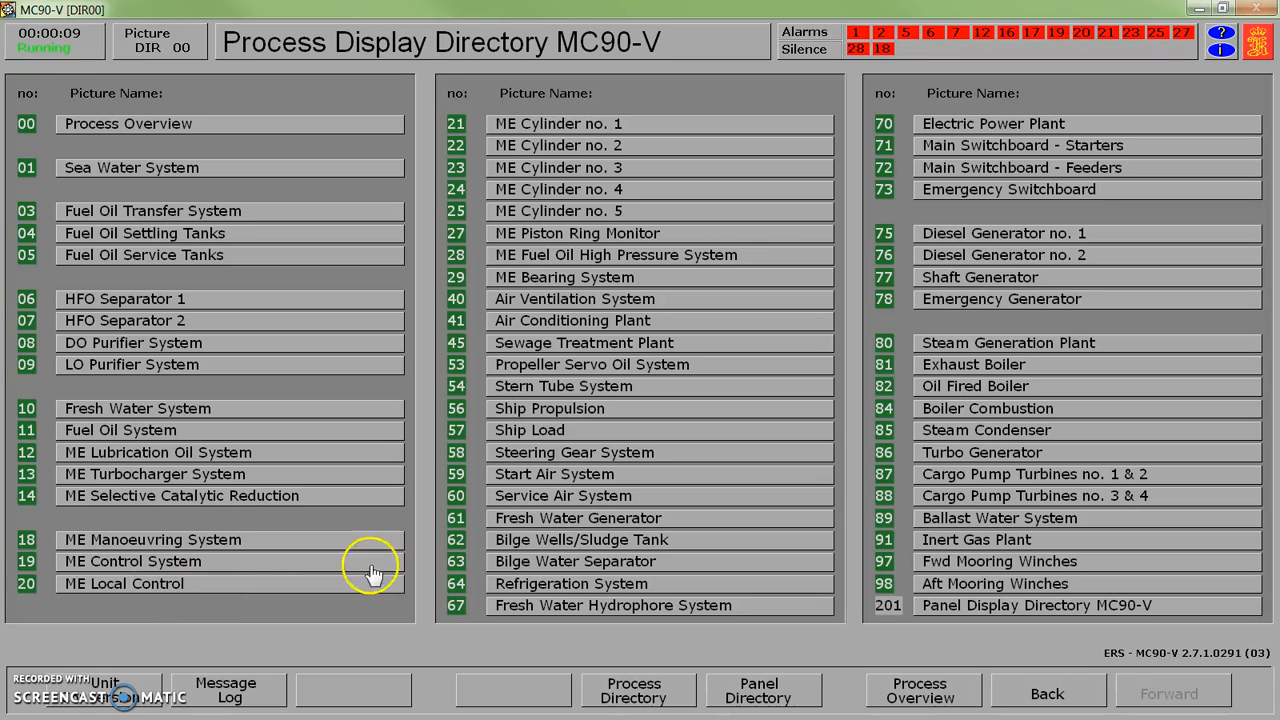
mouse_move(490, 472)
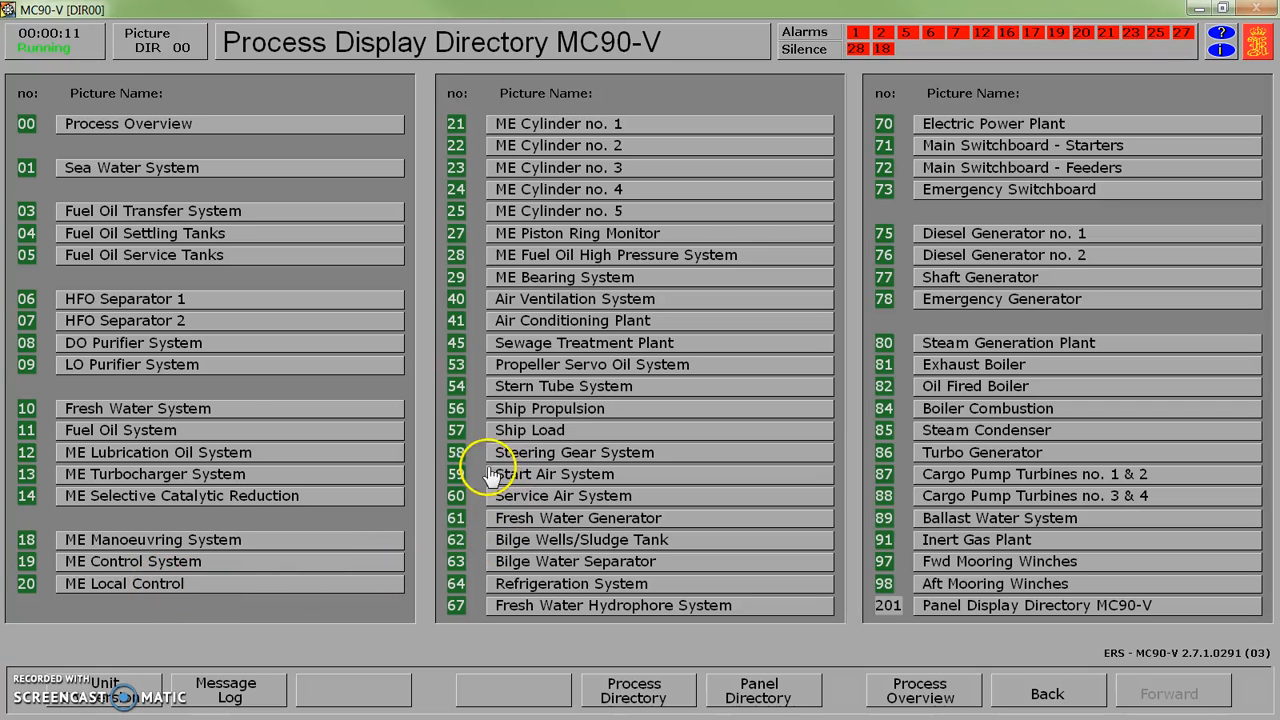
mouse_move(496, 342)
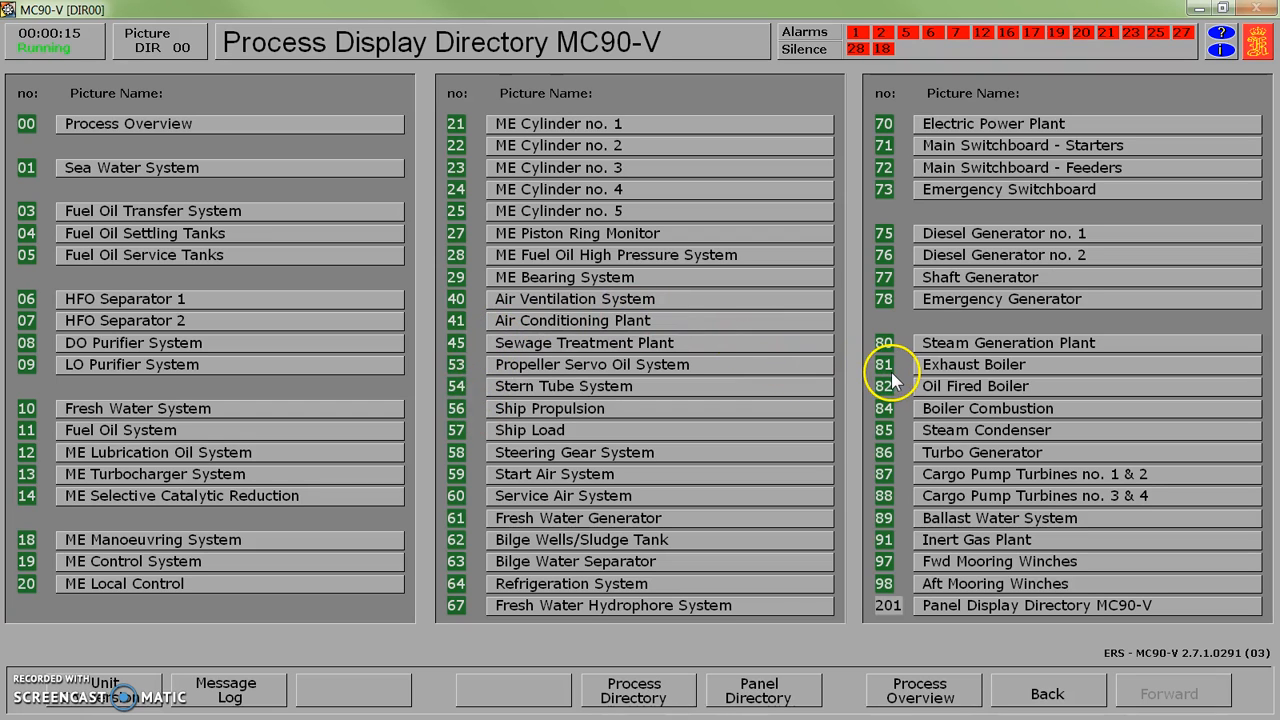
mouse_move(870, 336)
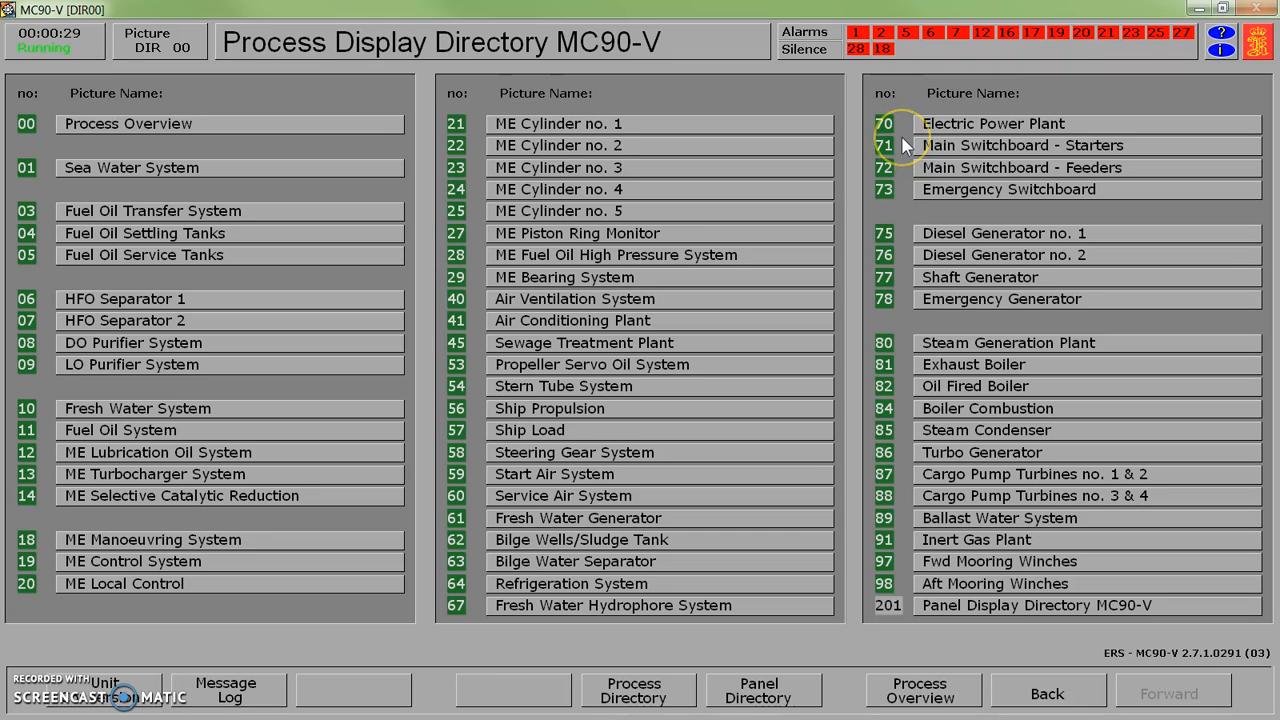
mouse_move(902, 138)
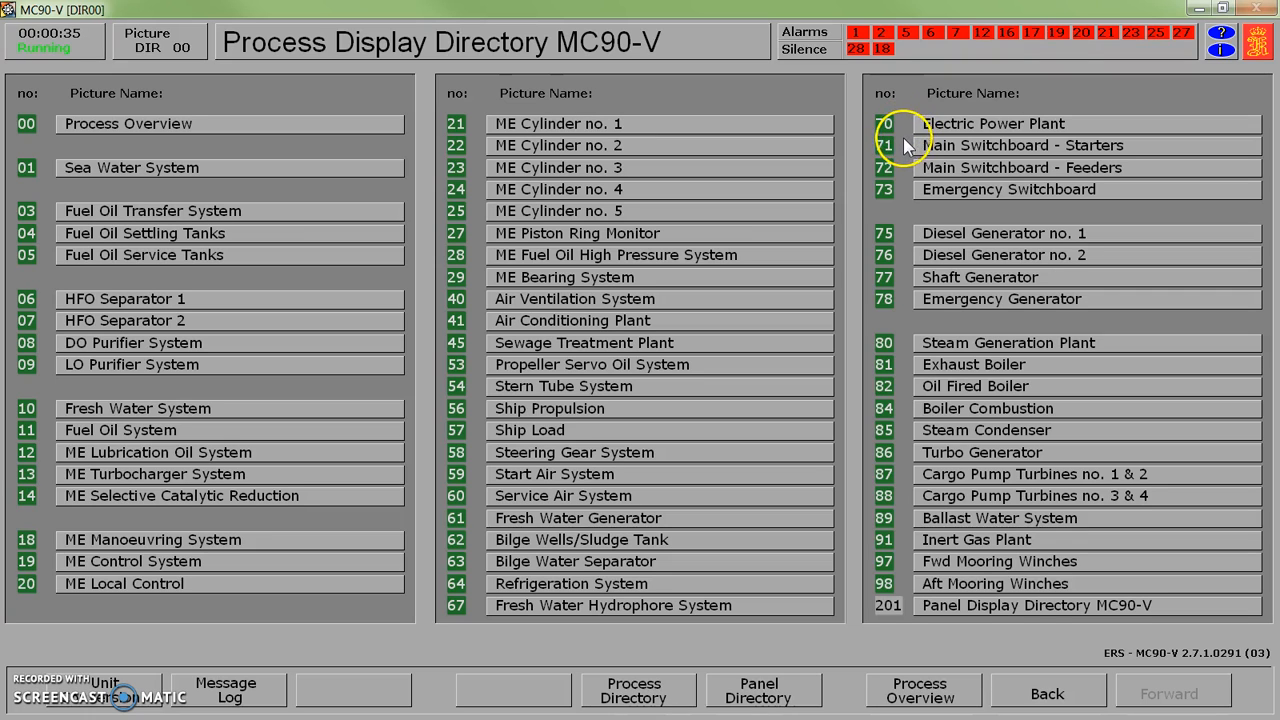
mouse_move(970, 128)
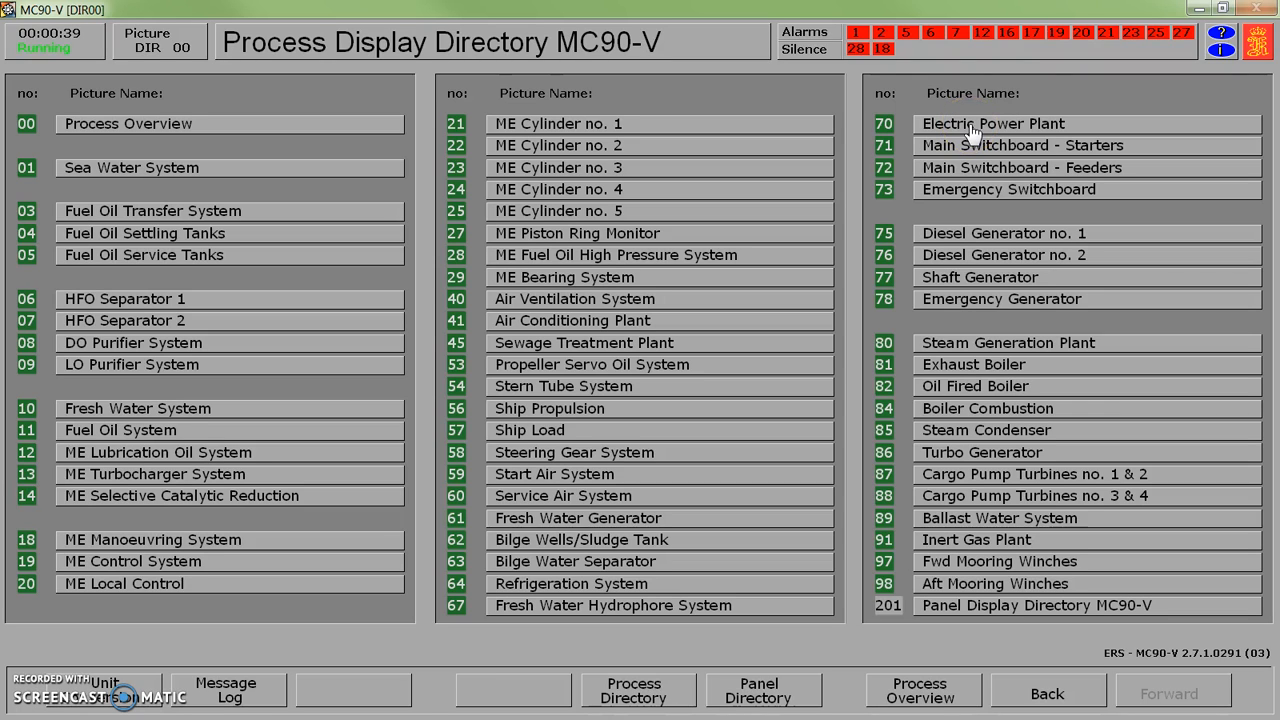
- Show the Electric Power Plant display with all generators stopped and bus bars dead
left_click(992, 124)
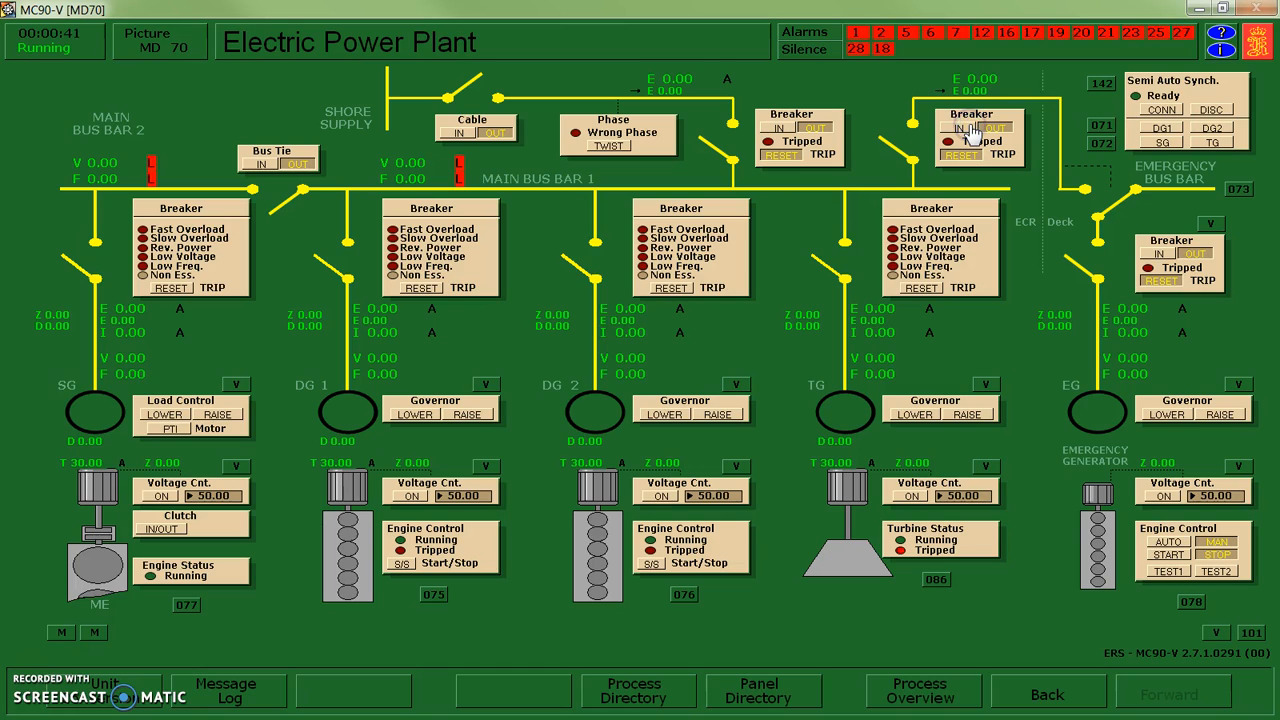
mouse_move(1084, 480)
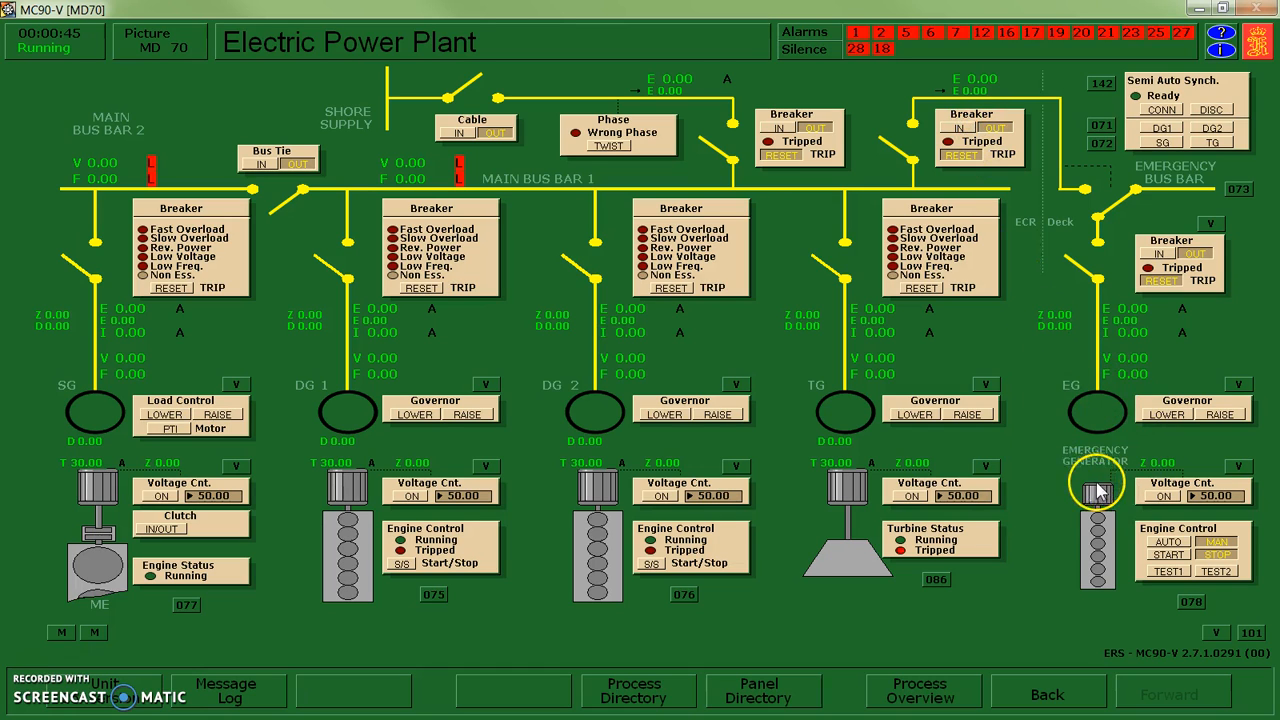
mouse_move(1204, 216)
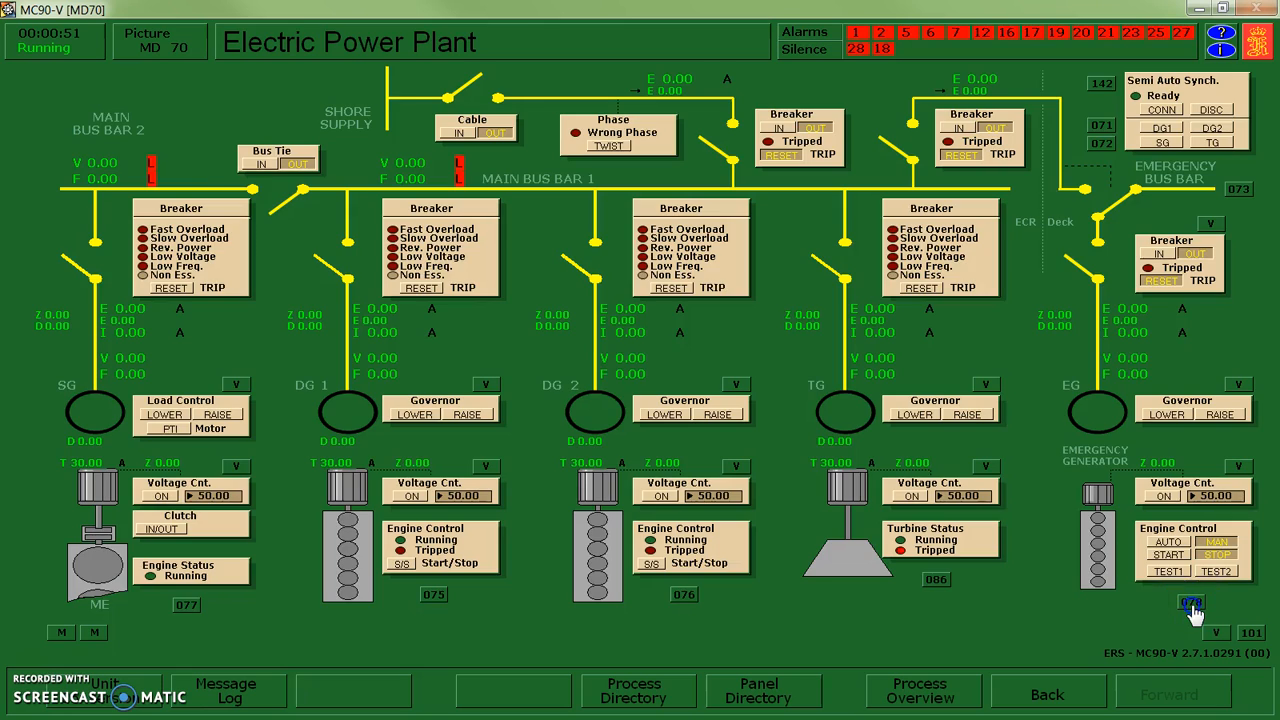
- Start the emergency generator engine from its detail display and check its rating data
left_click(1190, 602)
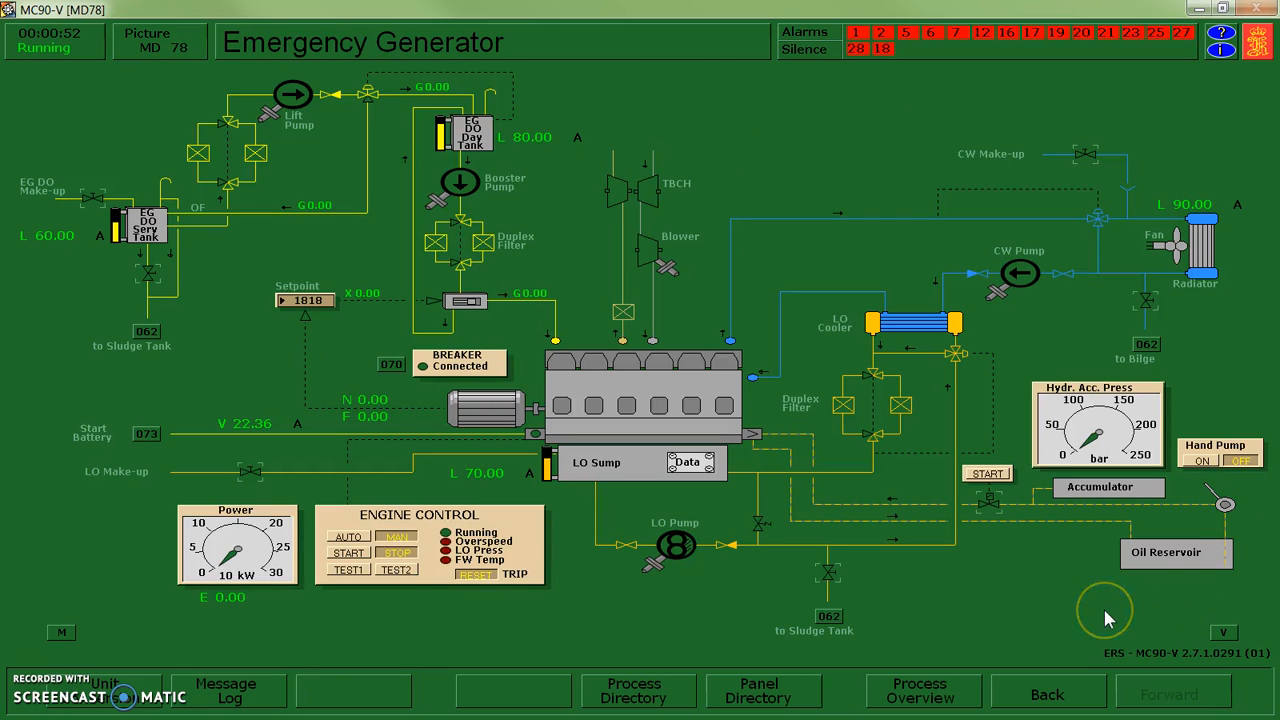
mouse_move(1044, 516)
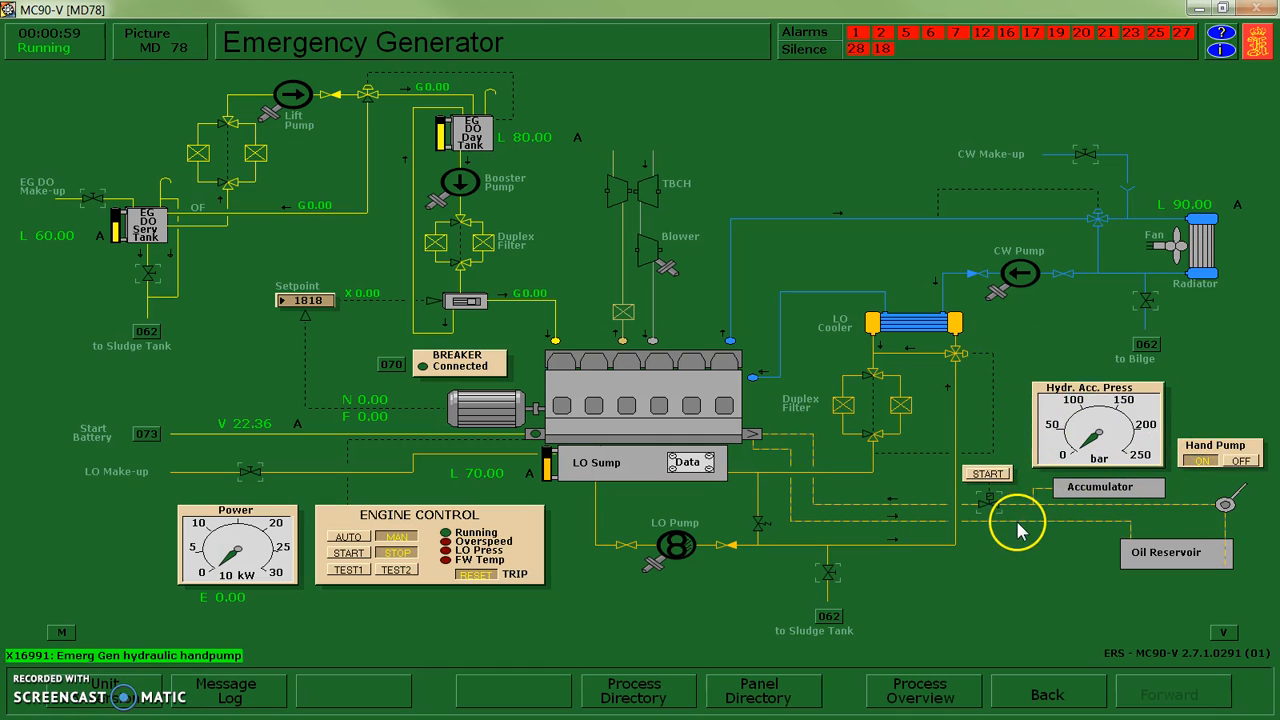
mouse_move(1096, 504)
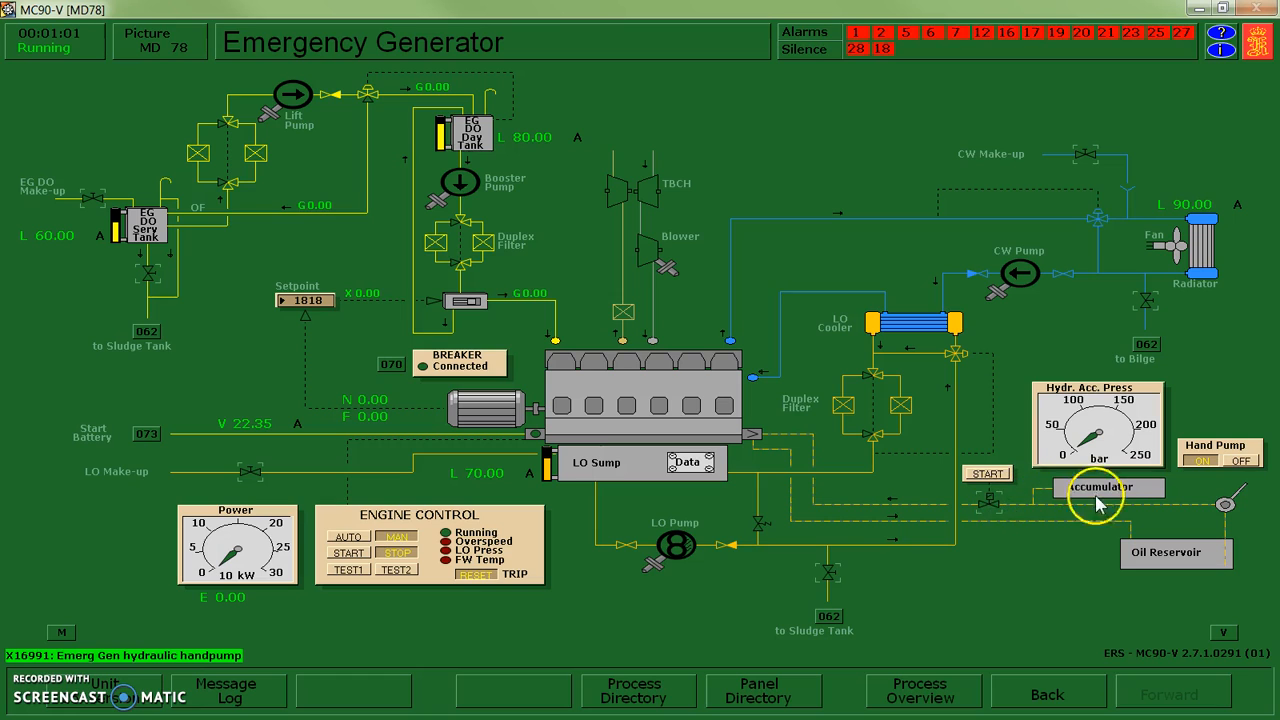
mouse_move(1096, 544)
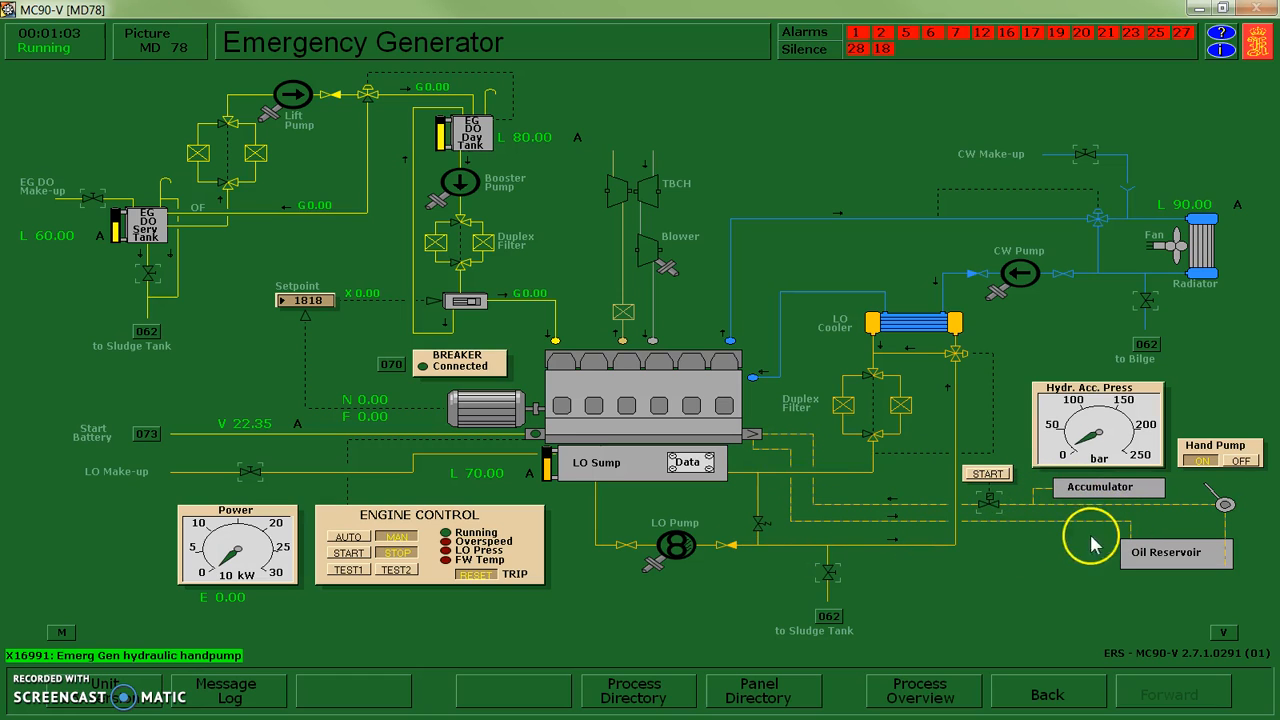
mouse_move(836, 524)
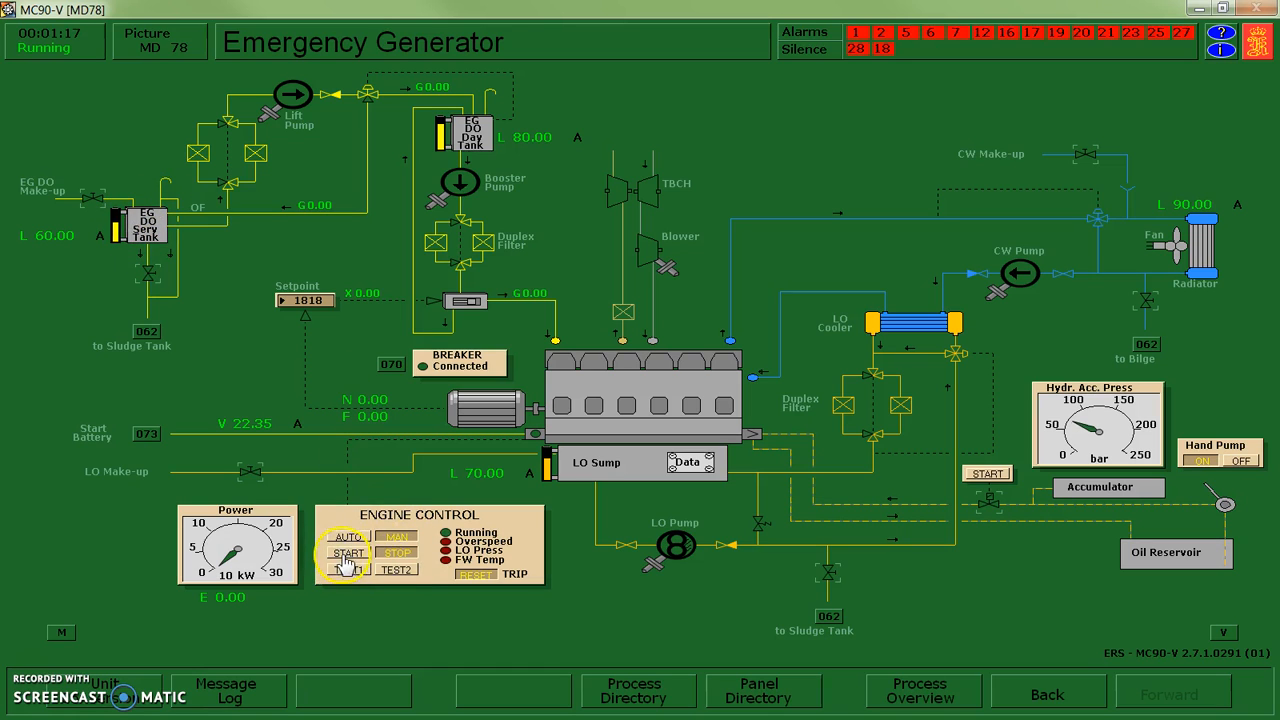
left_click(348, 552)
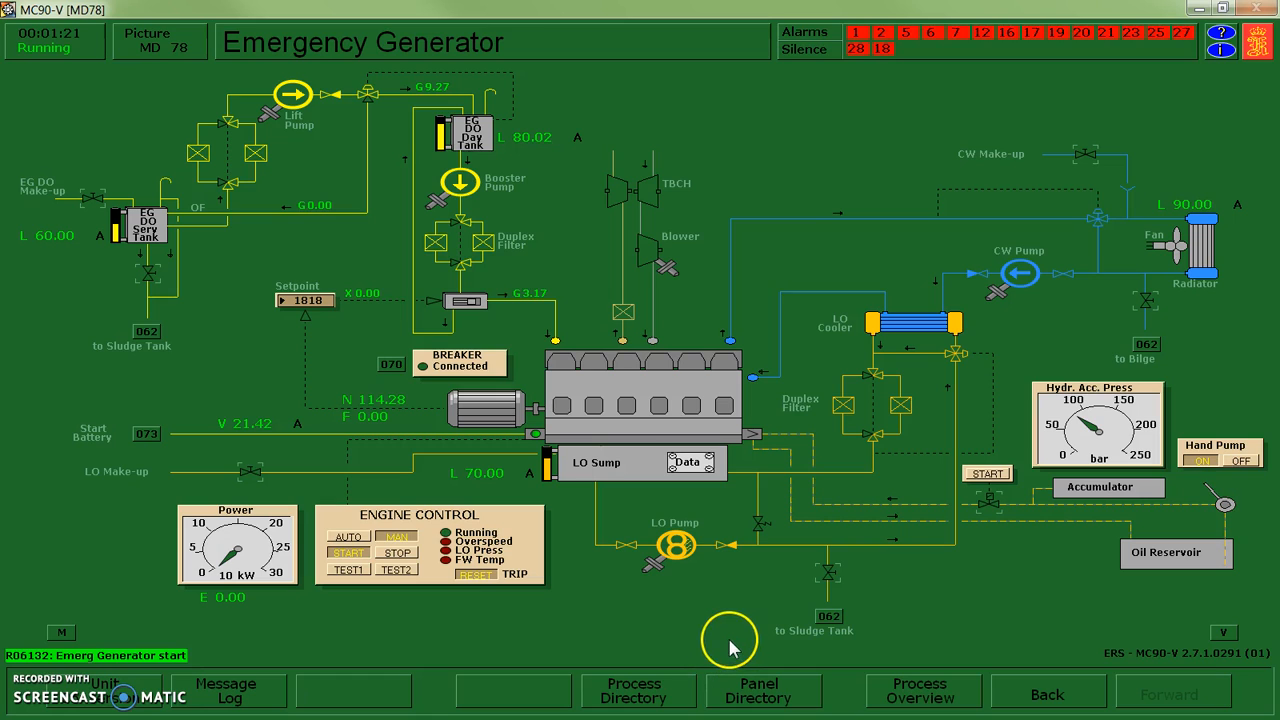
mouse_move(936, 620)
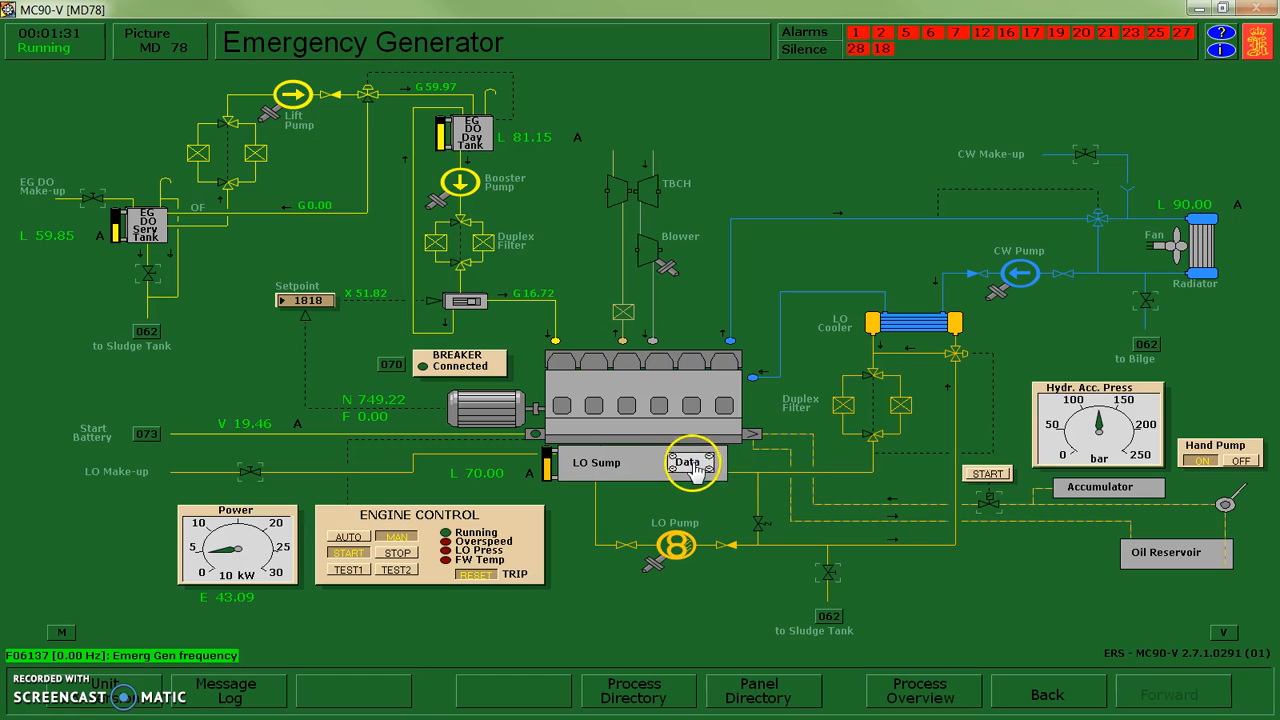
left_click(688, 462)
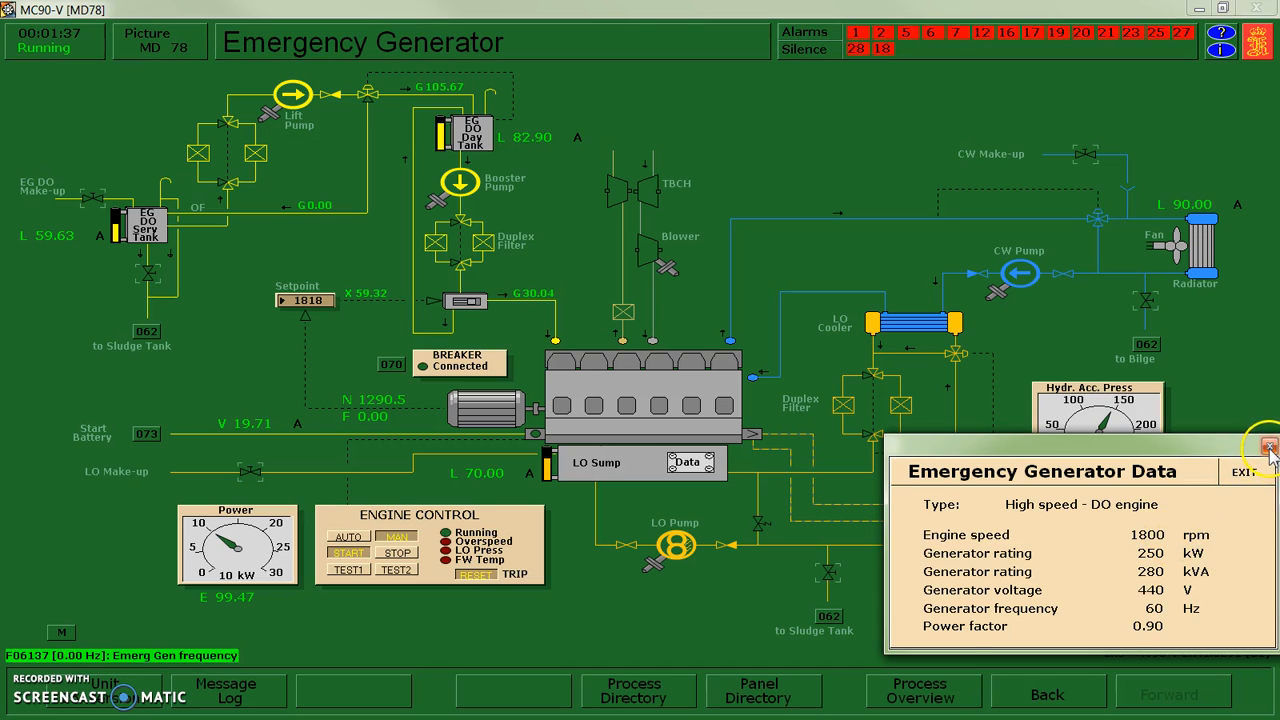
left_click(1244, 472)
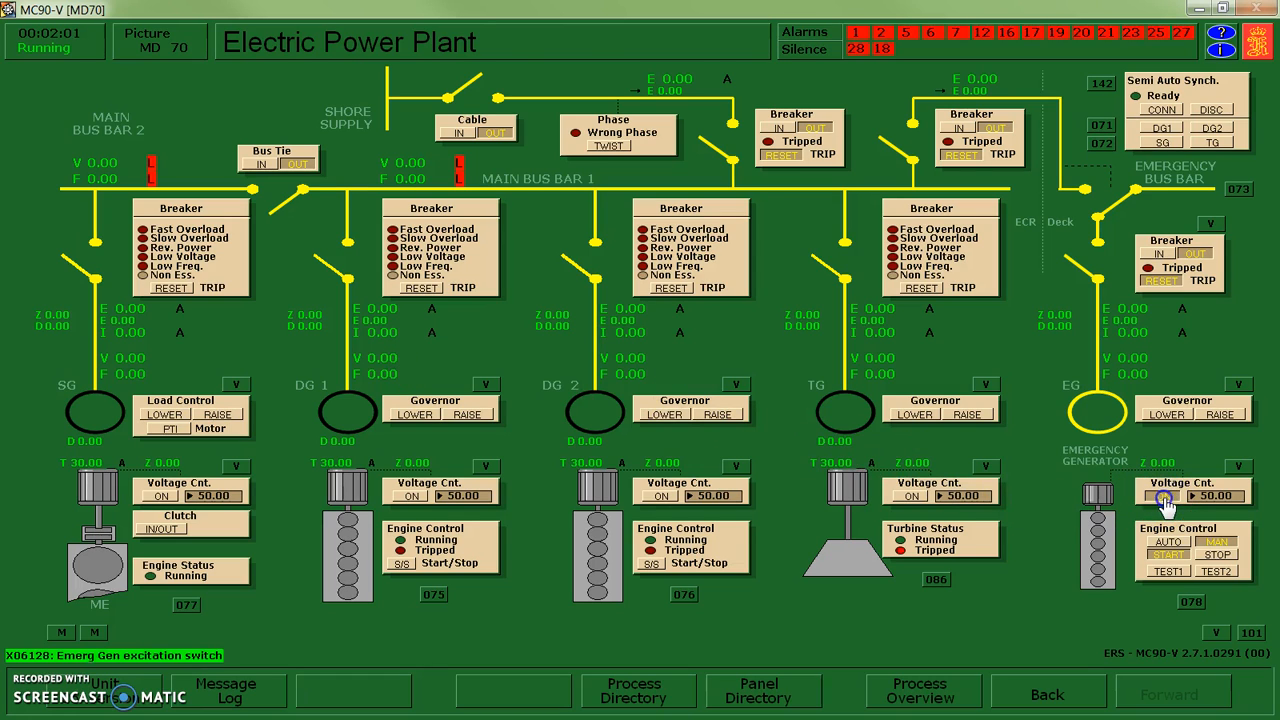
- Switch on EG voltage control (about 441 V, 61 Hz) and close its breaker onto the emergency bus
left_click(1160, 496)
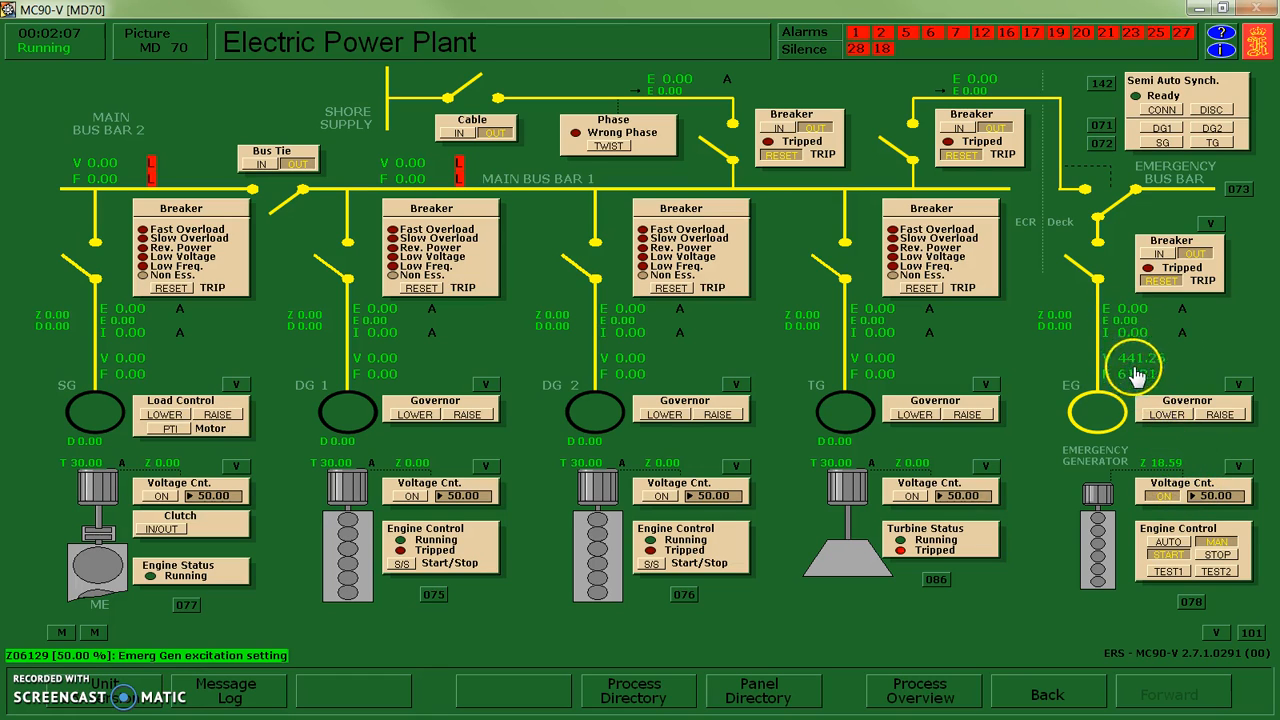
left_click(1162, 252)
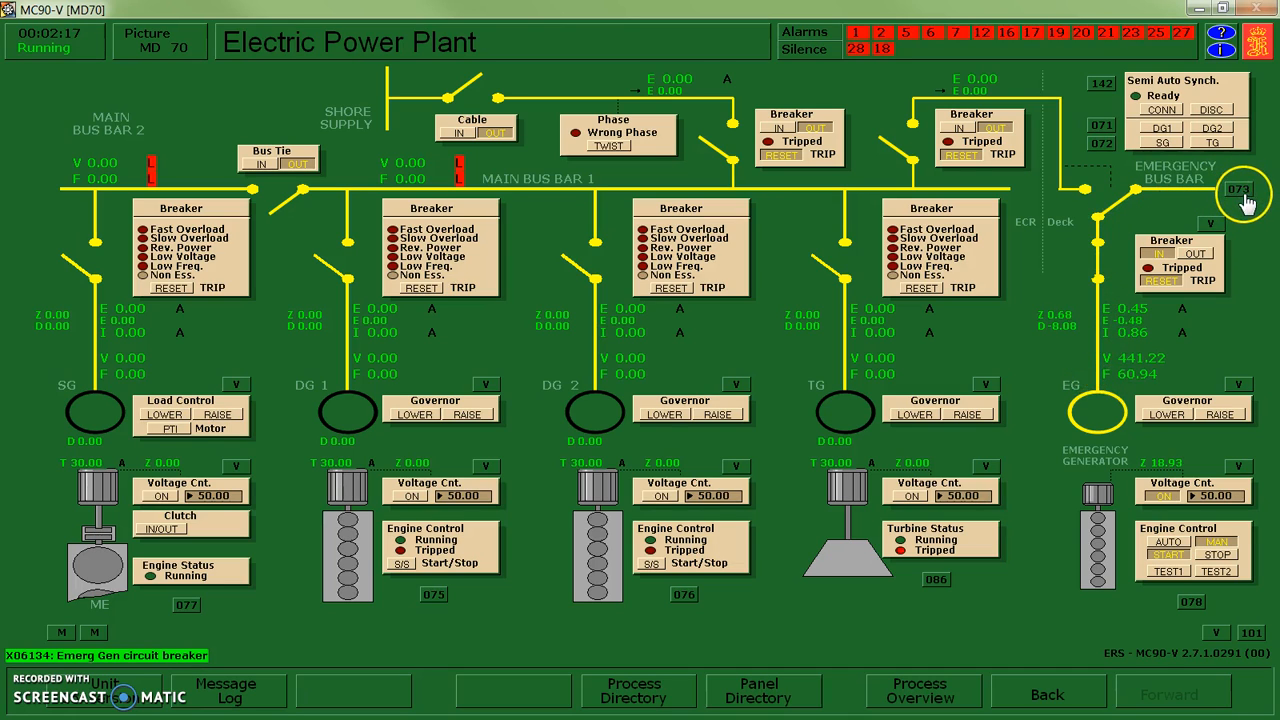
- On the Emergency Switchboard, close the Auxil SW Pump feeder breaker to IN
left_click(1240, 190)
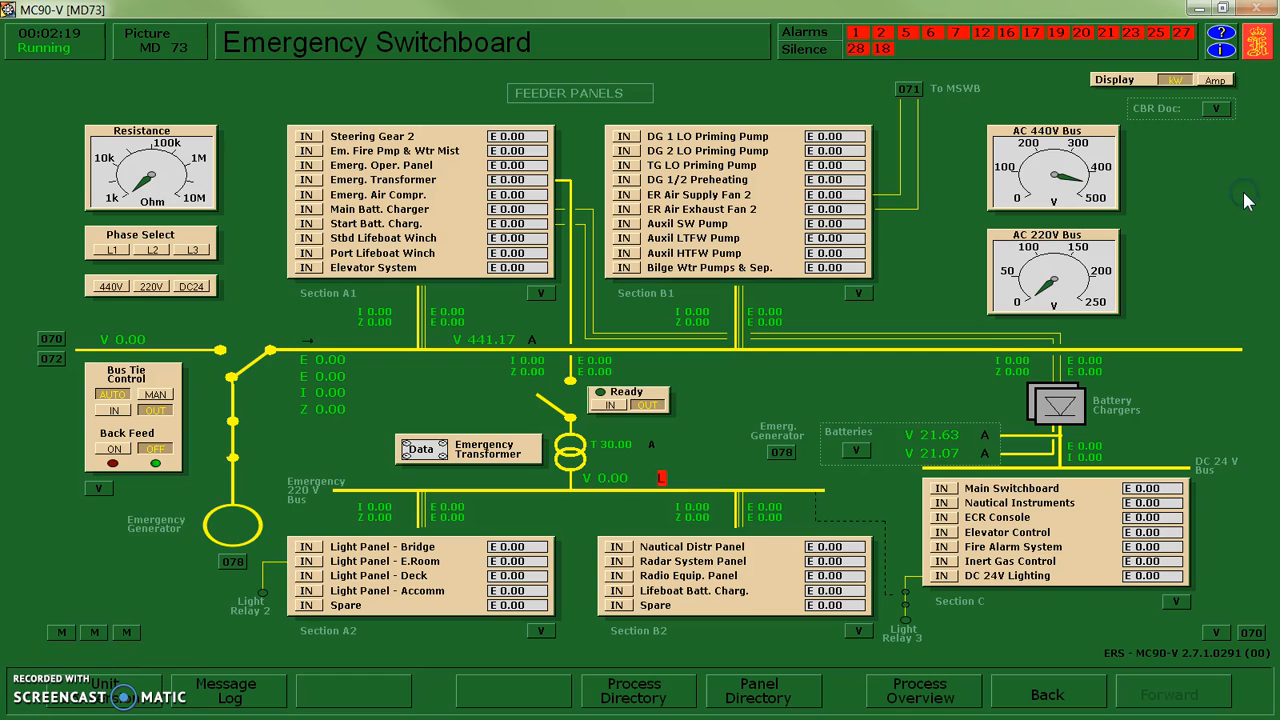
mouse_move(968, 370)
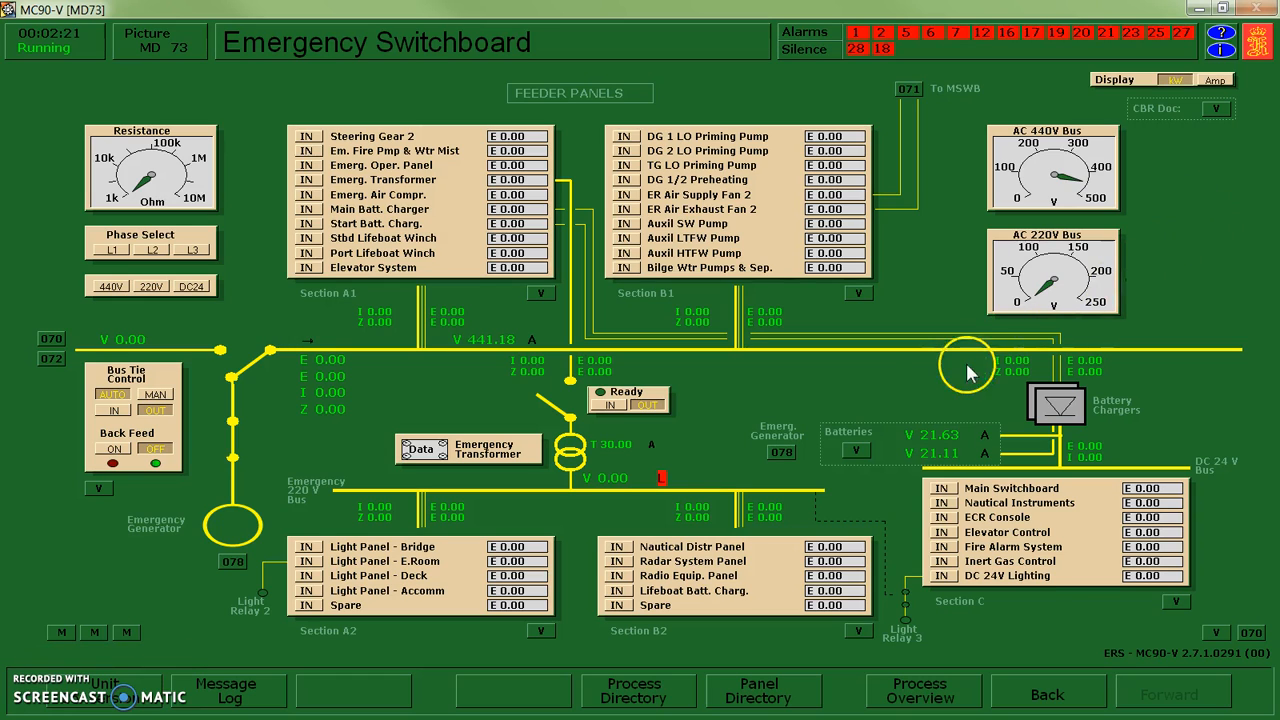
mouse_move(532, 352)
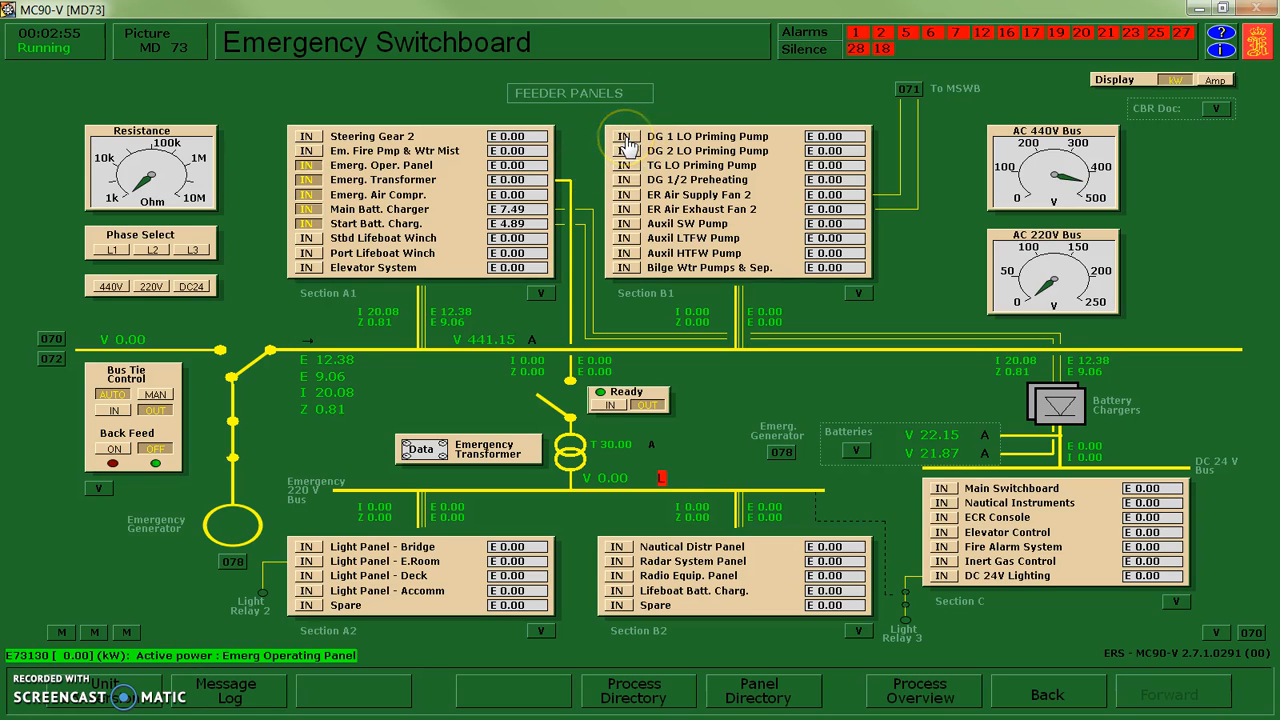
left_click(626, 136)
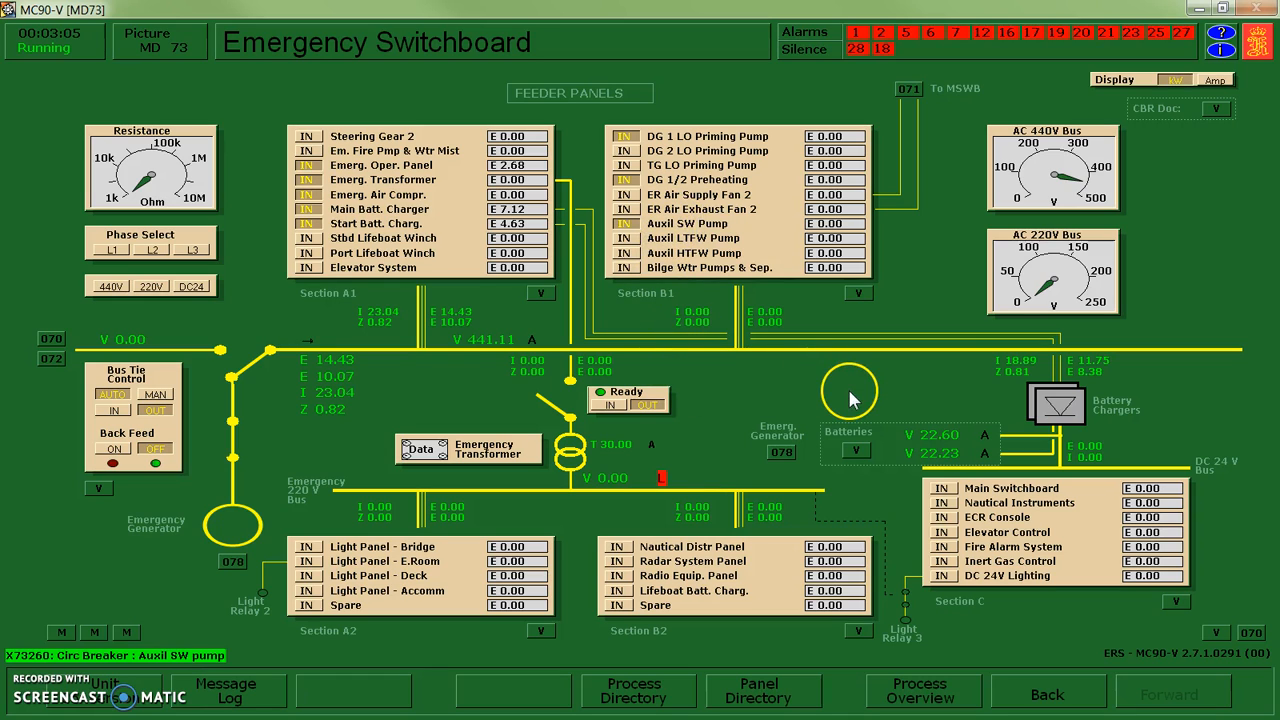
mouse_move(930, 390)
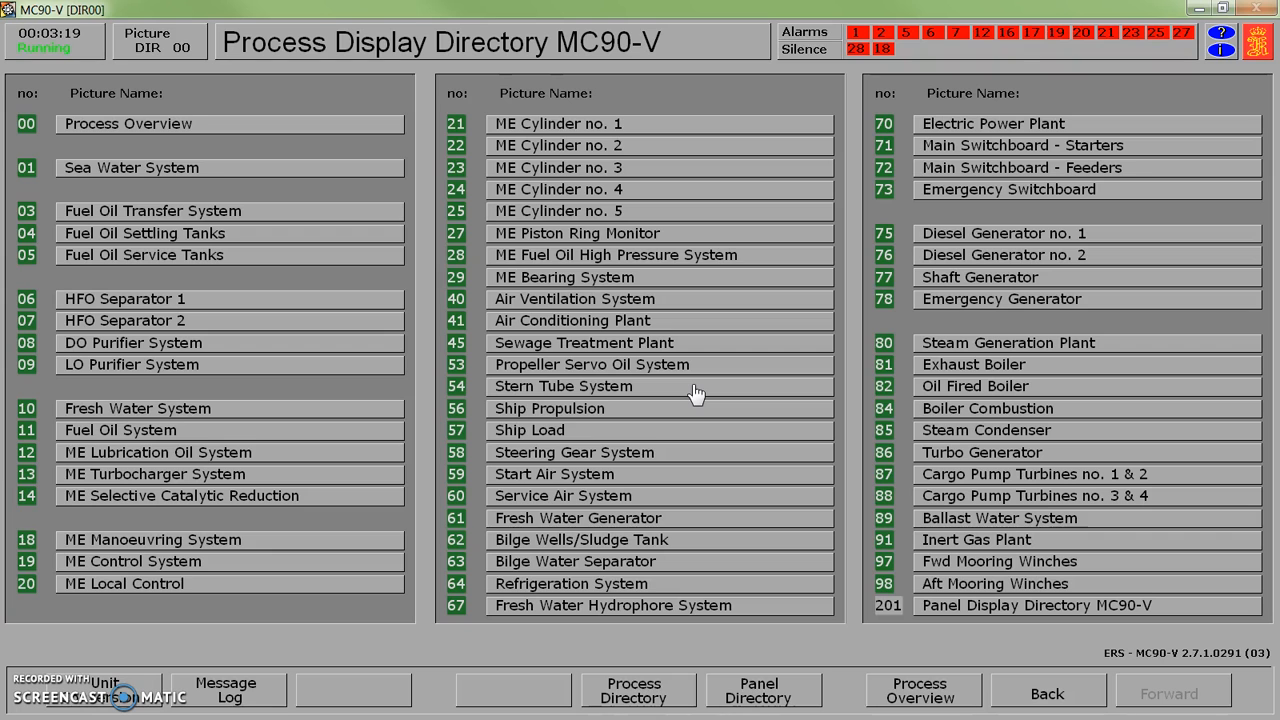
- On the Diesel Generator no. 1 display, set the preheater switch to AUTO
left_click(1004, 232)
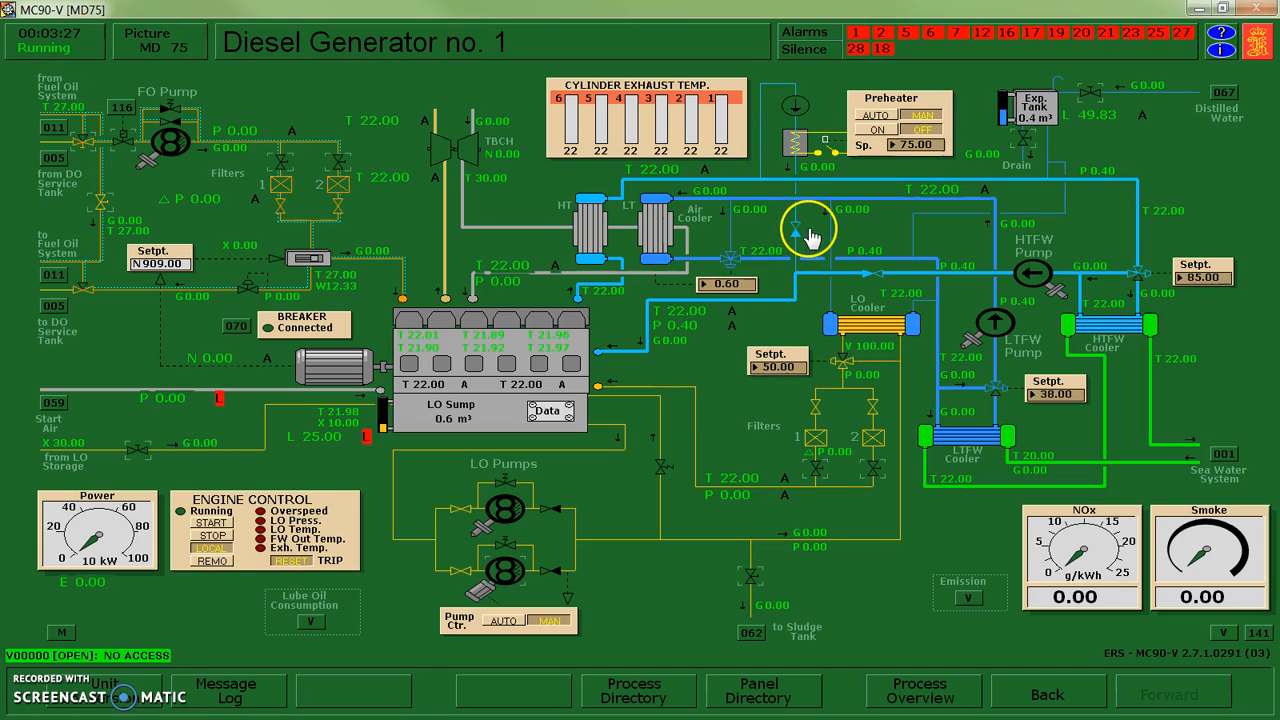
mouse_move(876, 236)
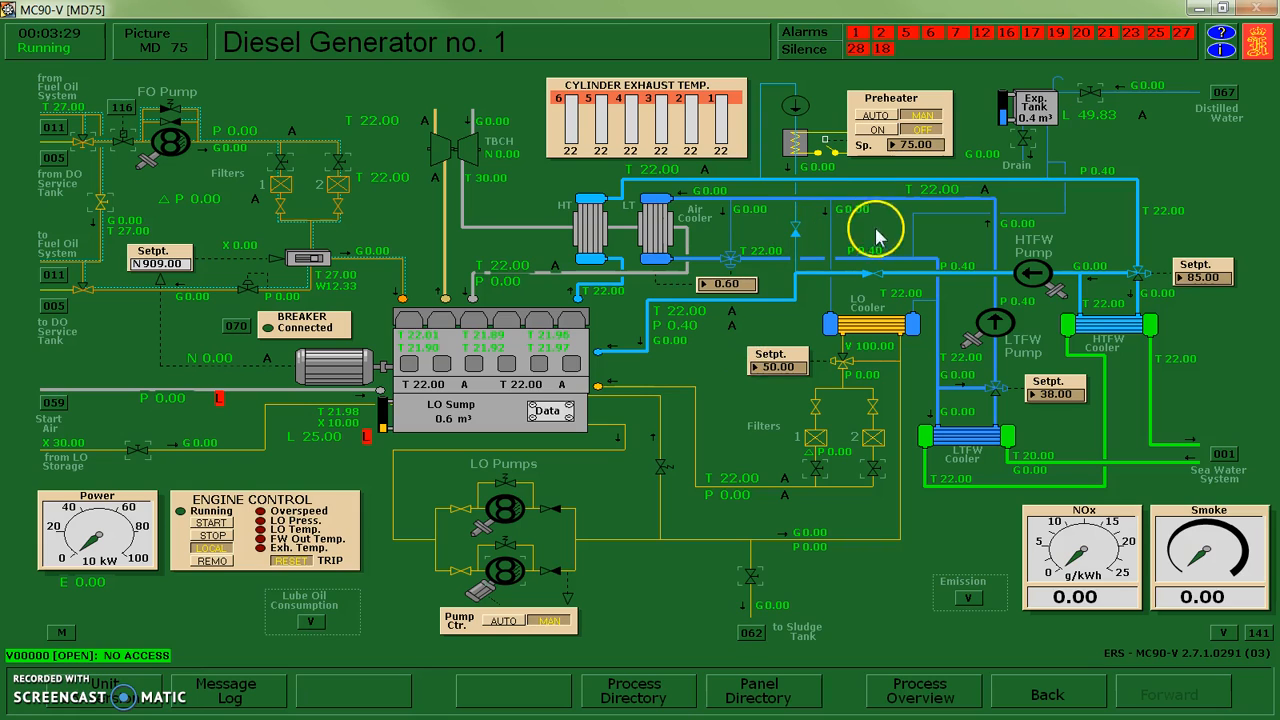
mouse_move(876, 120)
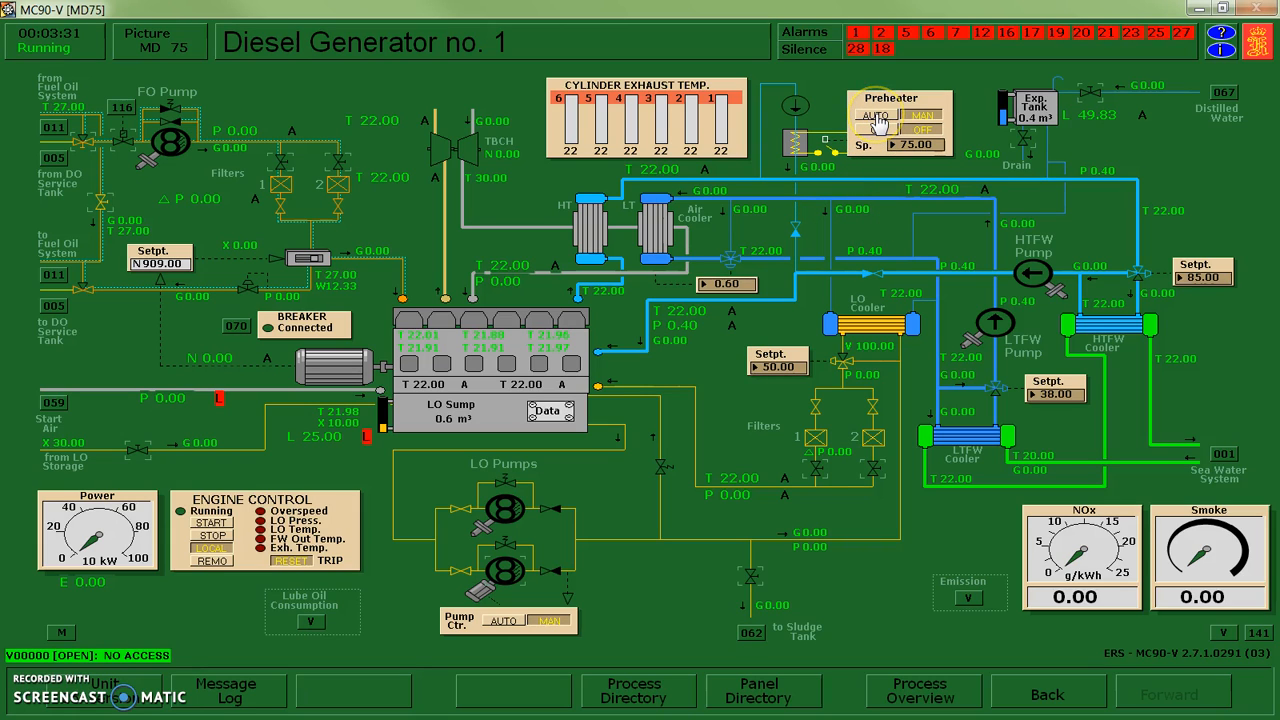
left_click(876, 114)
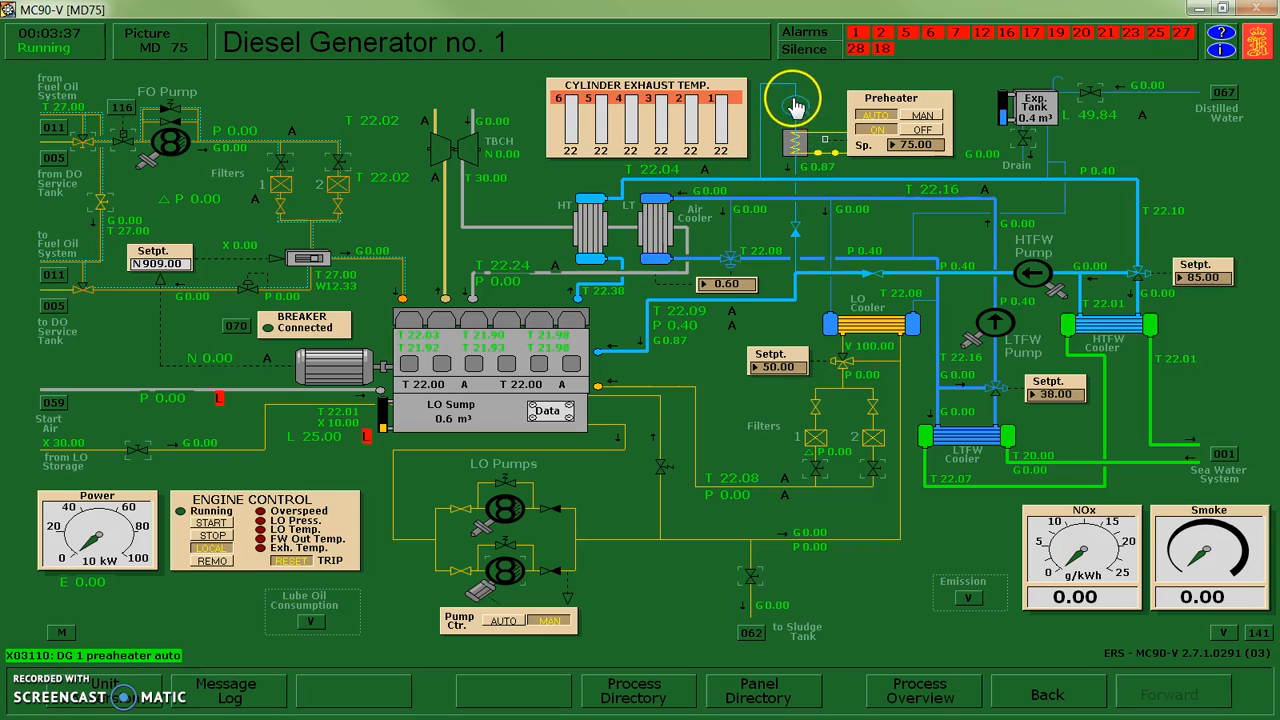
mouse_move(796, 250)
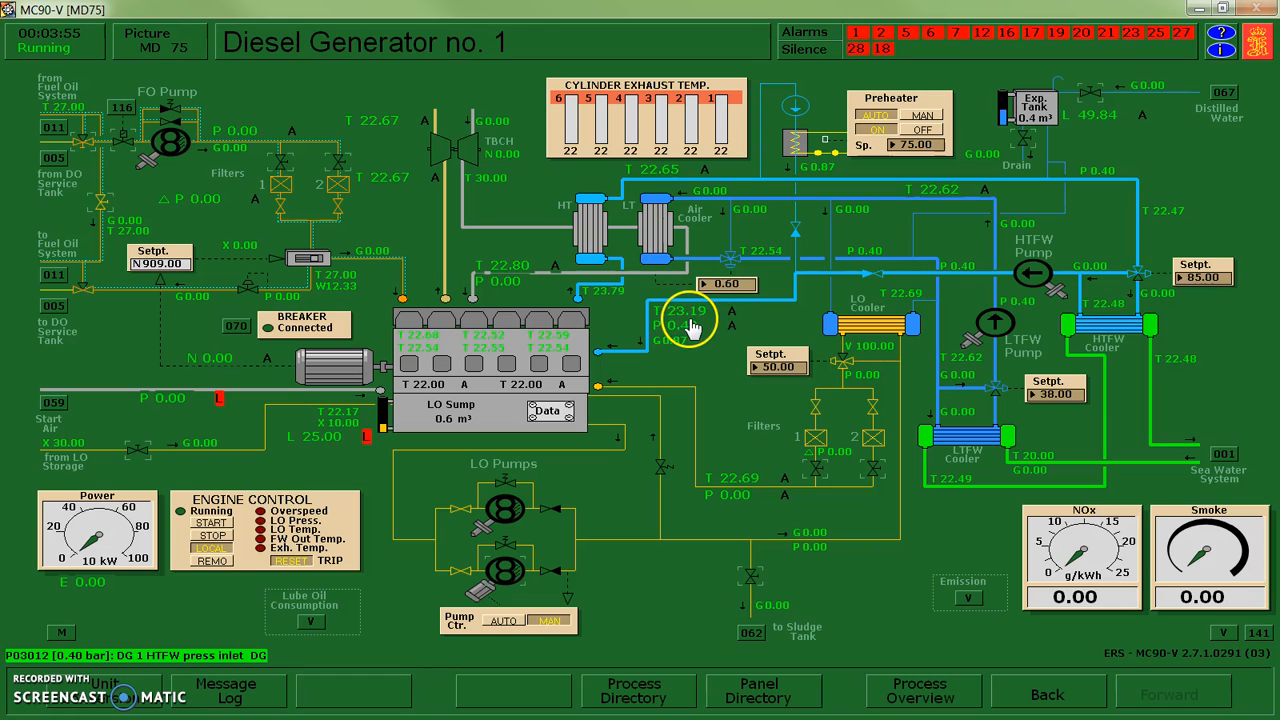
mouse_move(296, 420)
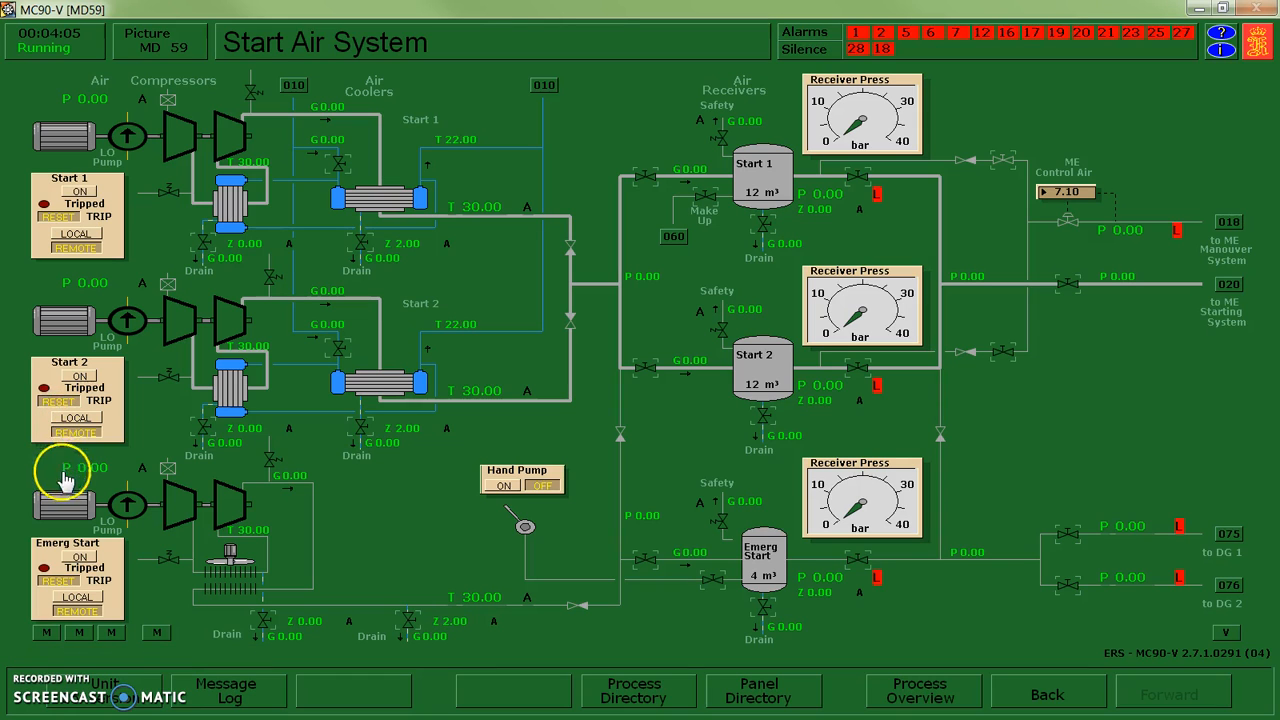
mouse_move(212, 564)
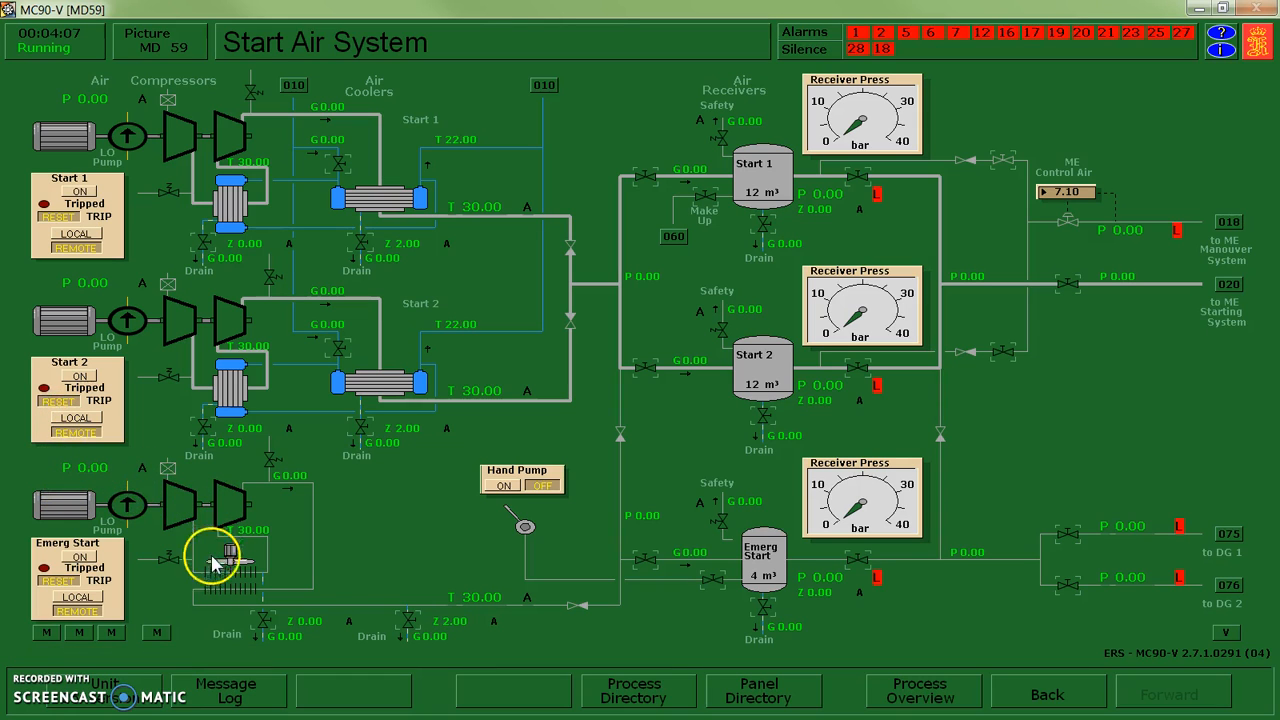
mouse_move(760, 550)
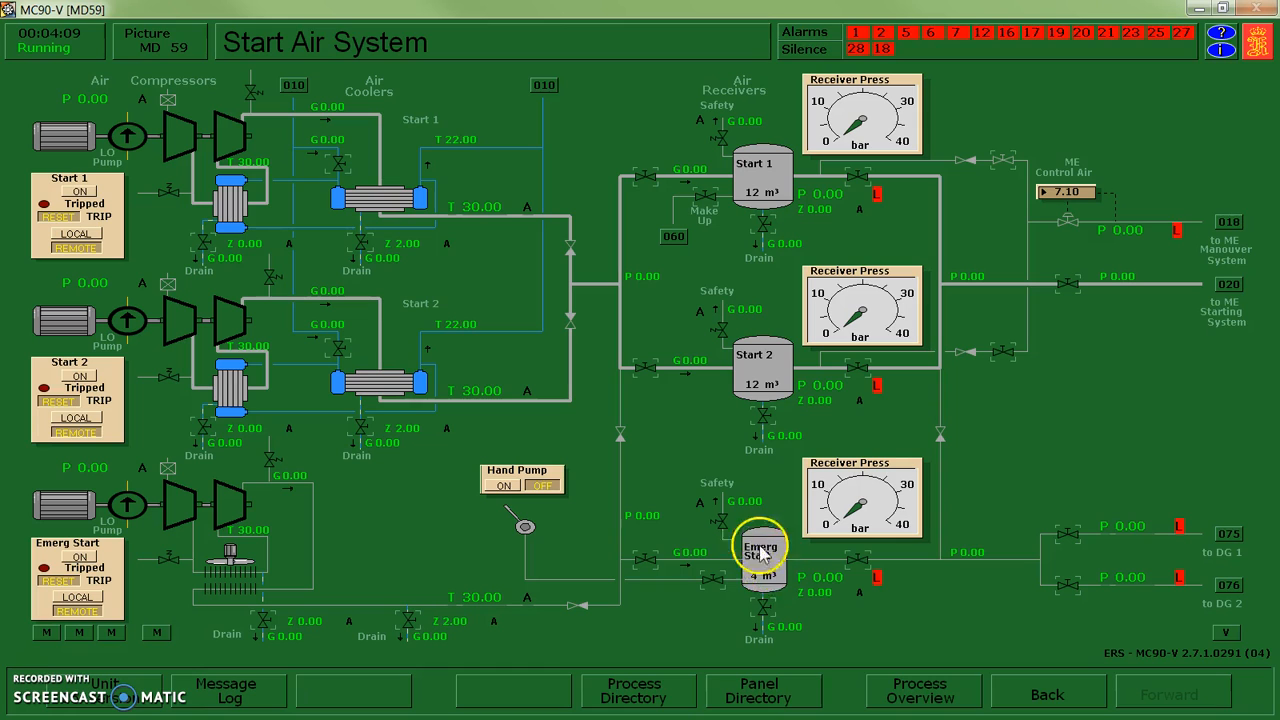
mouse_move(740, 584)
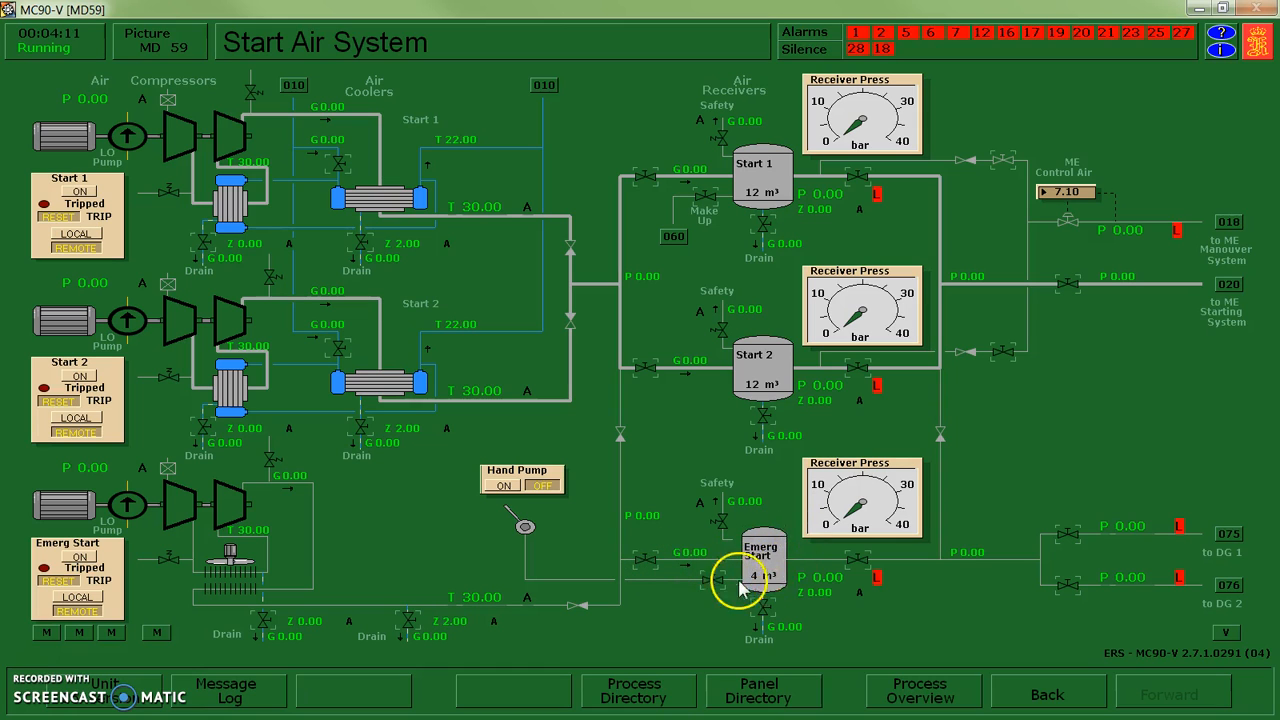
- Open the emergency start air line, run the emergency compressor in REMOTE and feed receiver air to DG 1
left_click(720, 580)
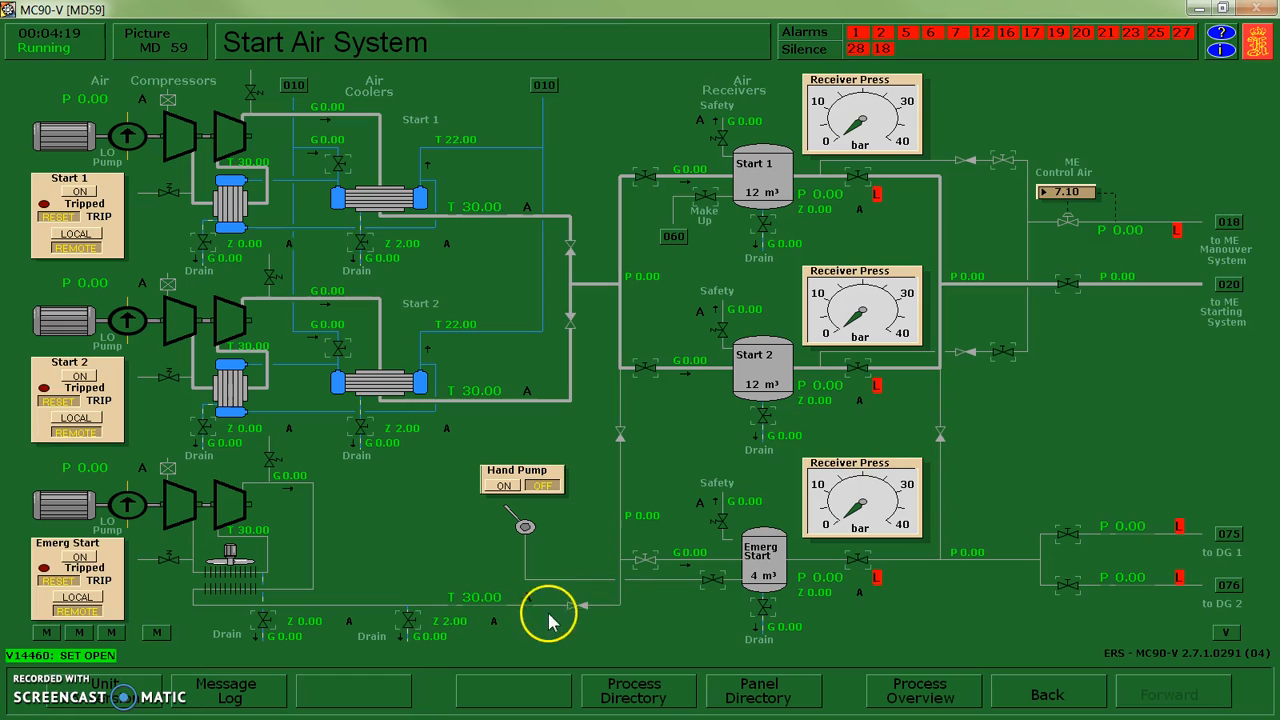
mouse_move(276, 564)
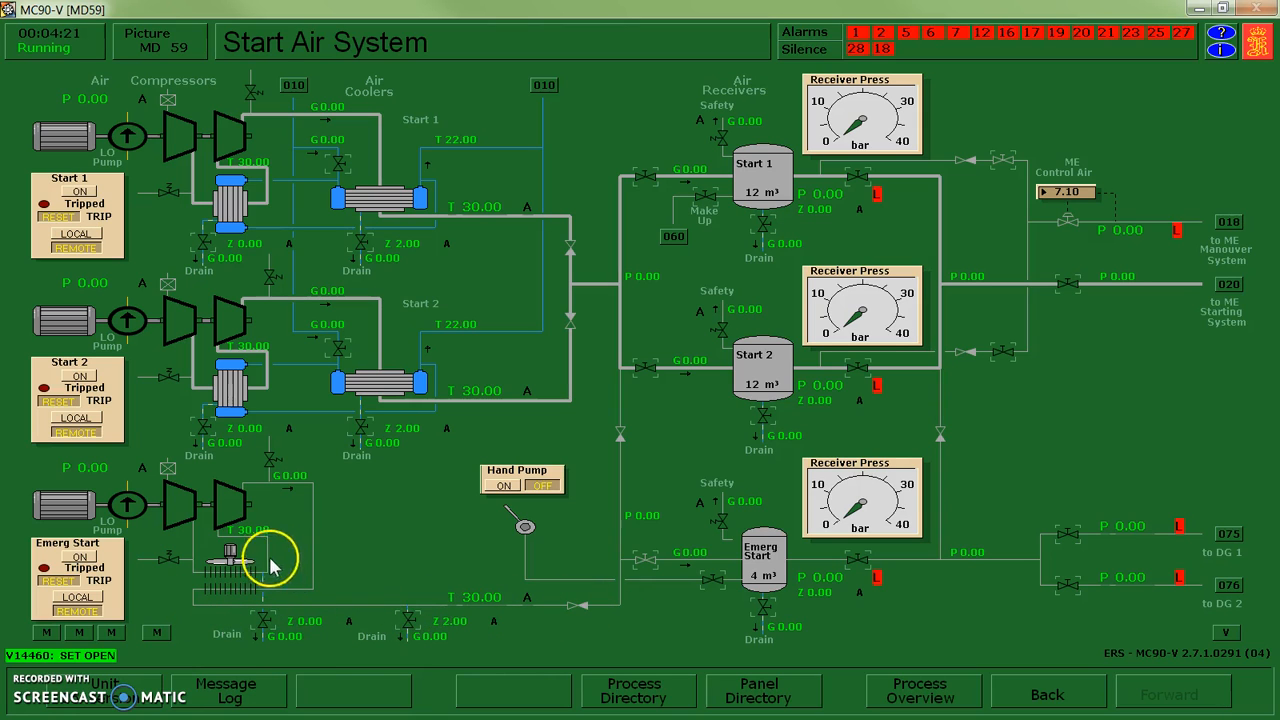
mouse_move(264, 550)
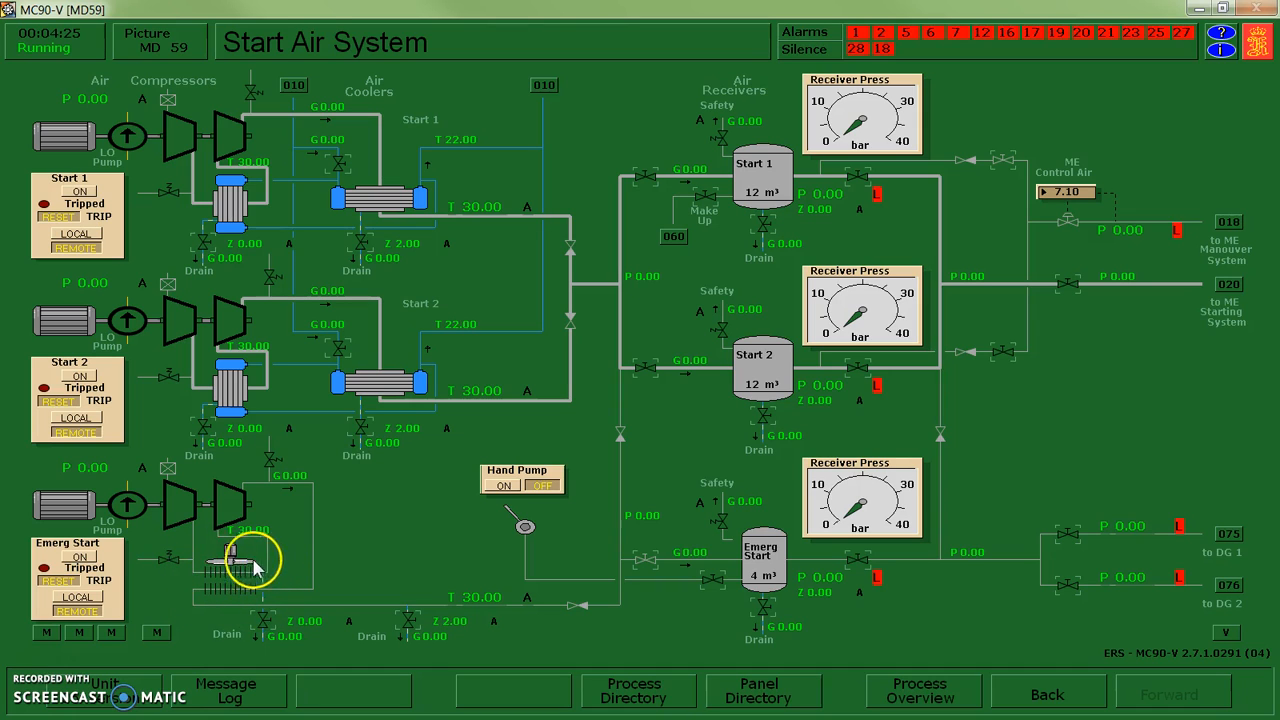
mouse_move(252, 592)
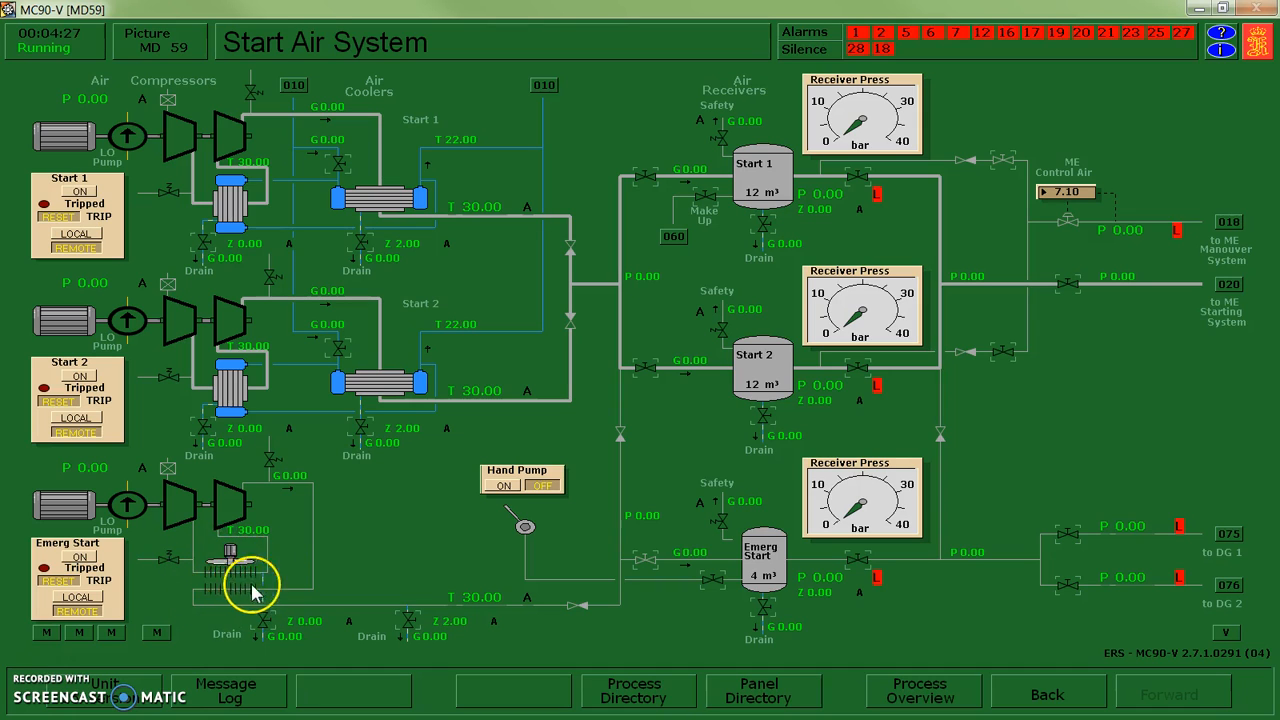
mouse_move(250, 596)
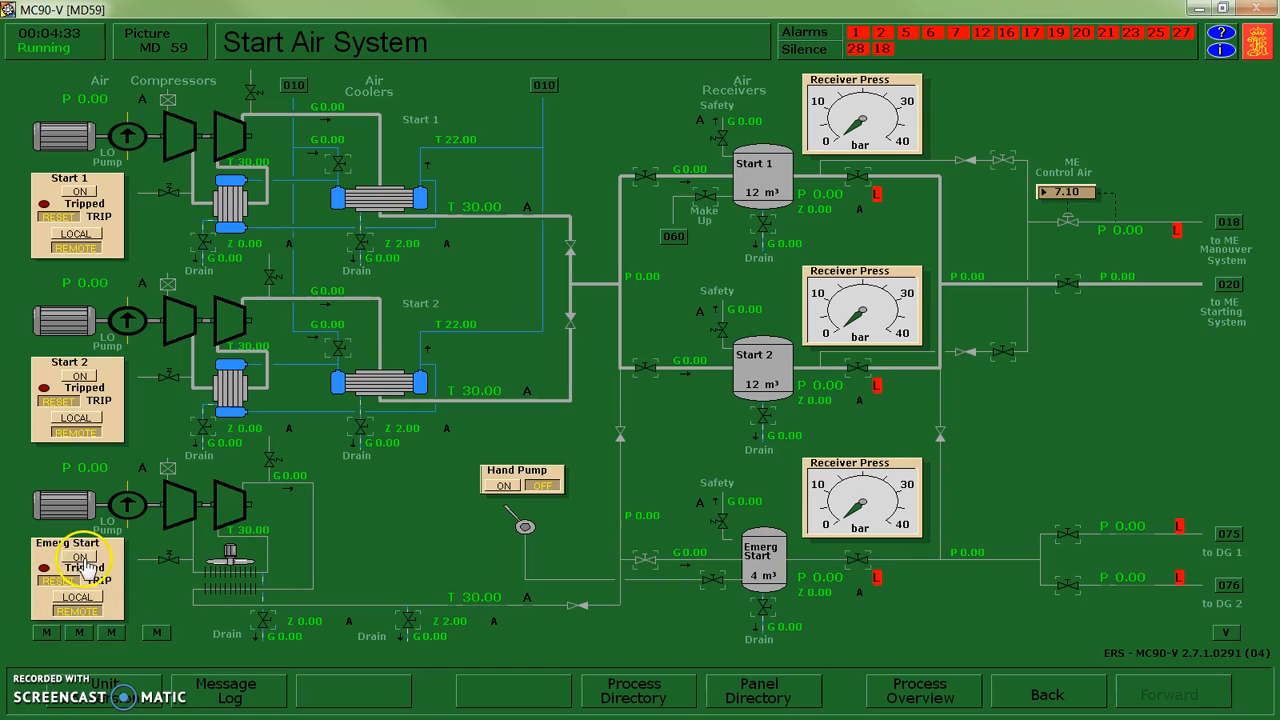
mouse_move(96, 560)
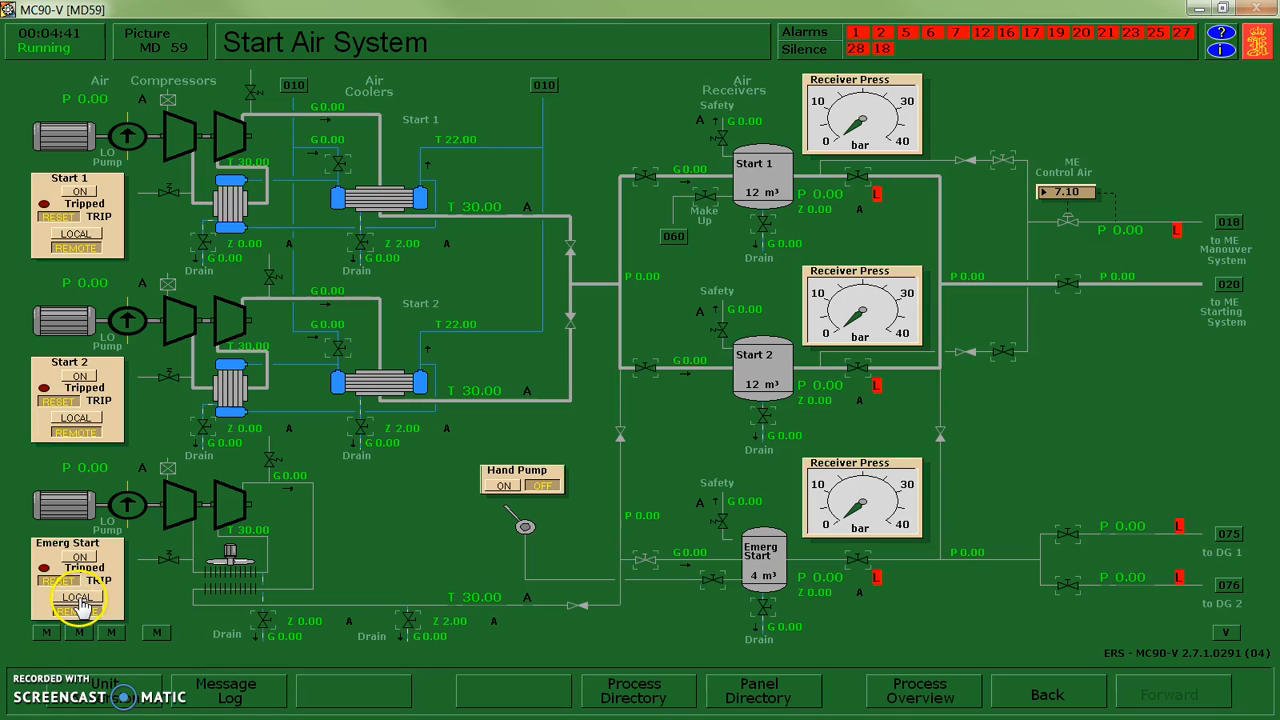
left_click(76, 596)
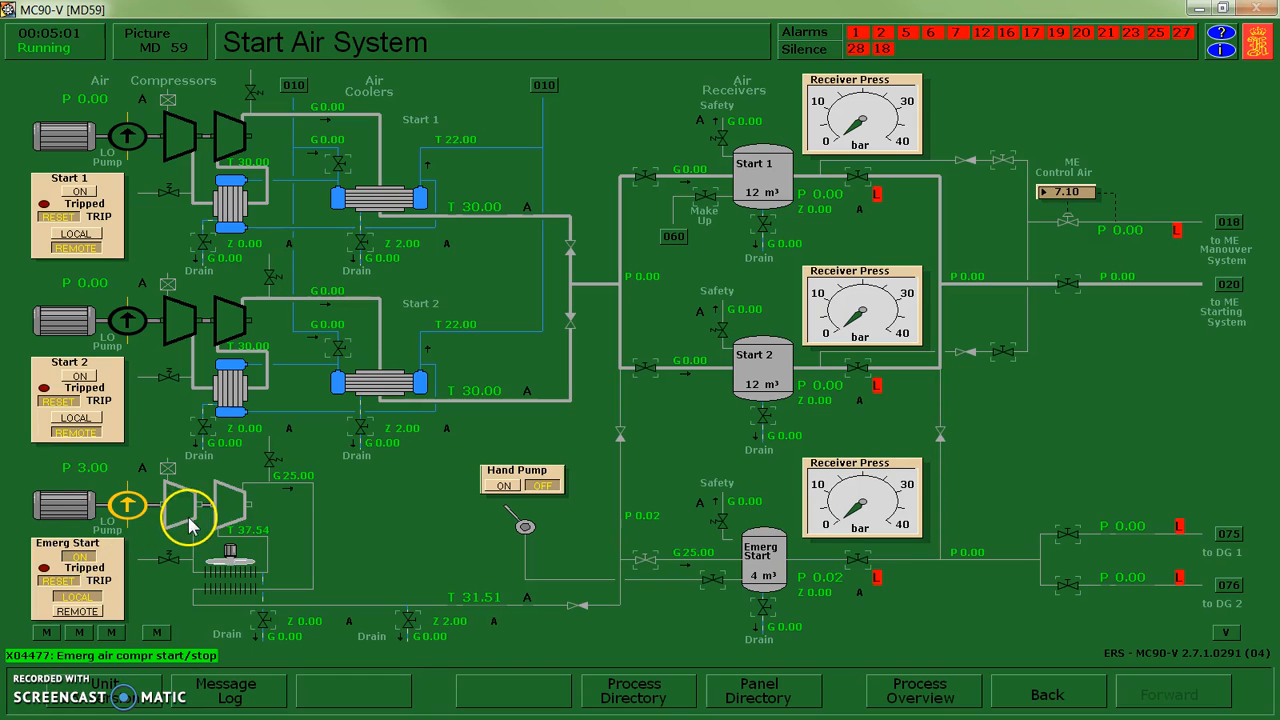
mouse_move(260, 600)
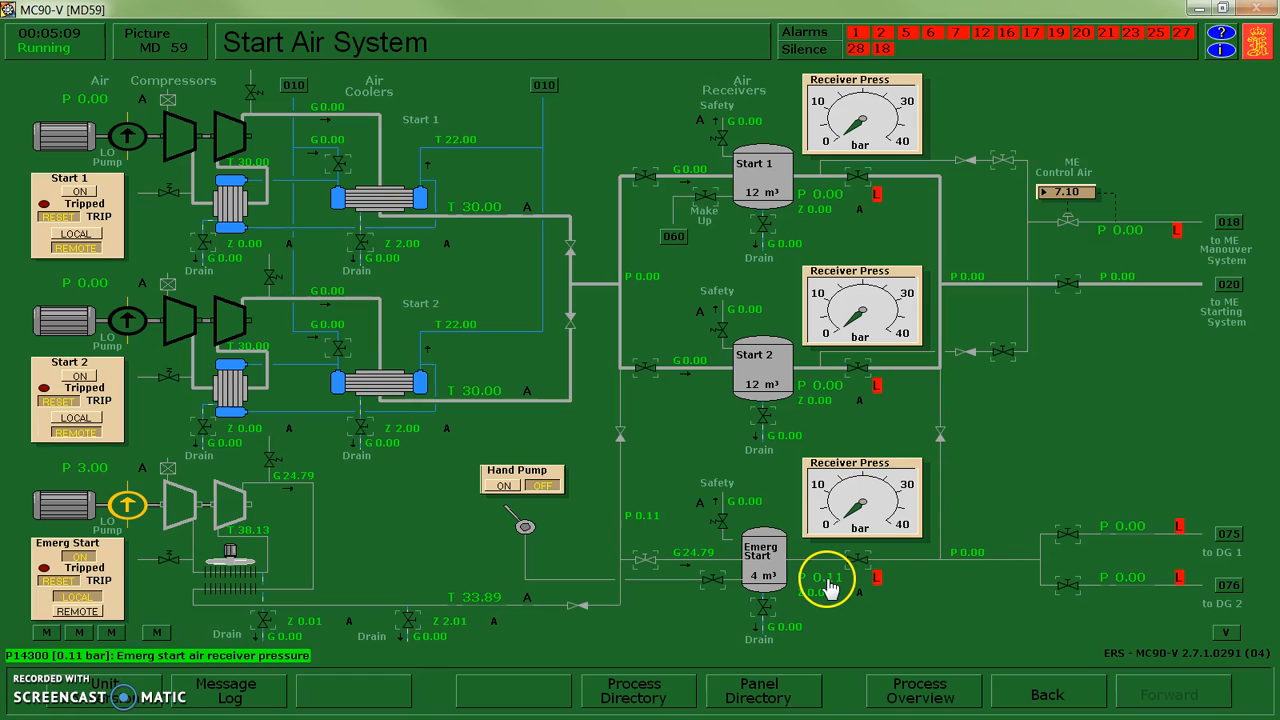
left_click(830, 580)
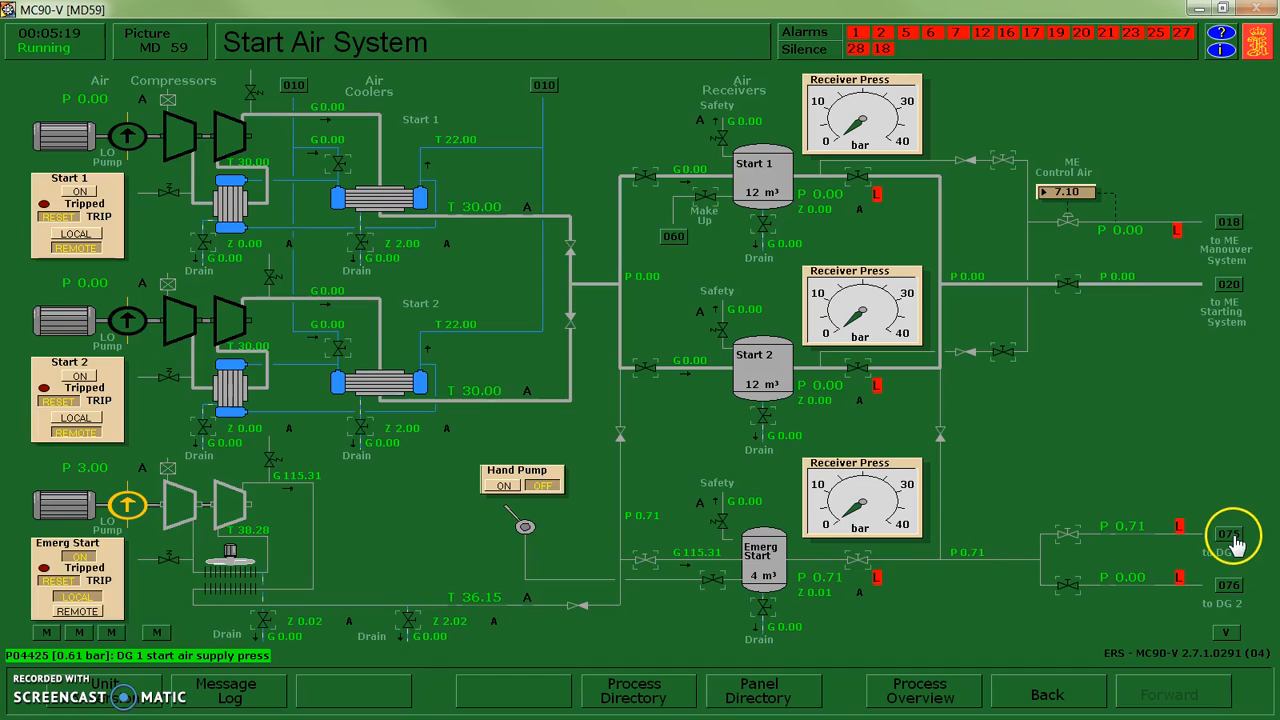
left_click(1236, 536)
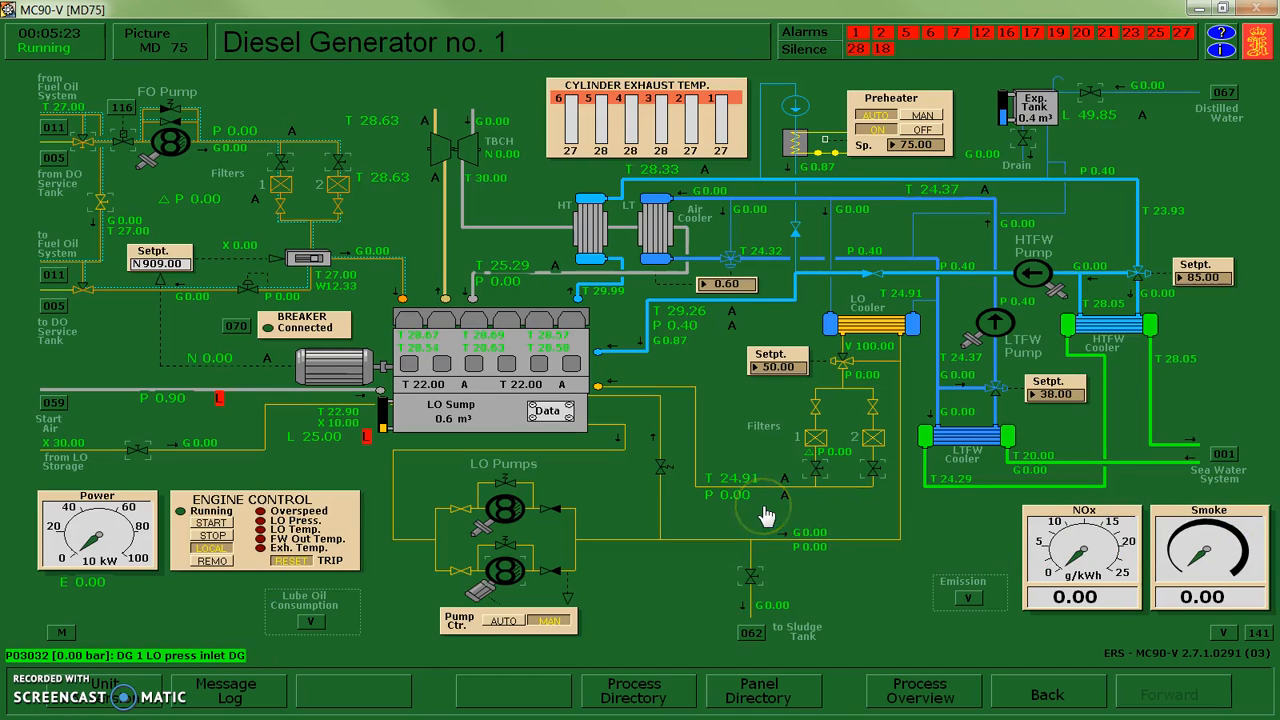
mouse_move(620, 552)
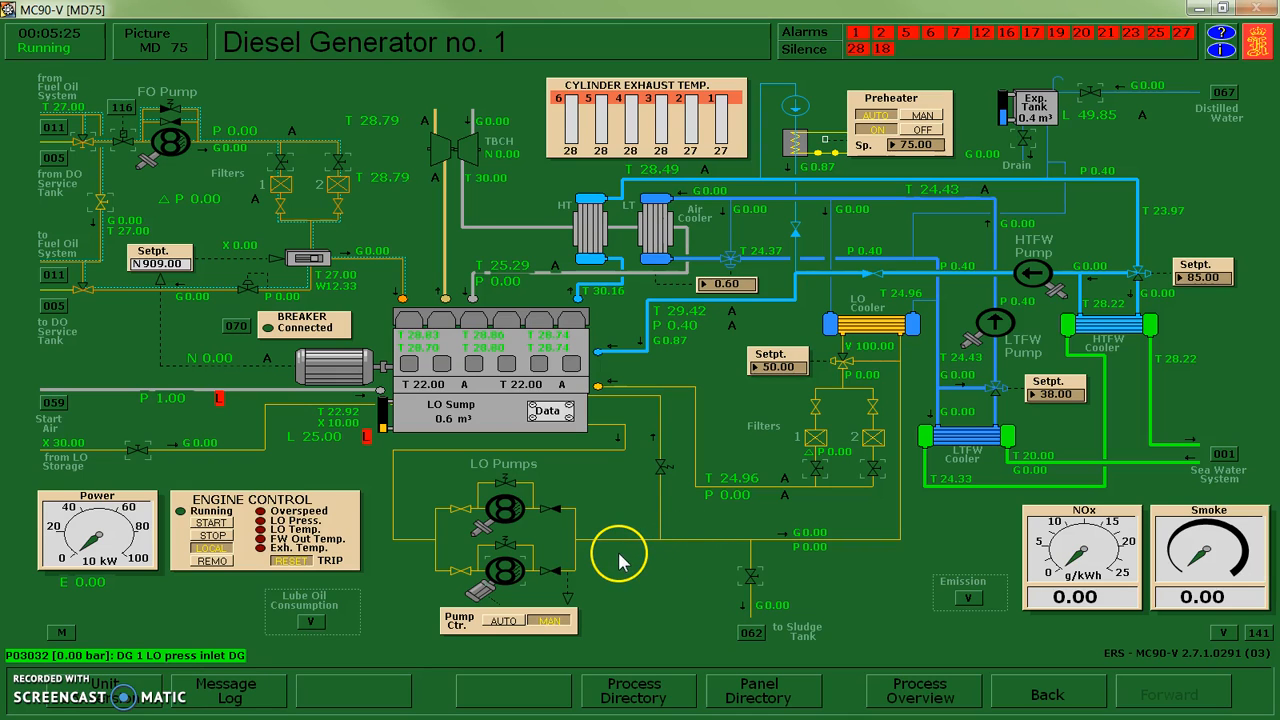
mouse_move(580, 524)
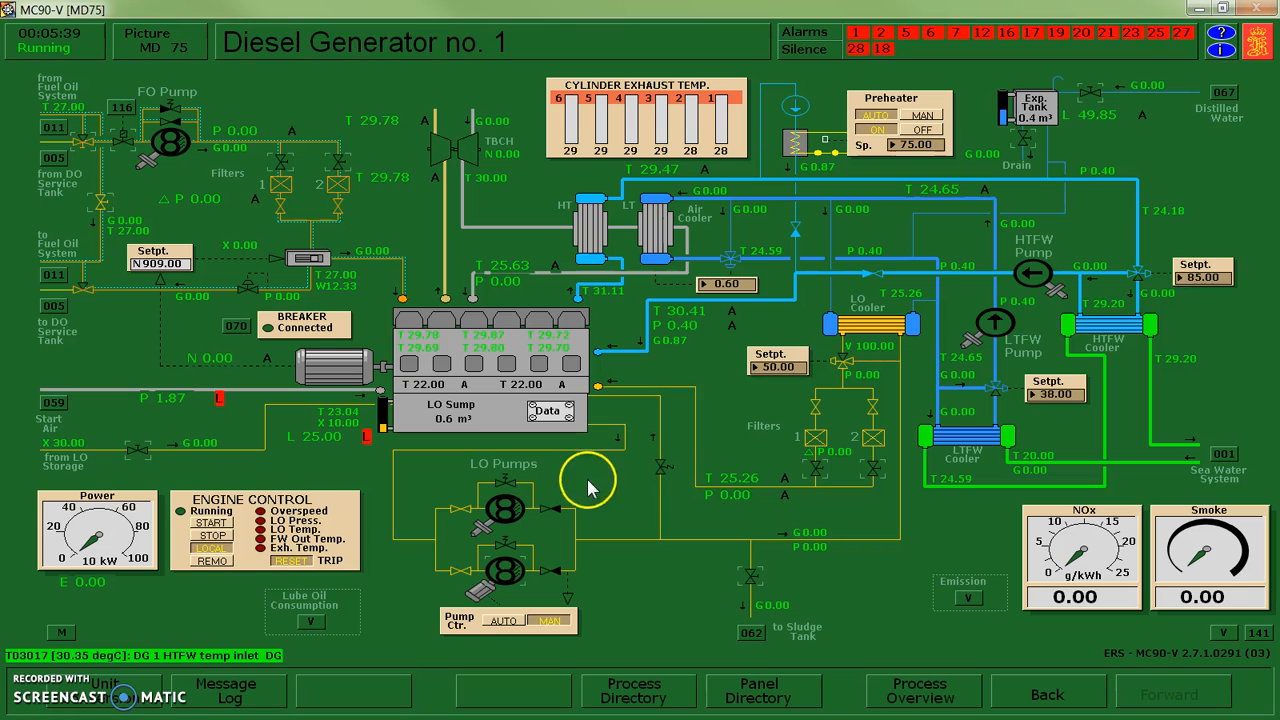
mouse_move(584, 490)
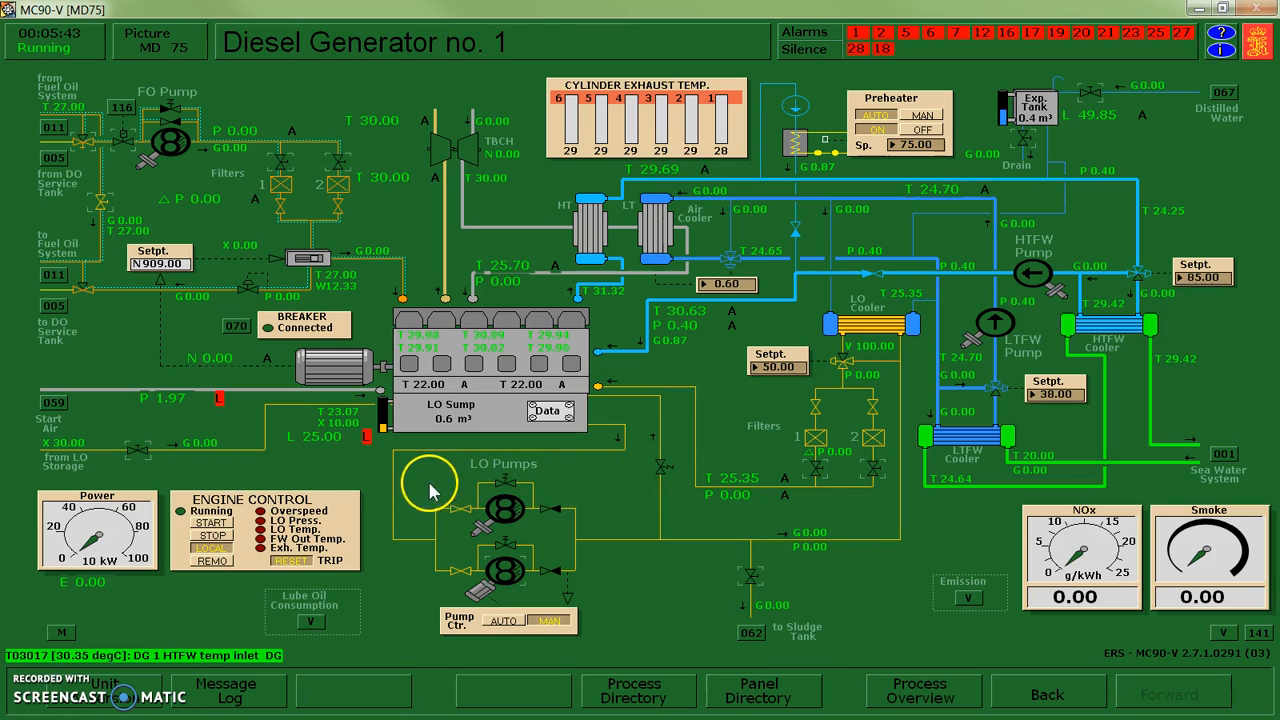
mouse_move(840, 496)
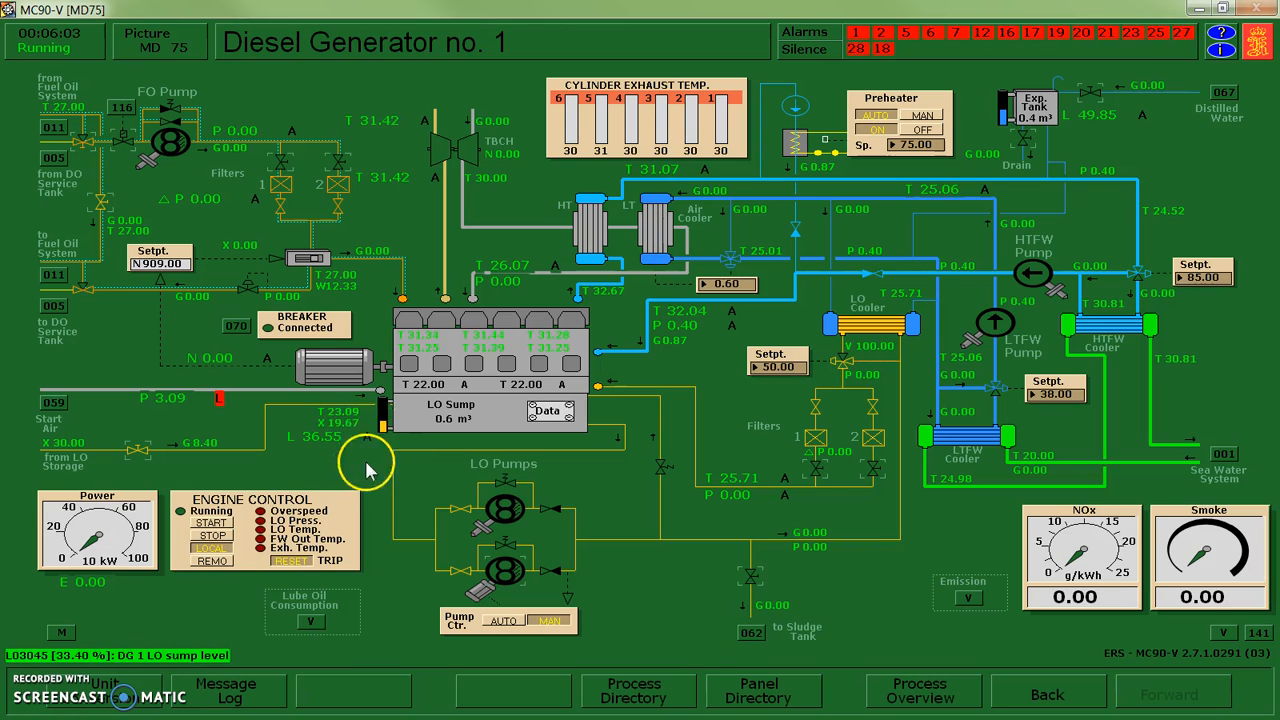
- Close DG 1's LO make-up valve, open the valve below the LO filters and start the LO priming pump
left_click(136, 444)
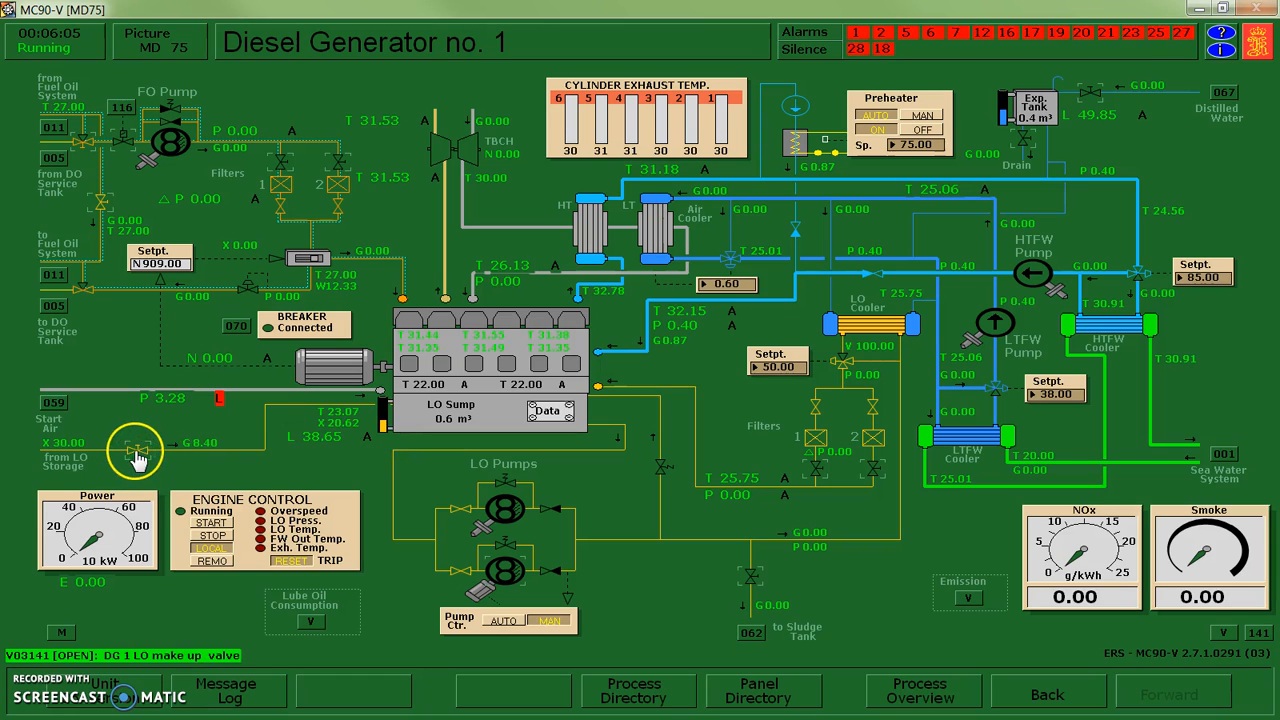
left_click(504, 590)
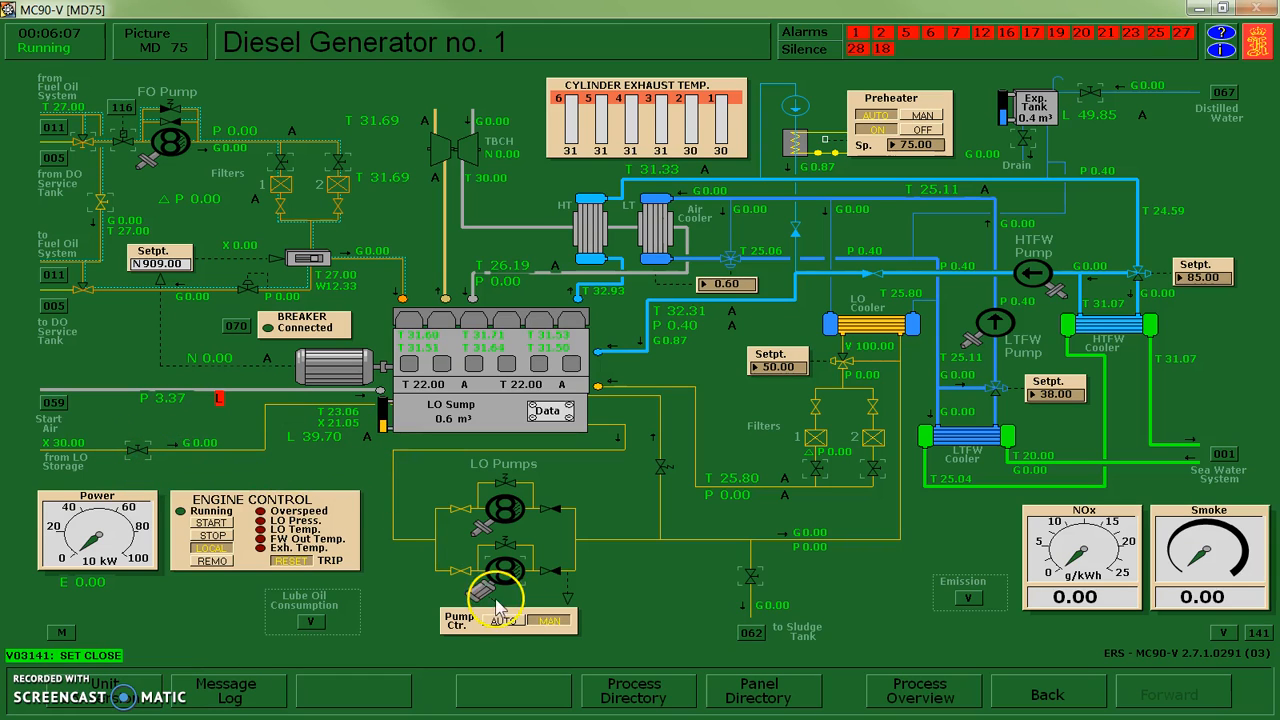
left_click(504, 576)
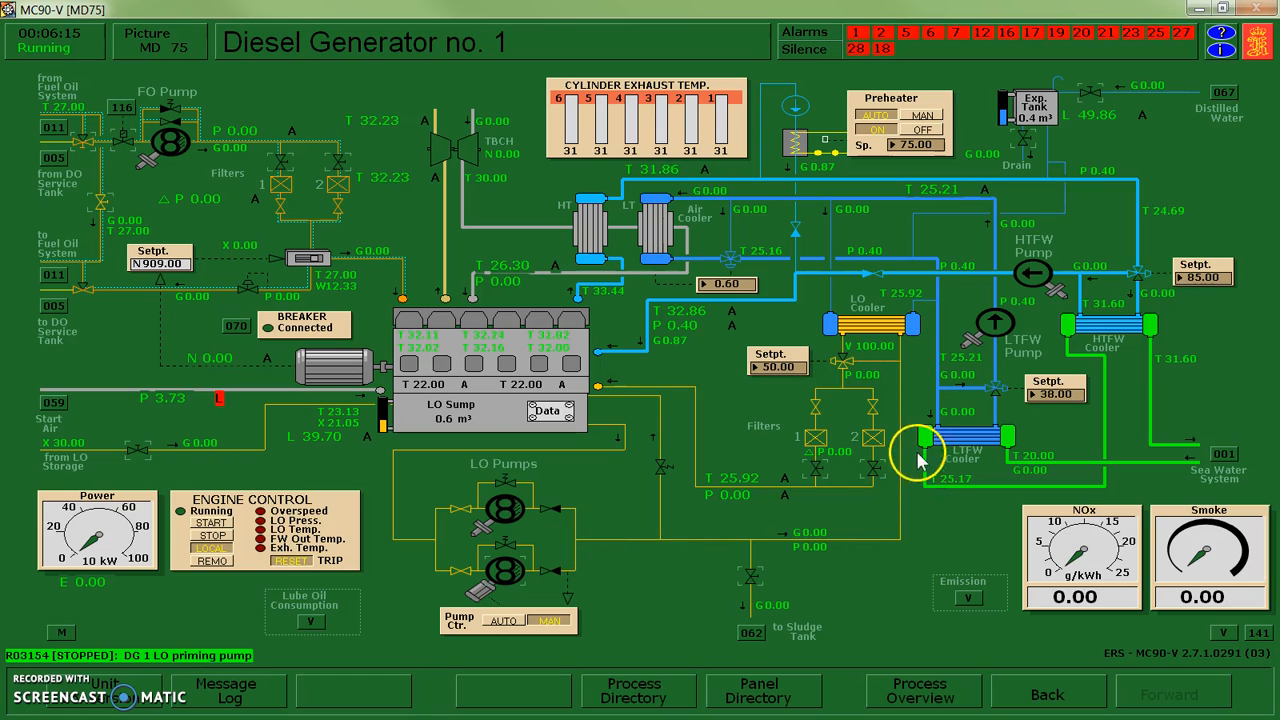
left_click(818, 470)
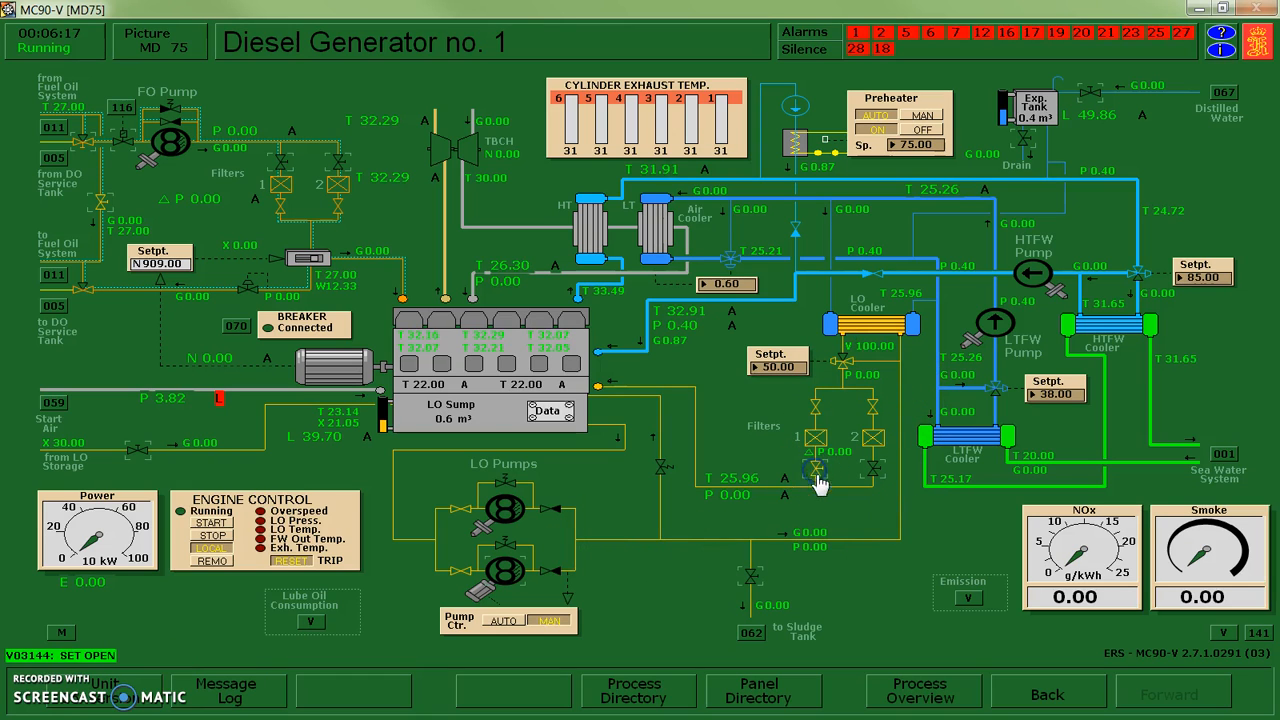
left_click(504, 572)
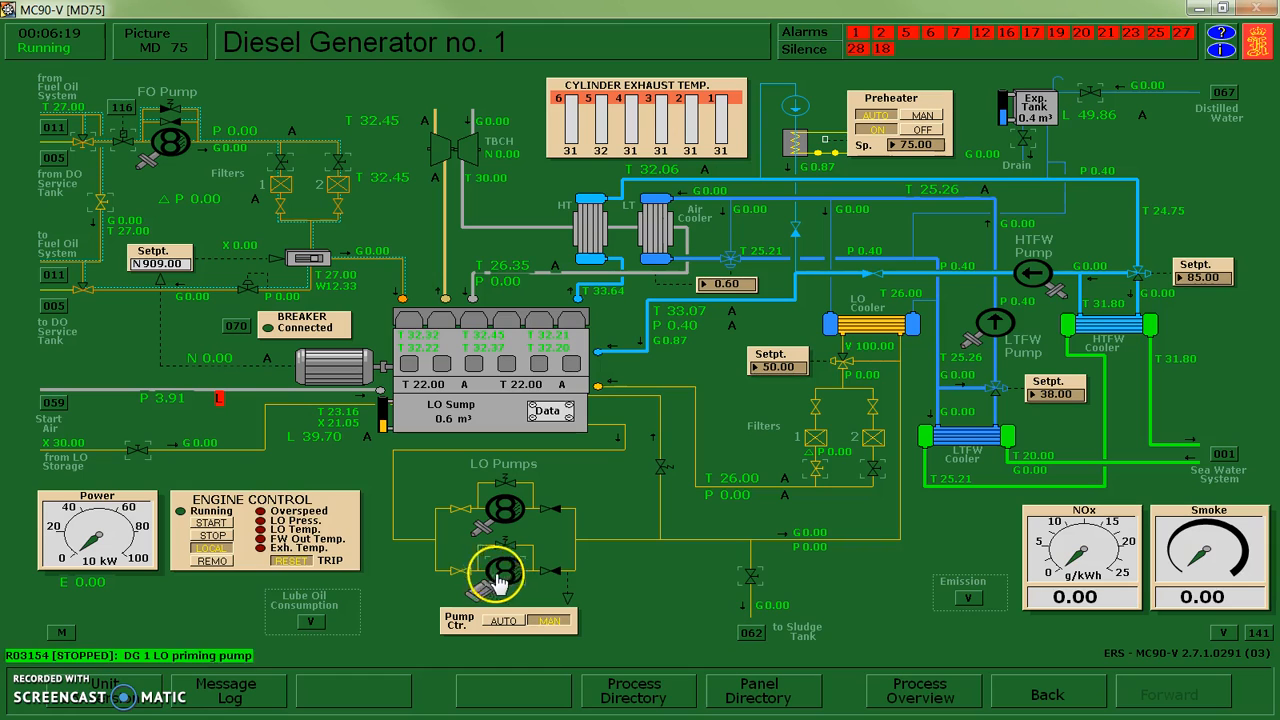
left_click(504, 570)
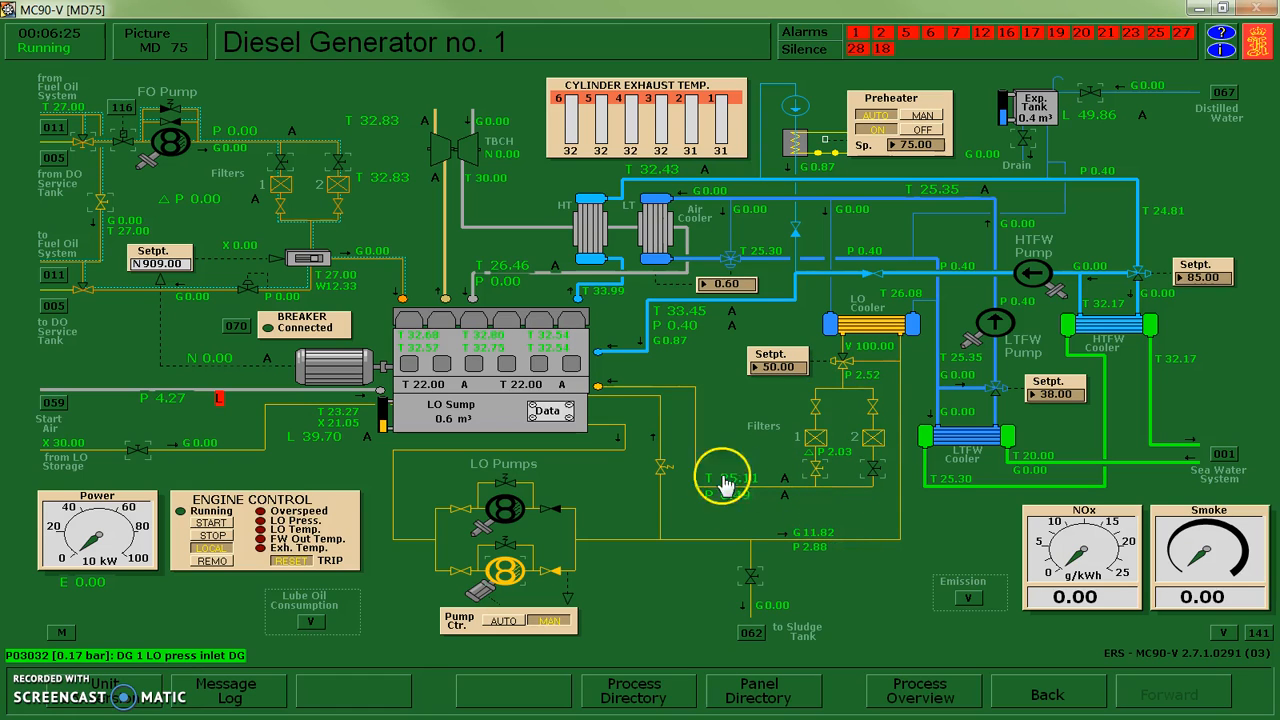
mouse_move(692, 568)
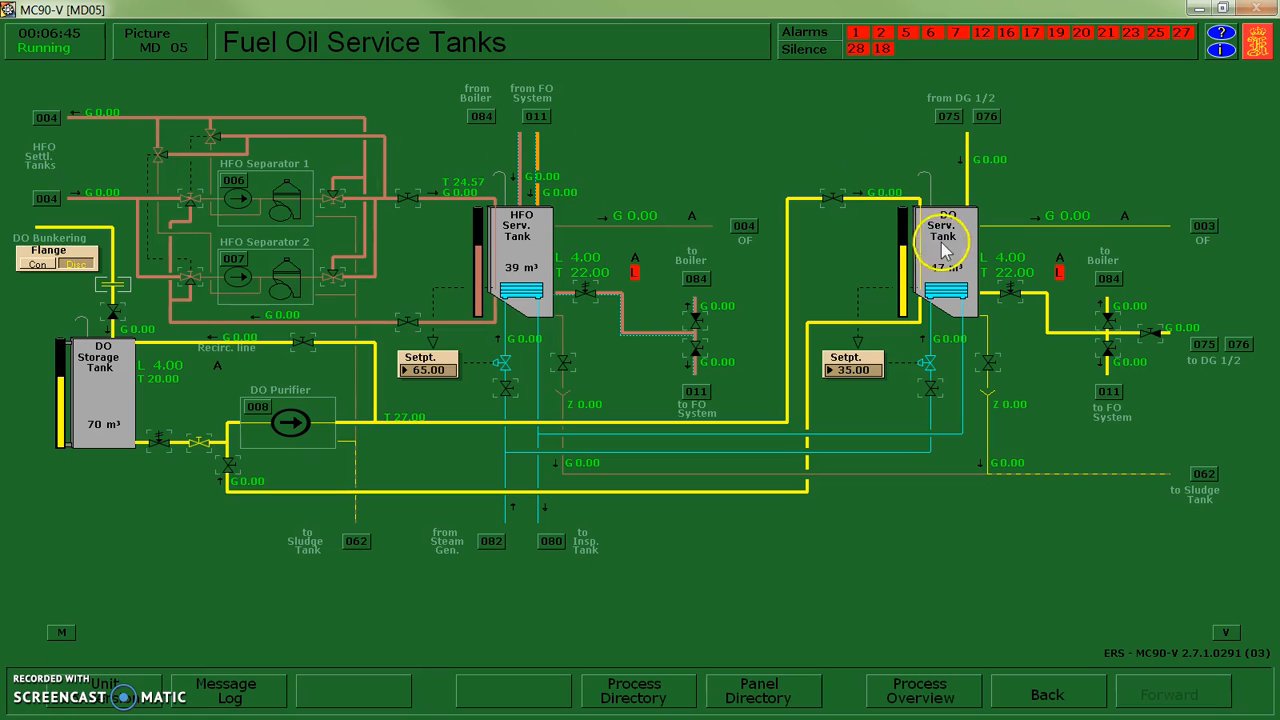
mouse_move(978, 292)
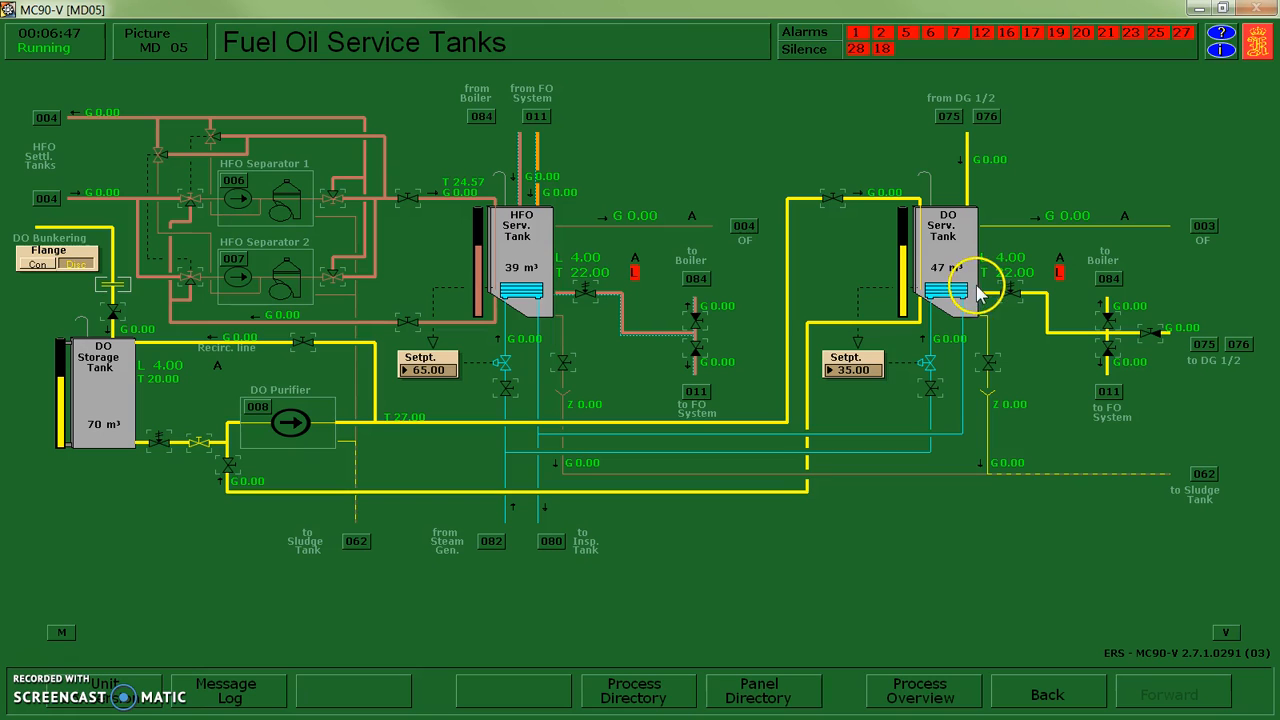
- Open the DO service tank shut-off and supply valves toward DG 1/2, returning to DG 1's diagram
left_click(1010, 292)
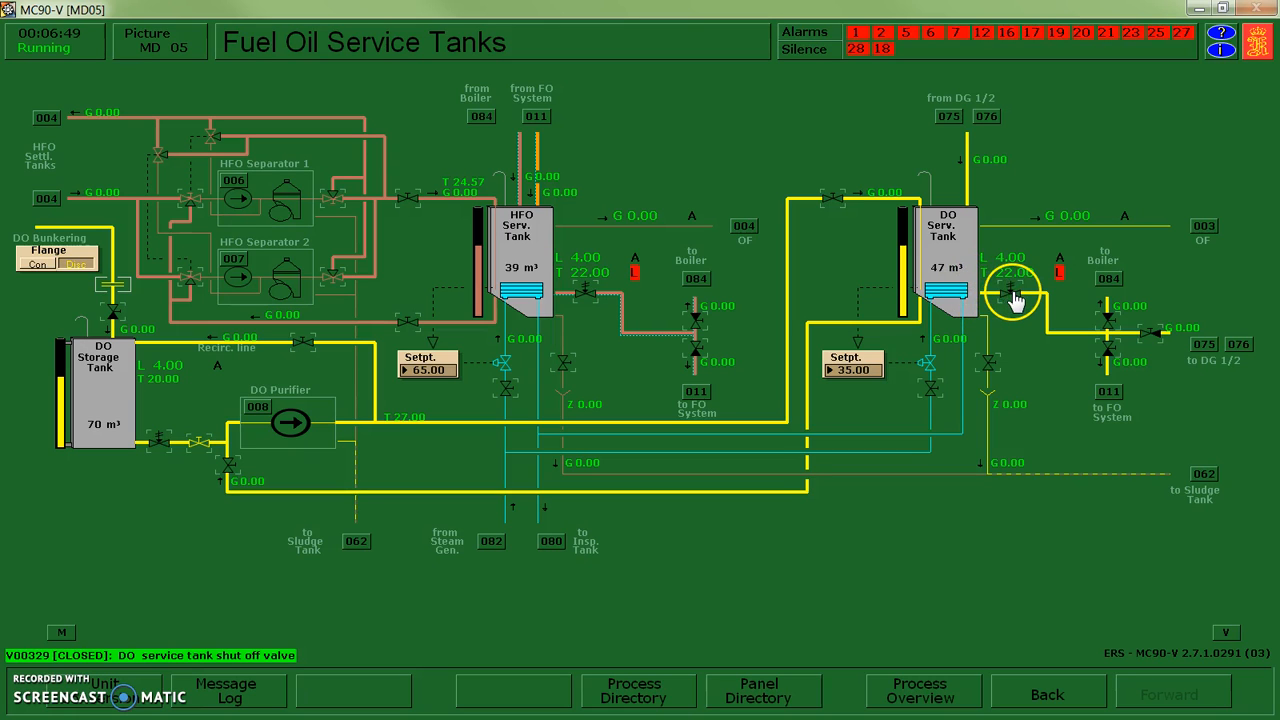
mouse_move(1012, 318)
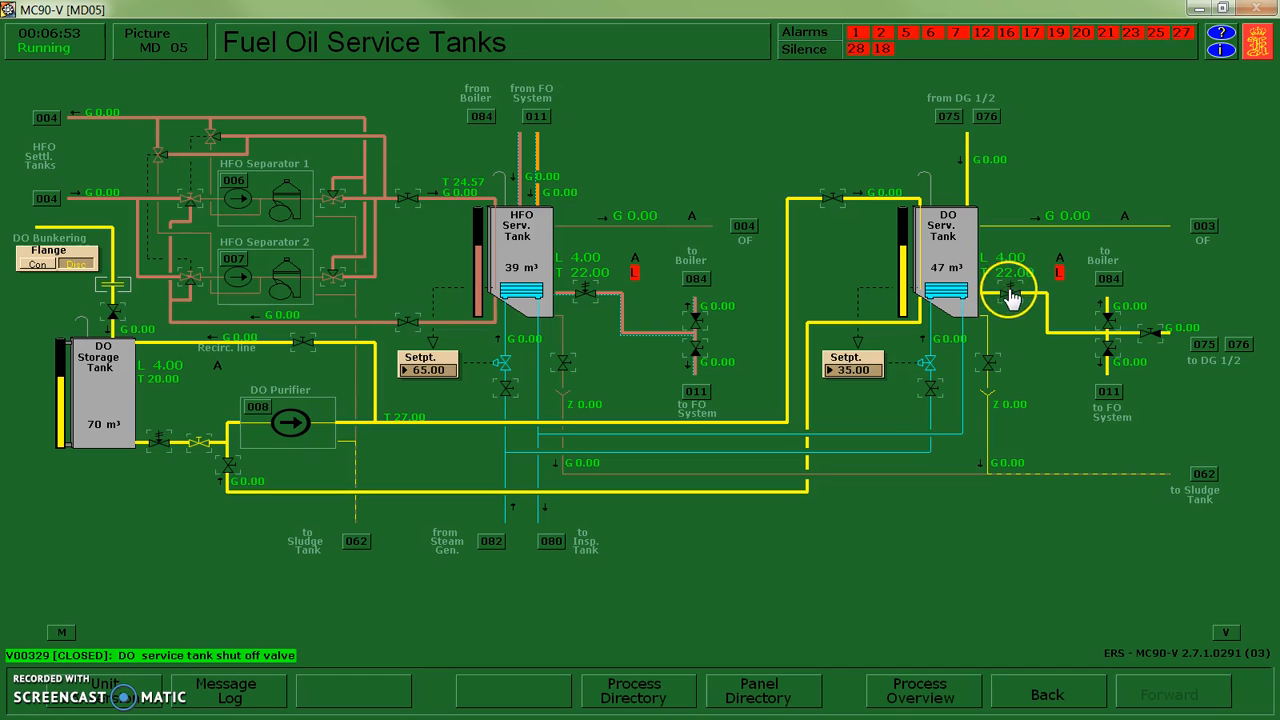
left_click(1016, 290)
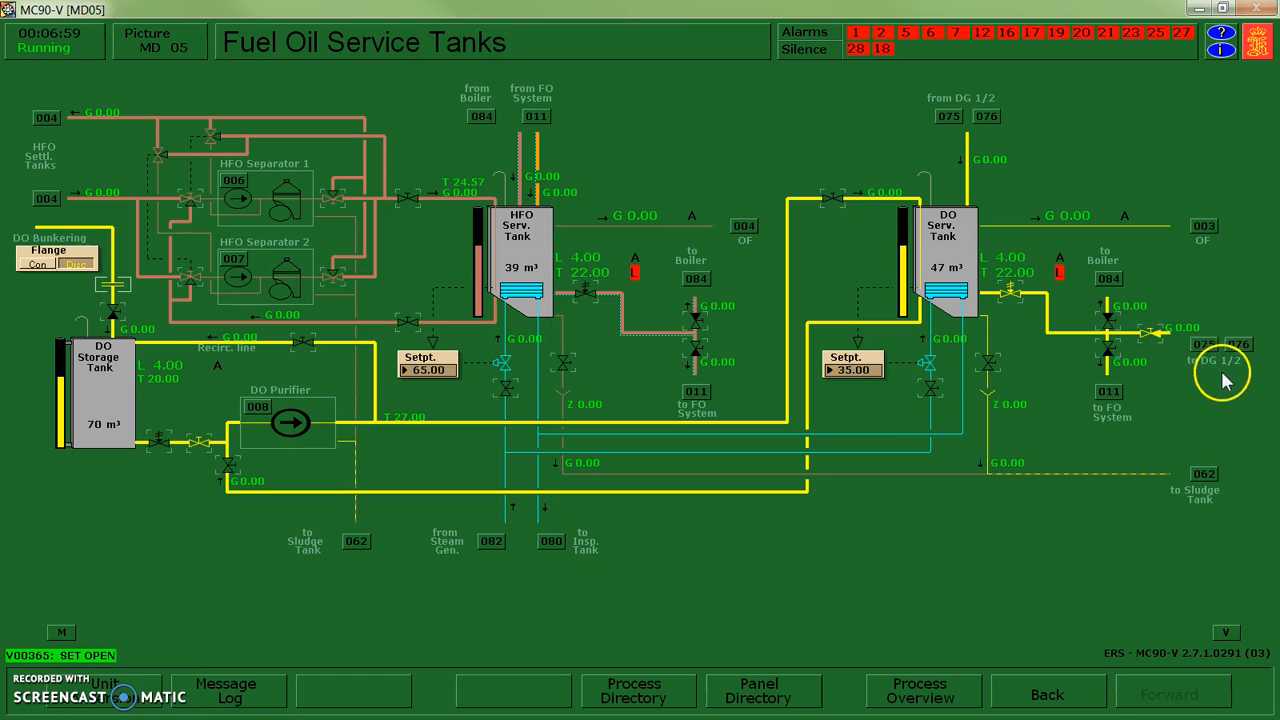
left_click(1224, 360)
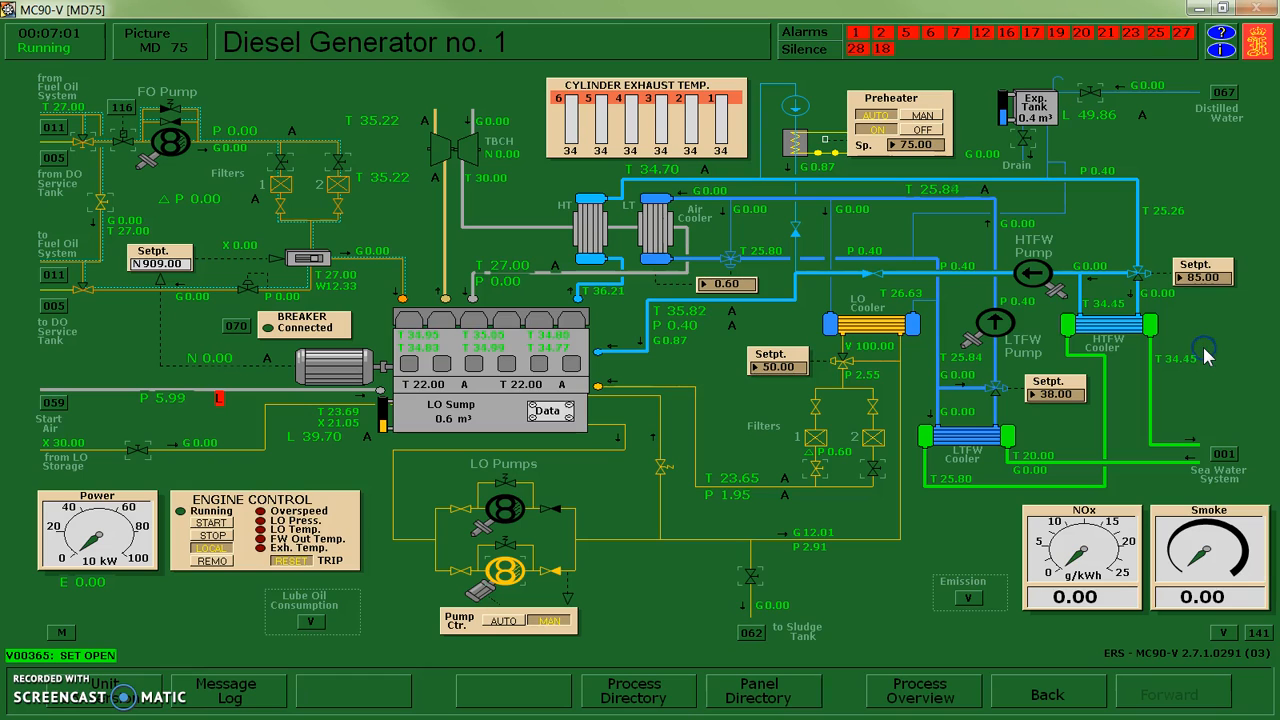
mouse_move(1204, 344)
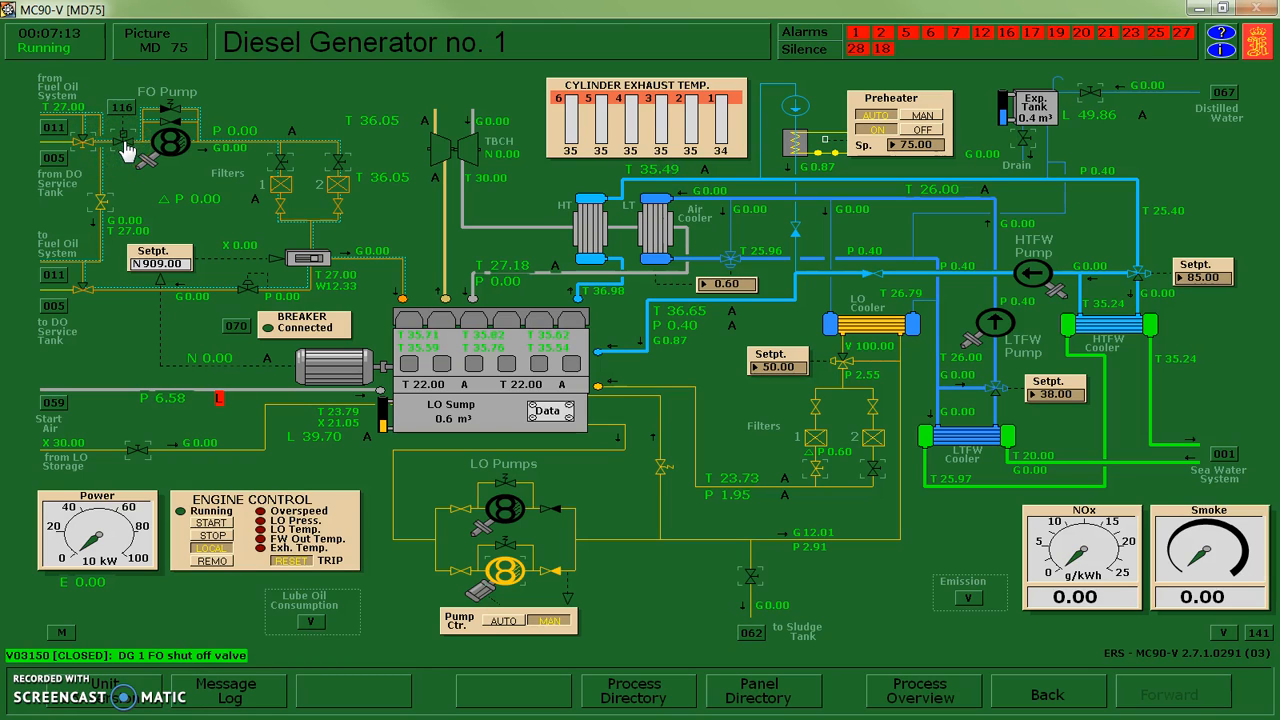
- Open DG 1's fuel oil shut-off valve and go to the MD01 Sea Water System display
left_click(168, 140)
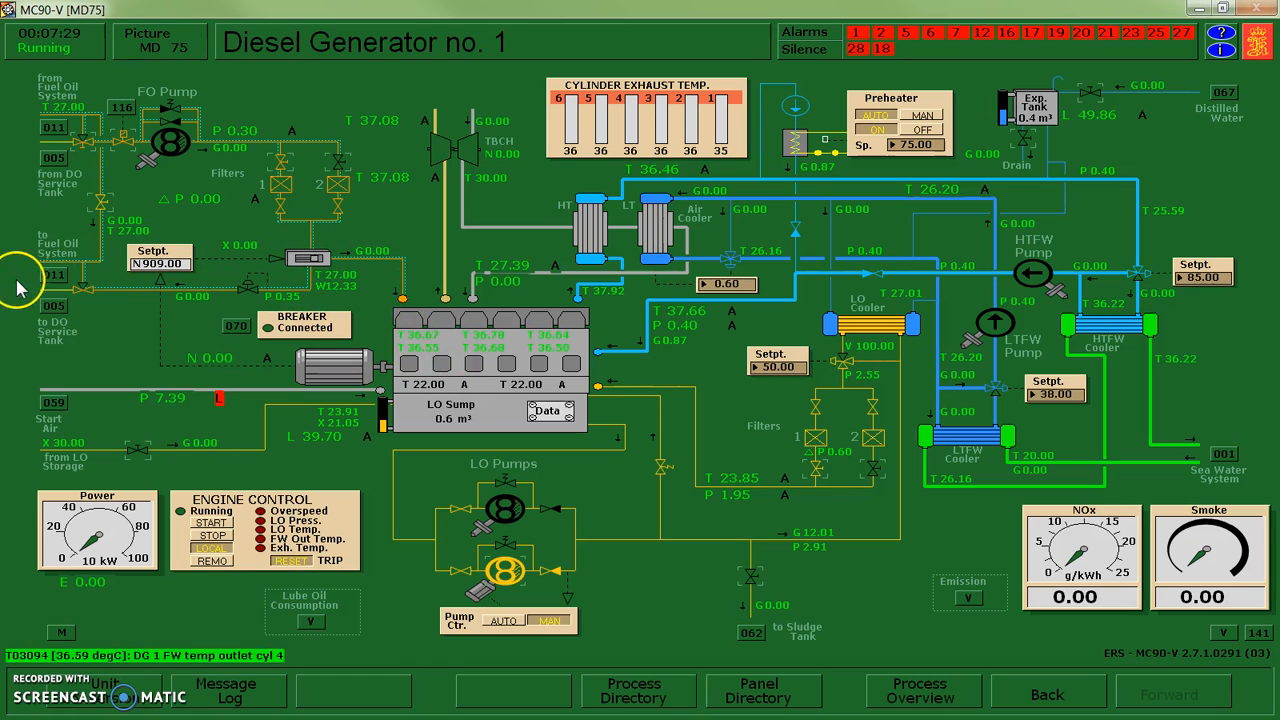
mouse_move(44, 324)
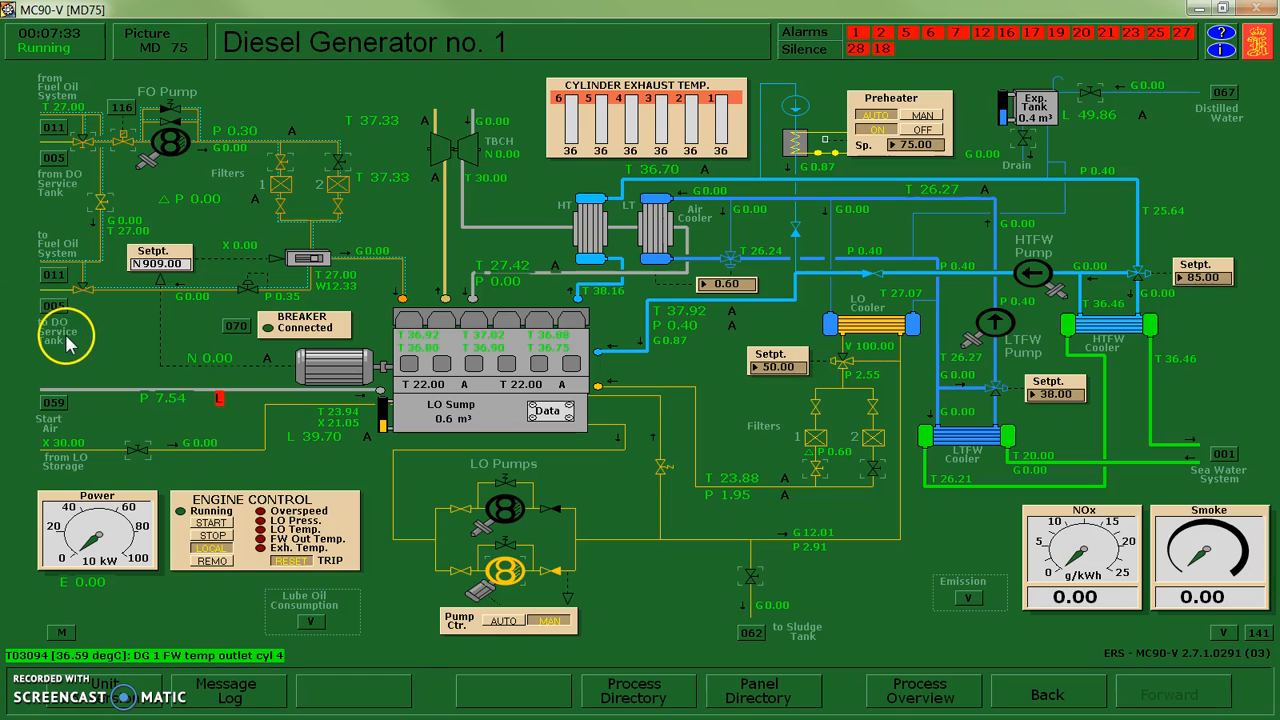
mouse_move(624, 528)
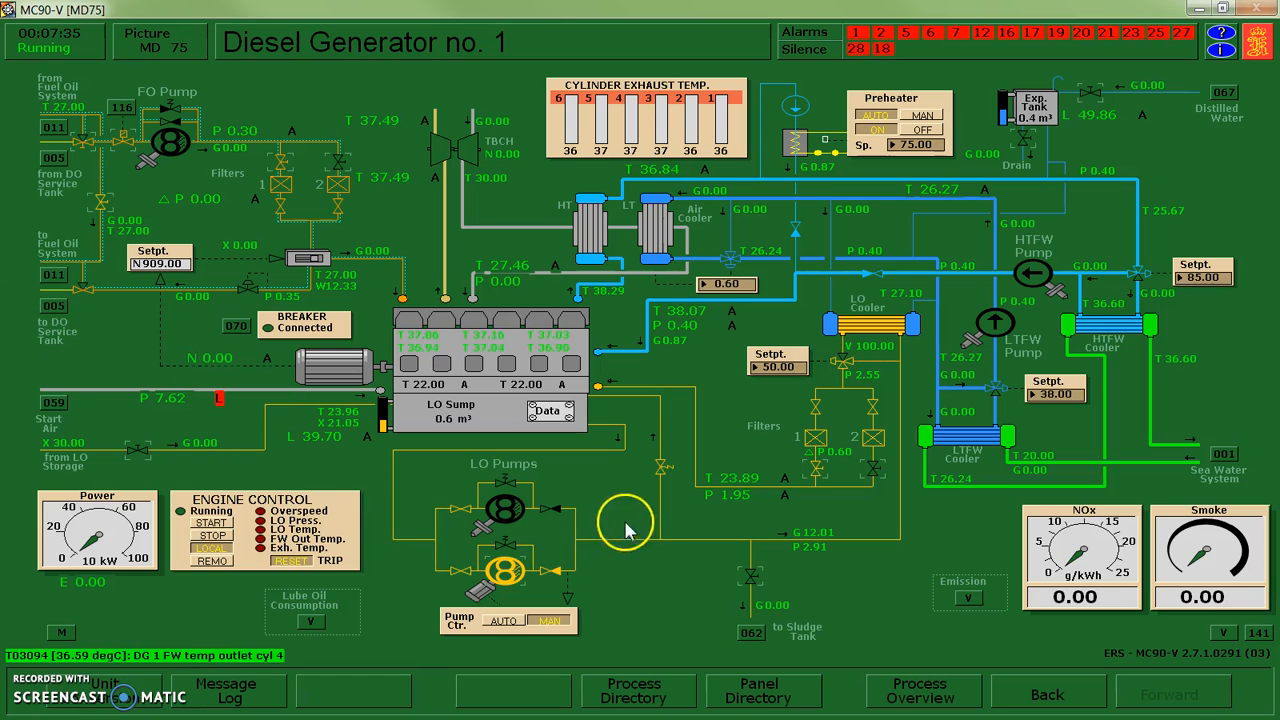
mouse_move(830, 480)
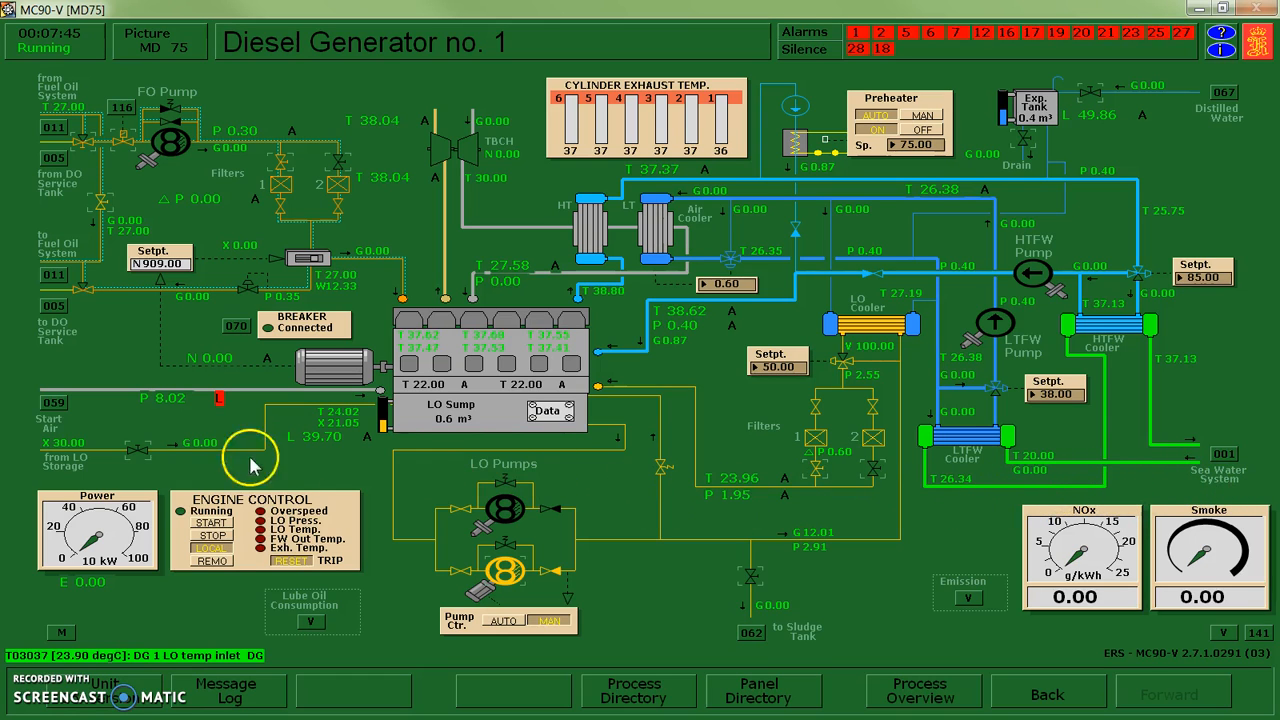
mouse_move(160, 396)
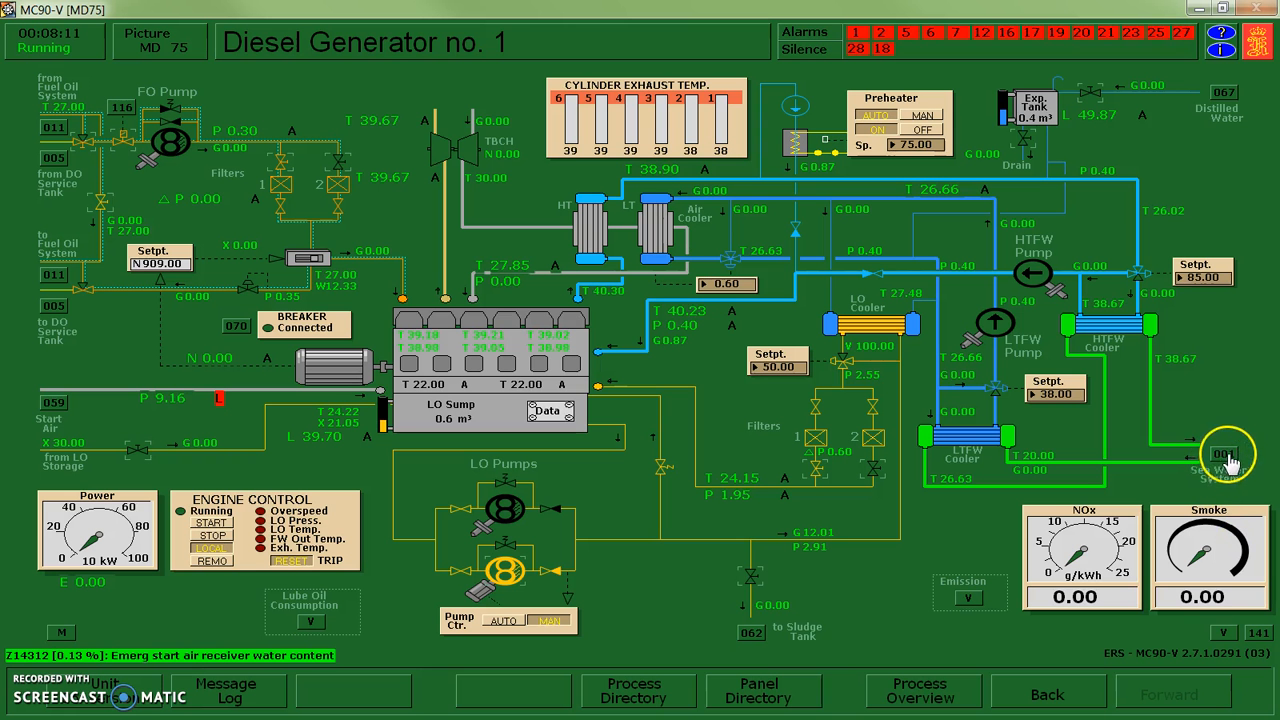
left_click(1228, 456)
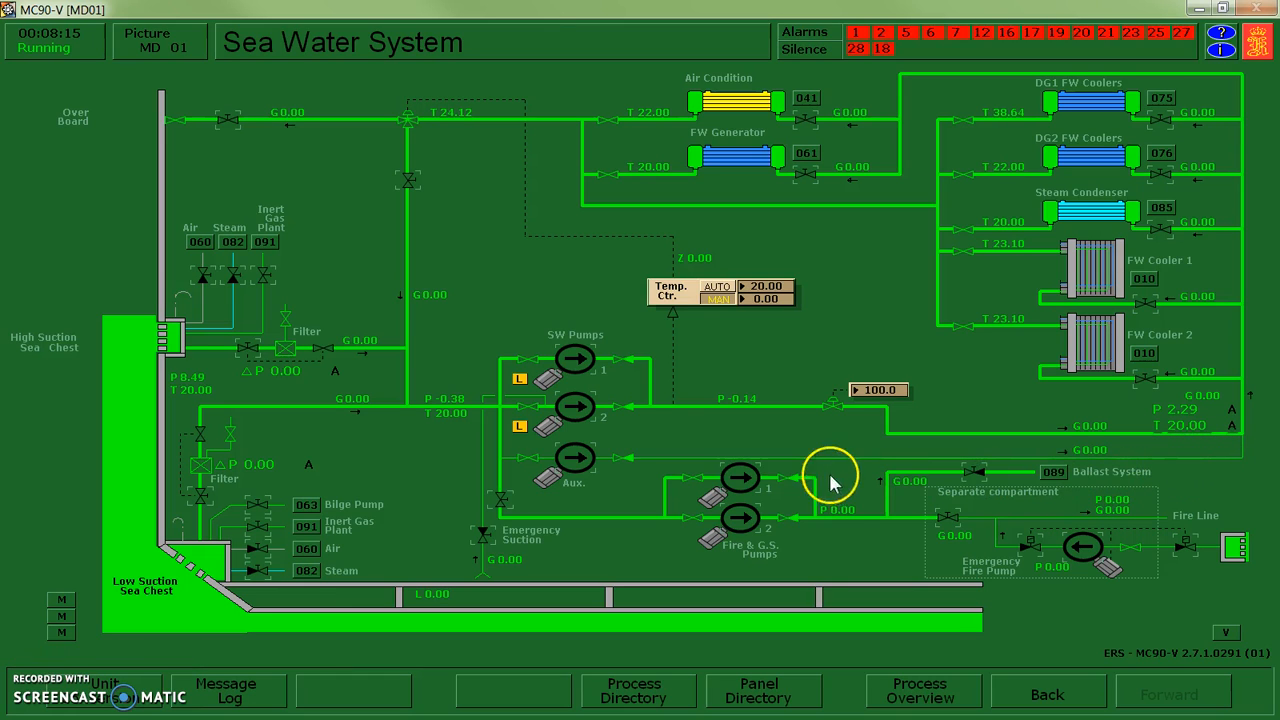
mouse_move(576, 520)
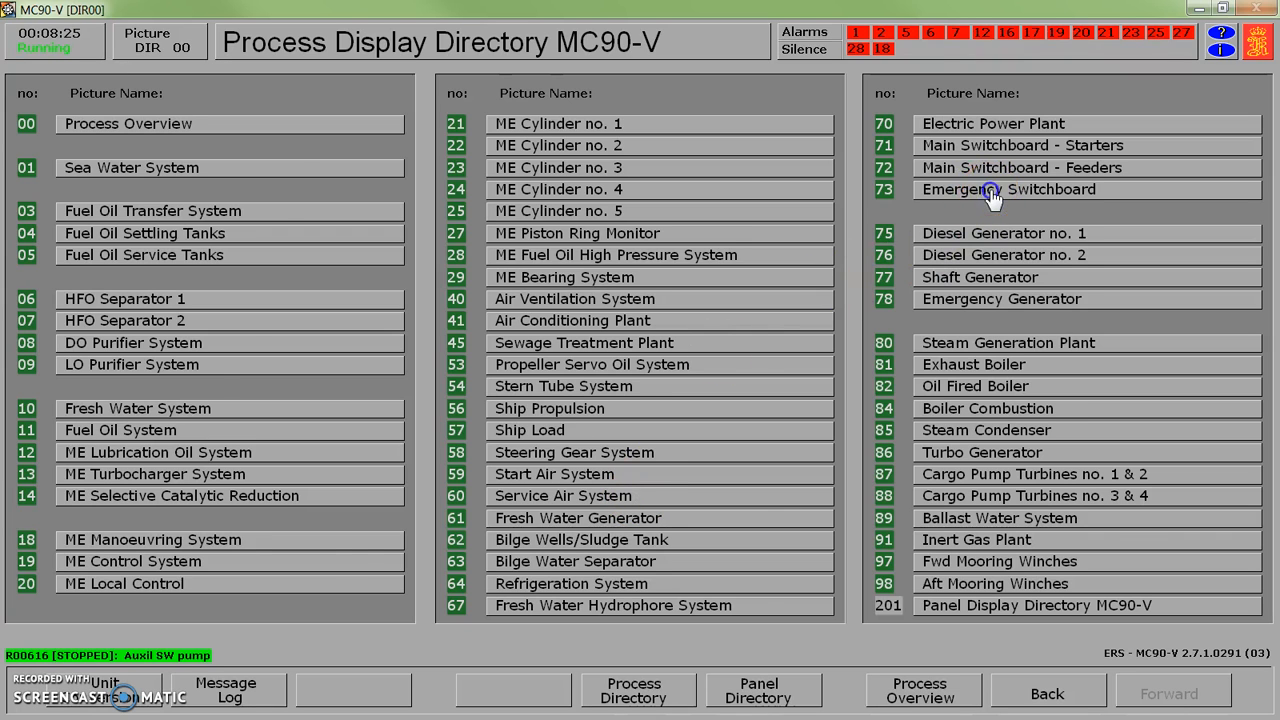
- Start the Aux SW pump and open the low sea chest inlet and DG1 FW cooler seawater valves
left_click(1008, 188)
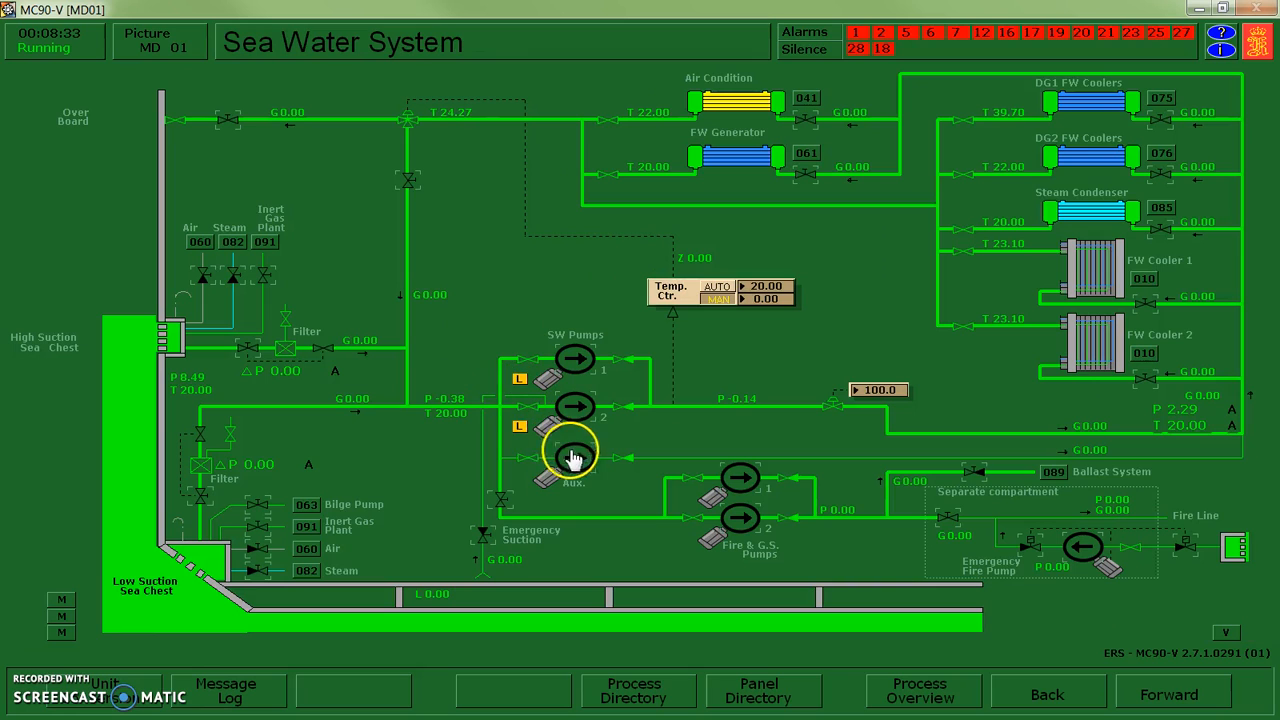
left_click(572, 456)
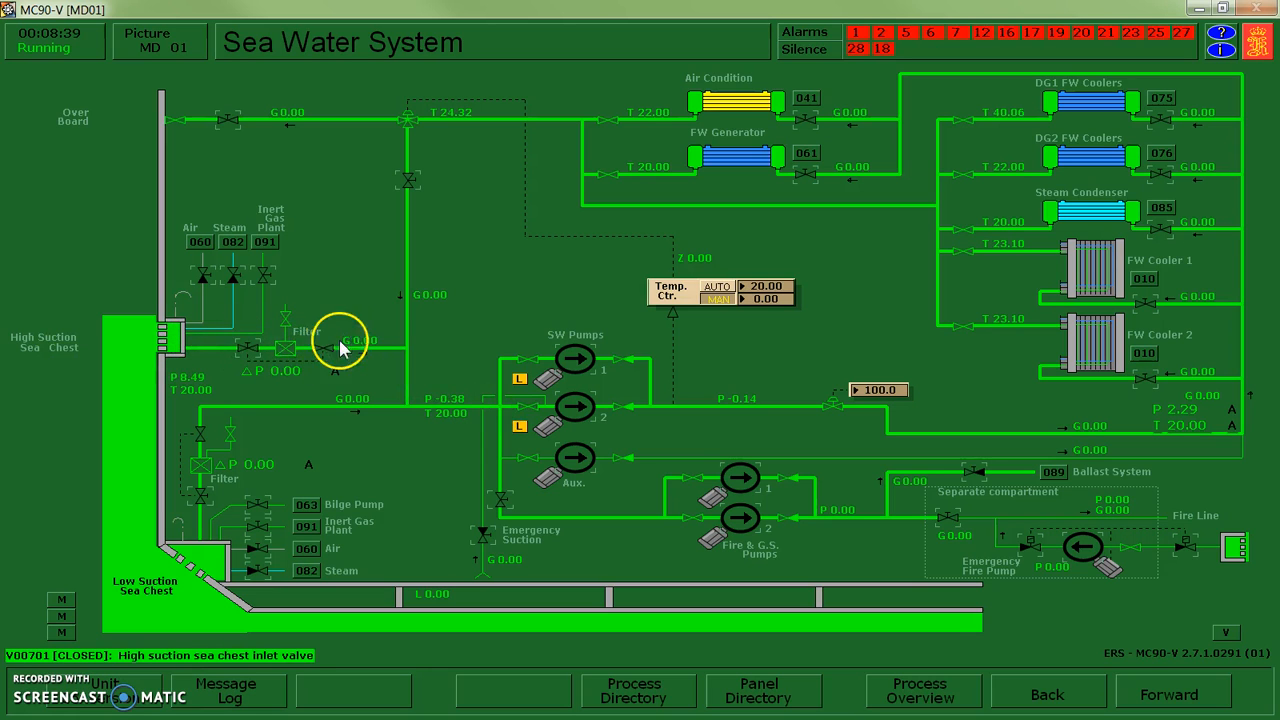
mouse_move(236, 462)
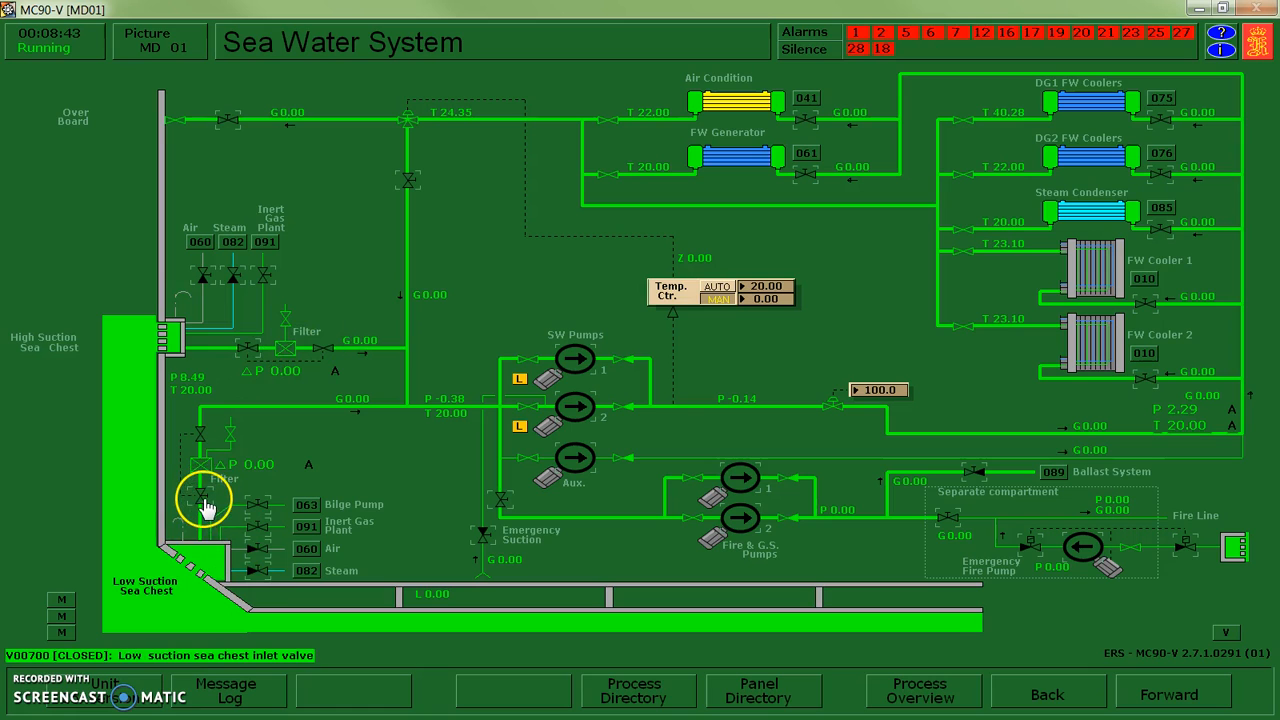
left_click(200, 500)
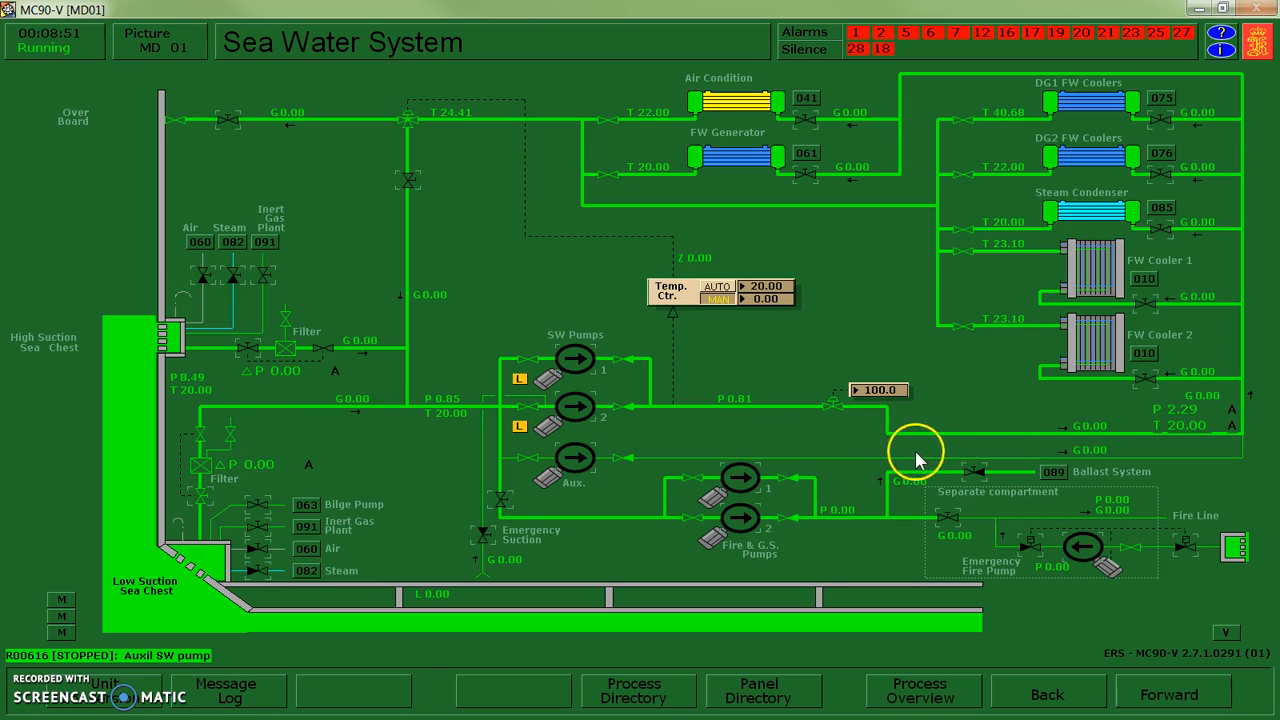
mouse_move(1248, 256)
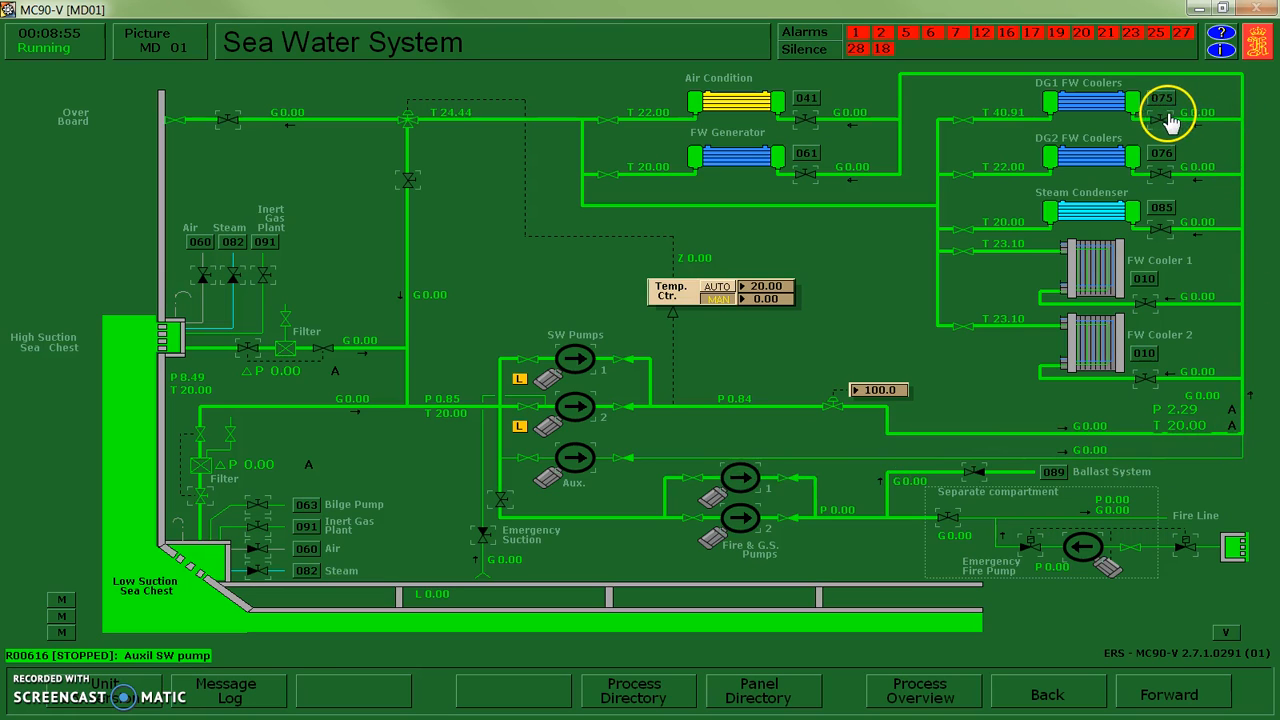
left_click(1164, 112)
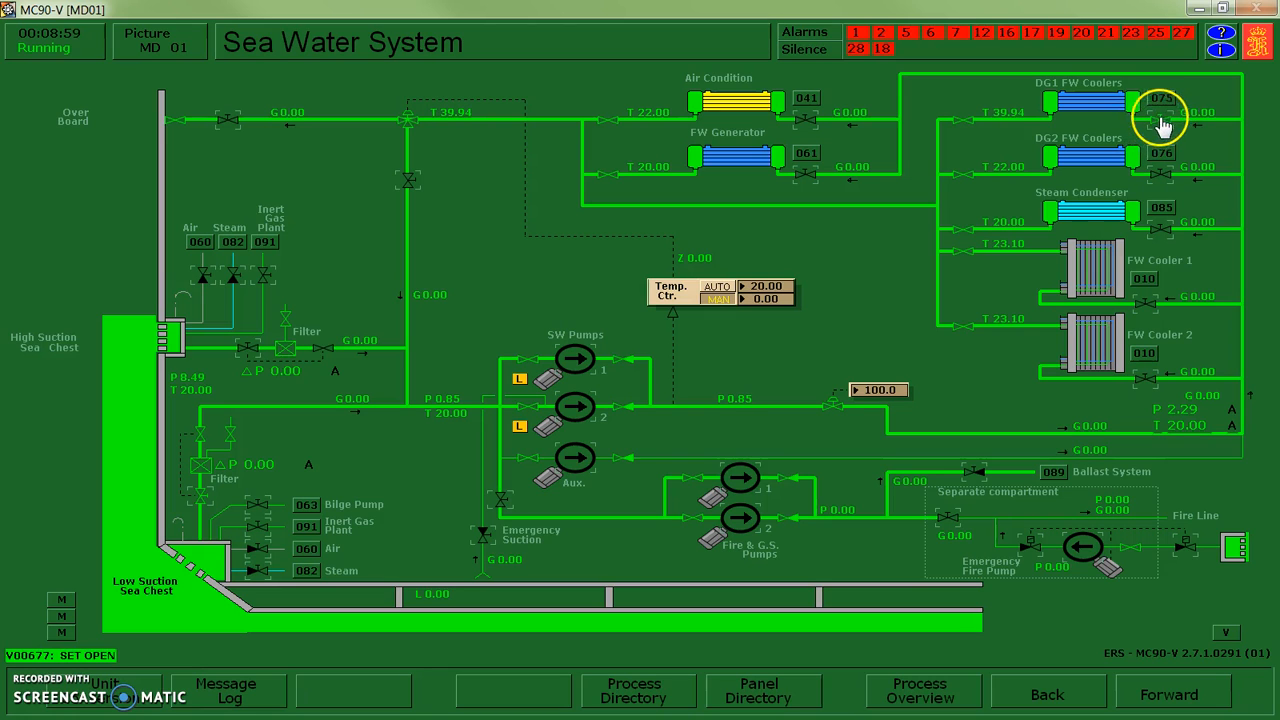
mouse_move(916, 204)
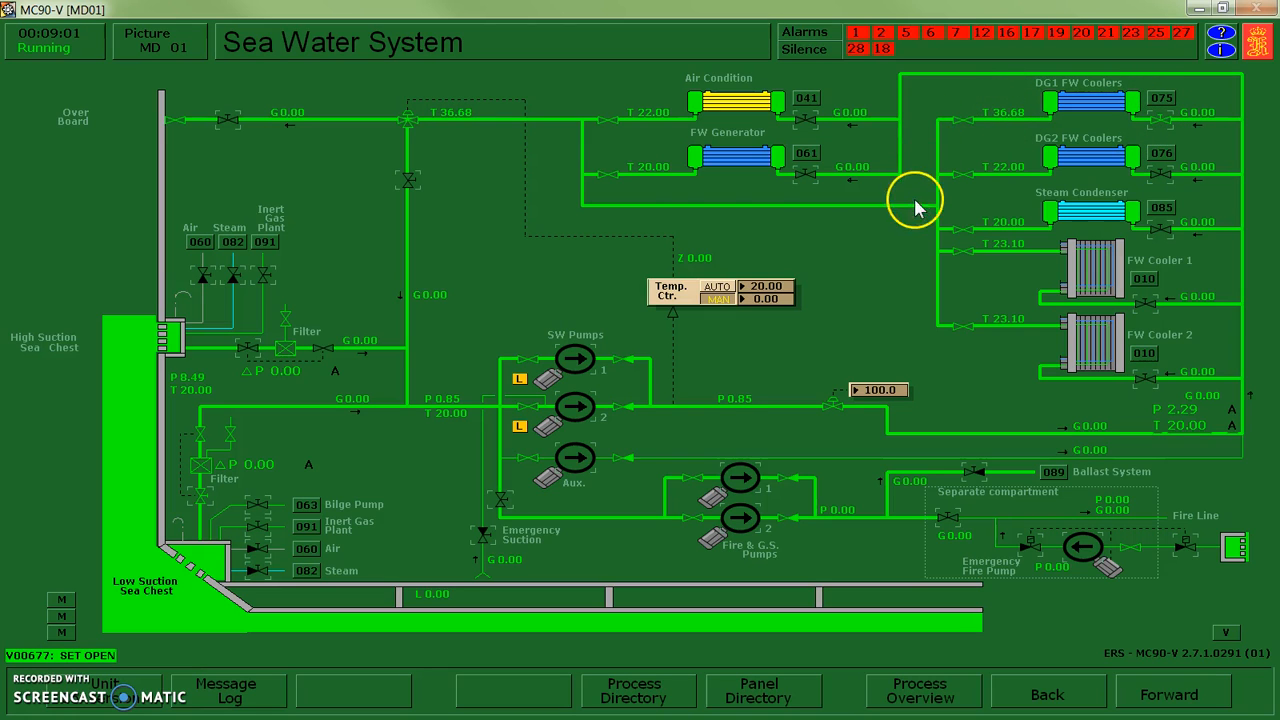
mouse_move(580, 130)
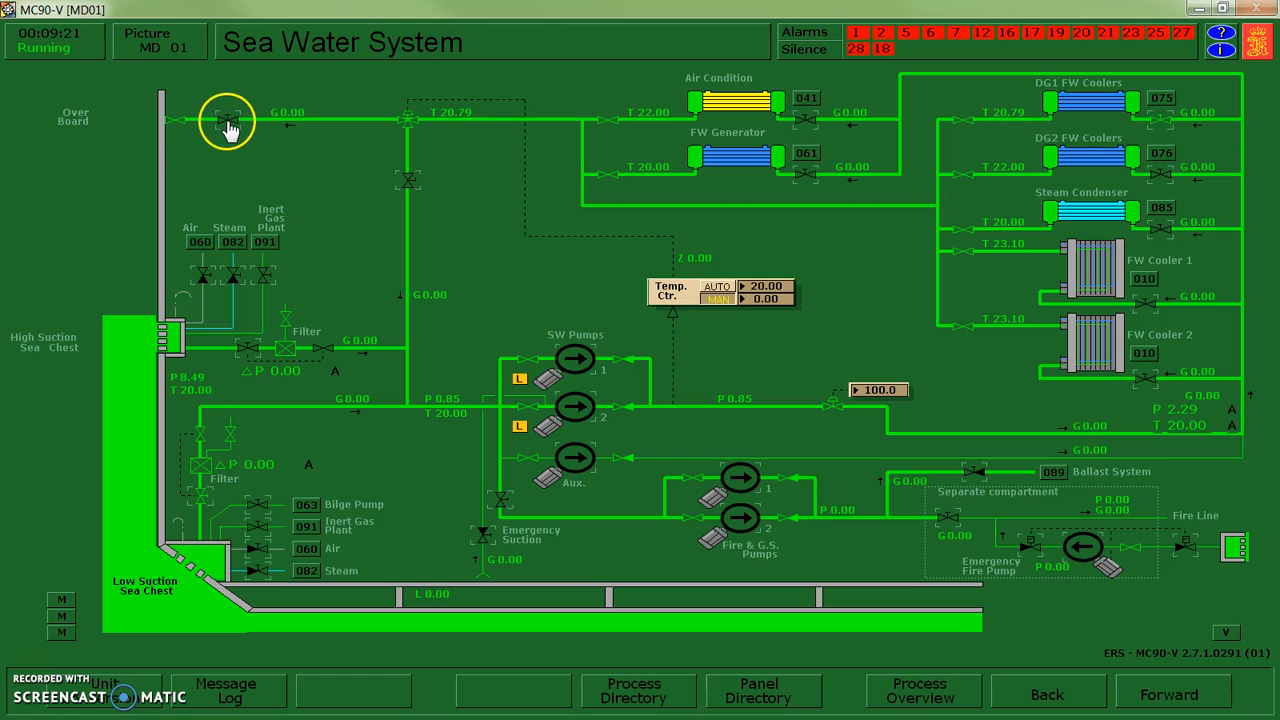
- Open the overboard discharge and recirculation shut-off valves, then return to Diesel Generator no. 1
left_click(228, 120)
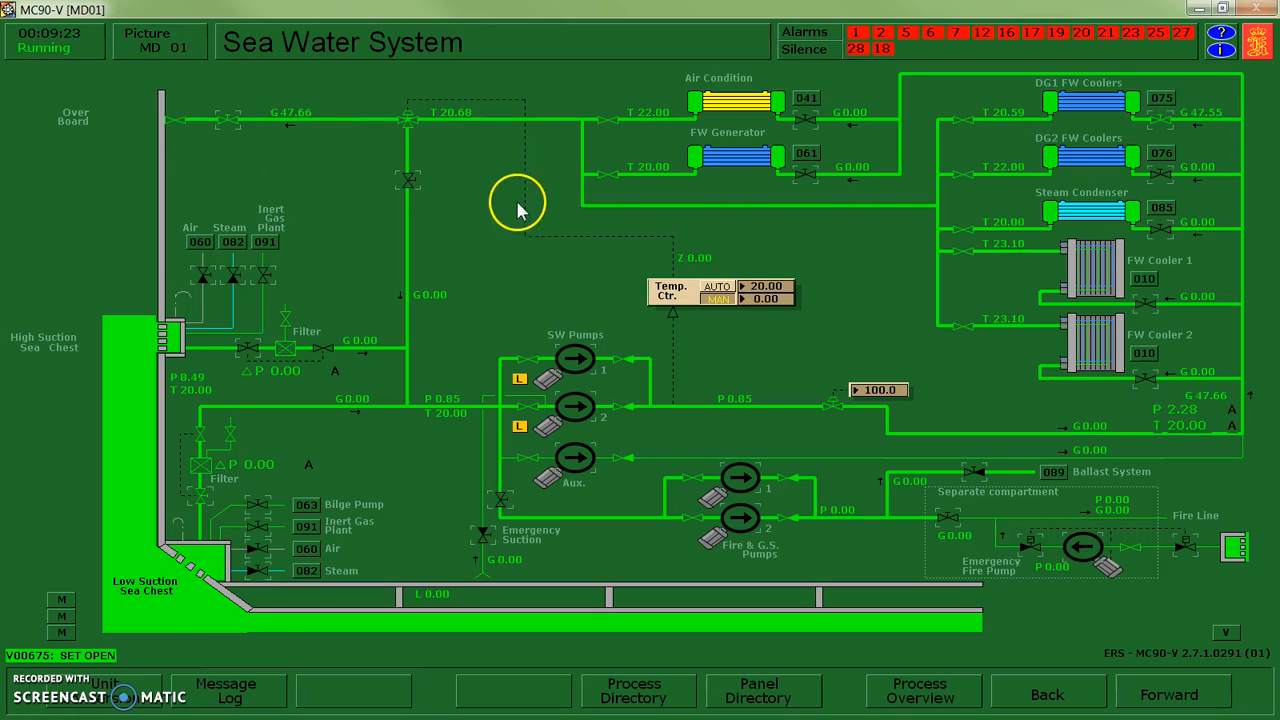
left_click(408, 180)
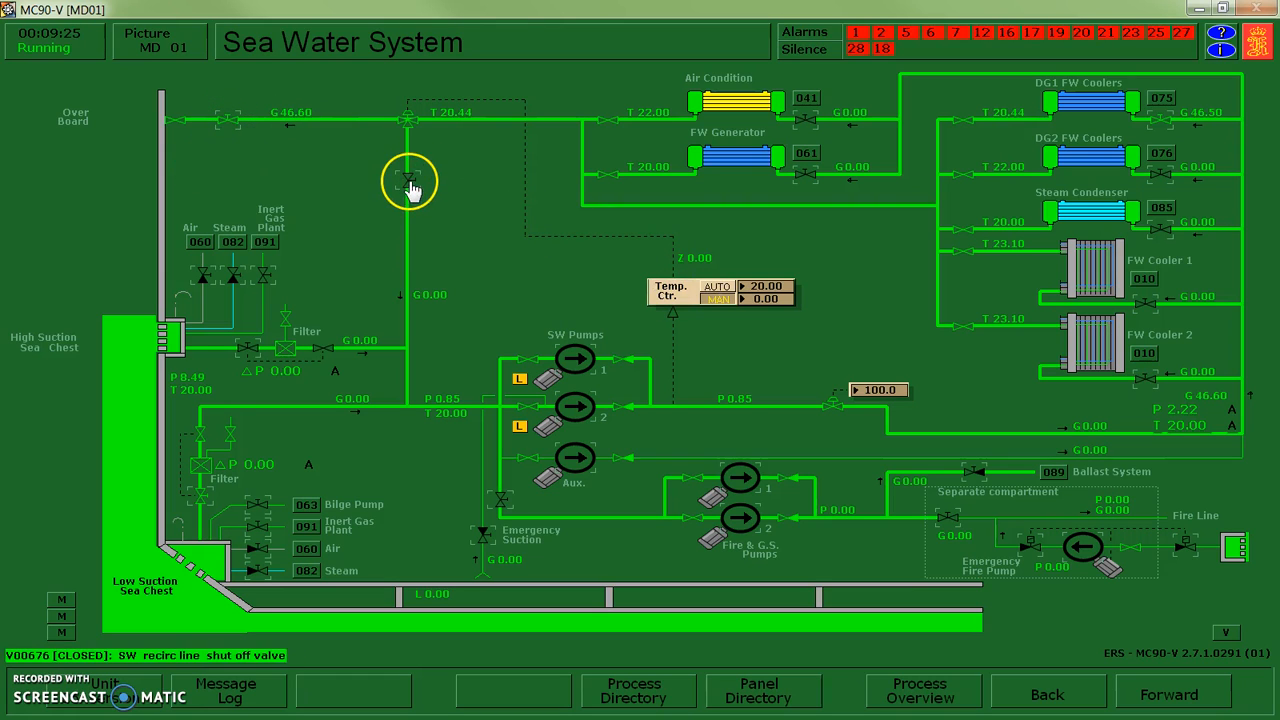
left_click(408, 180)
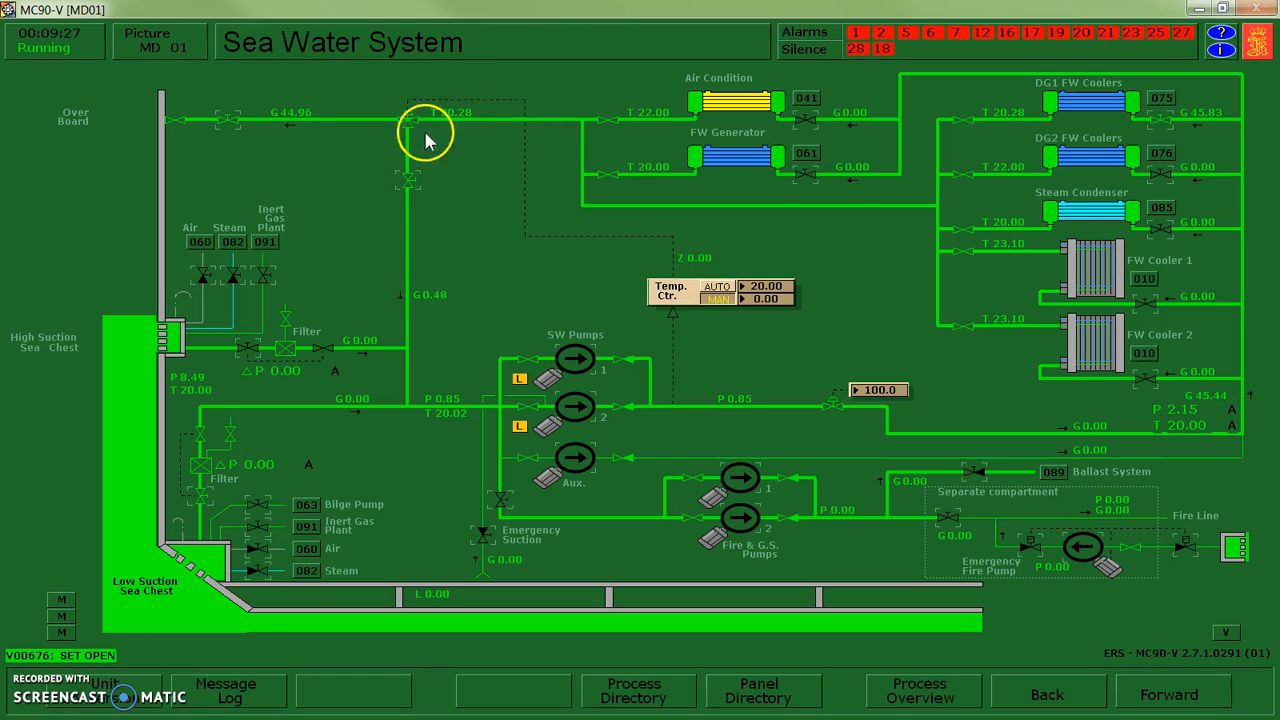
mouse_move(464, 290)
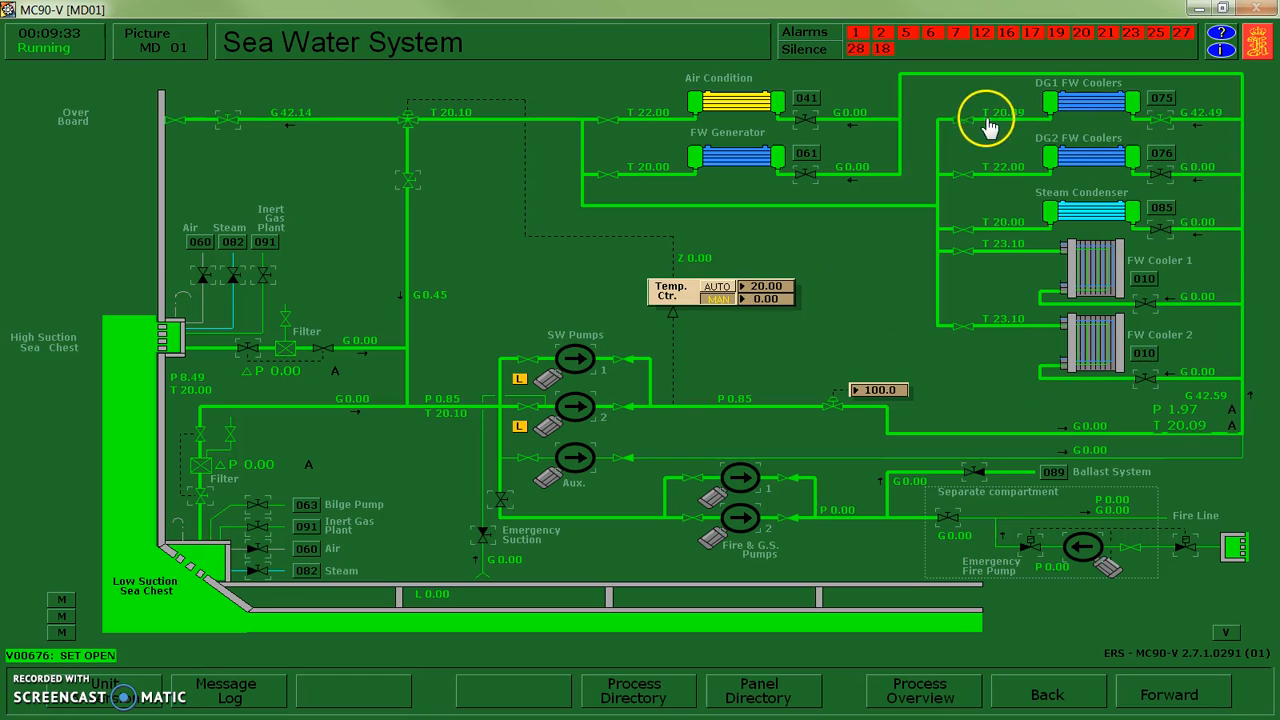
mouse_move(862, 262)
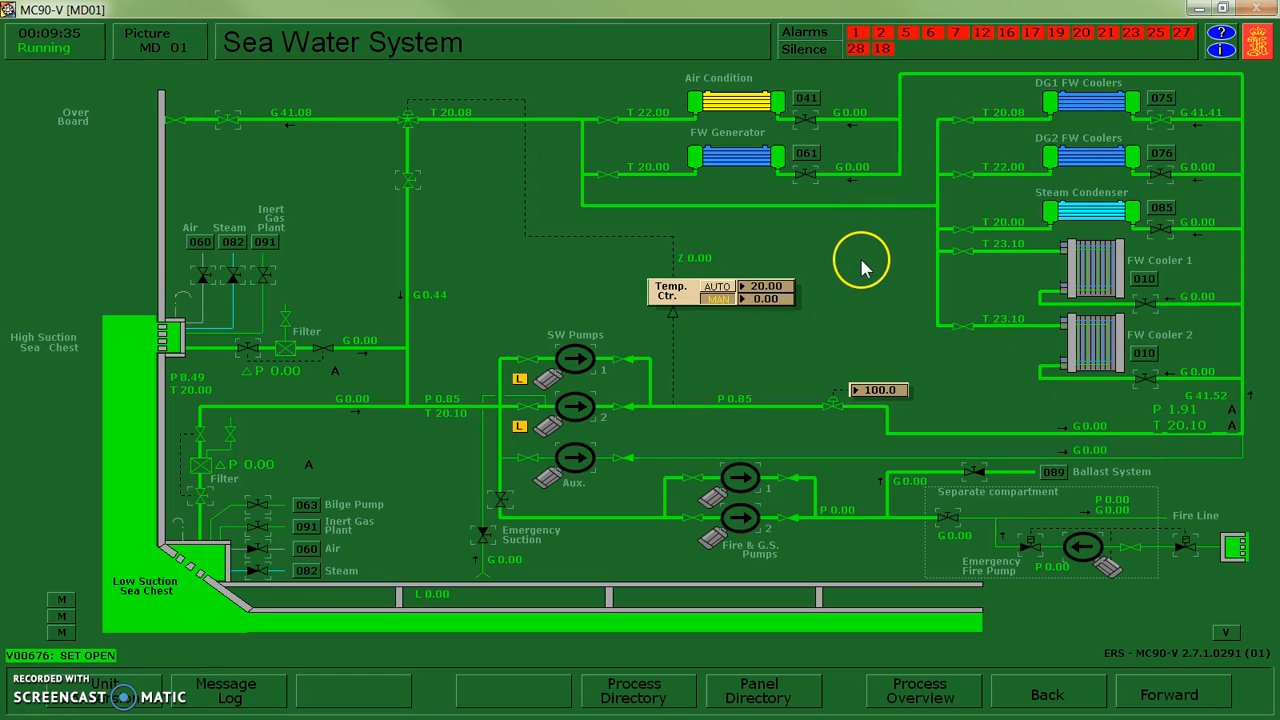
mouse_move(688, 448)
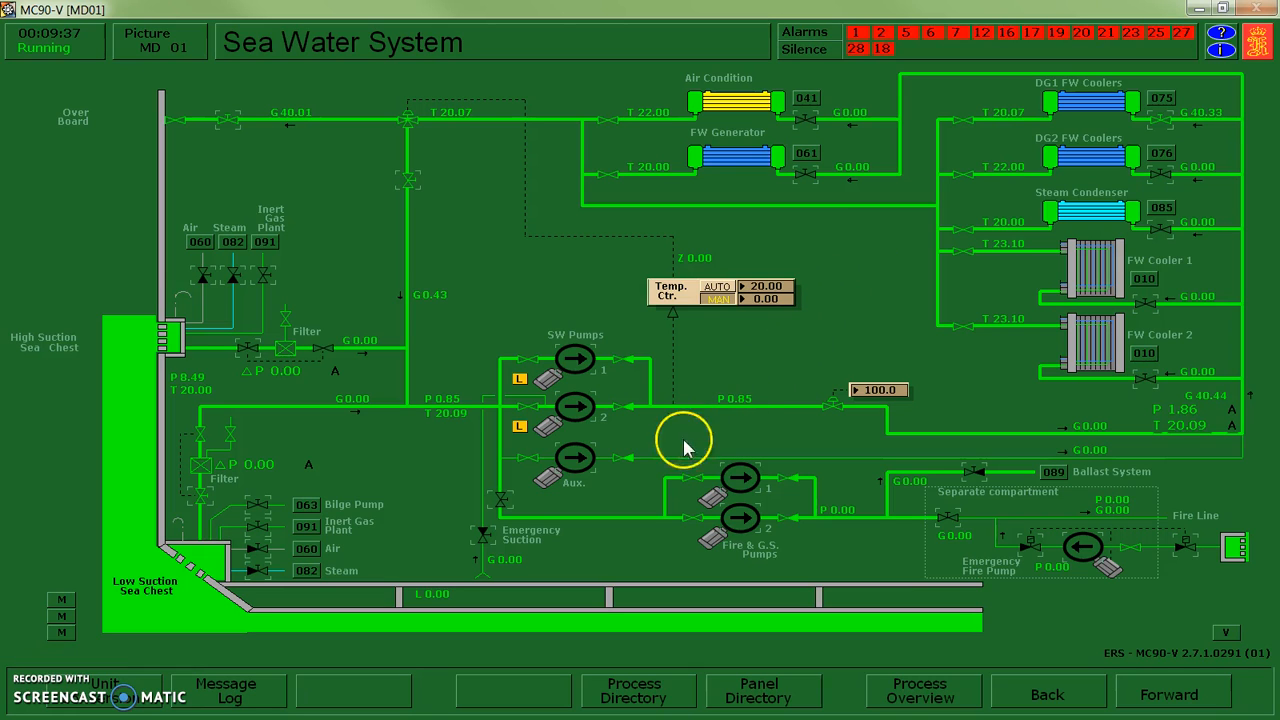
left_click(576, 458)
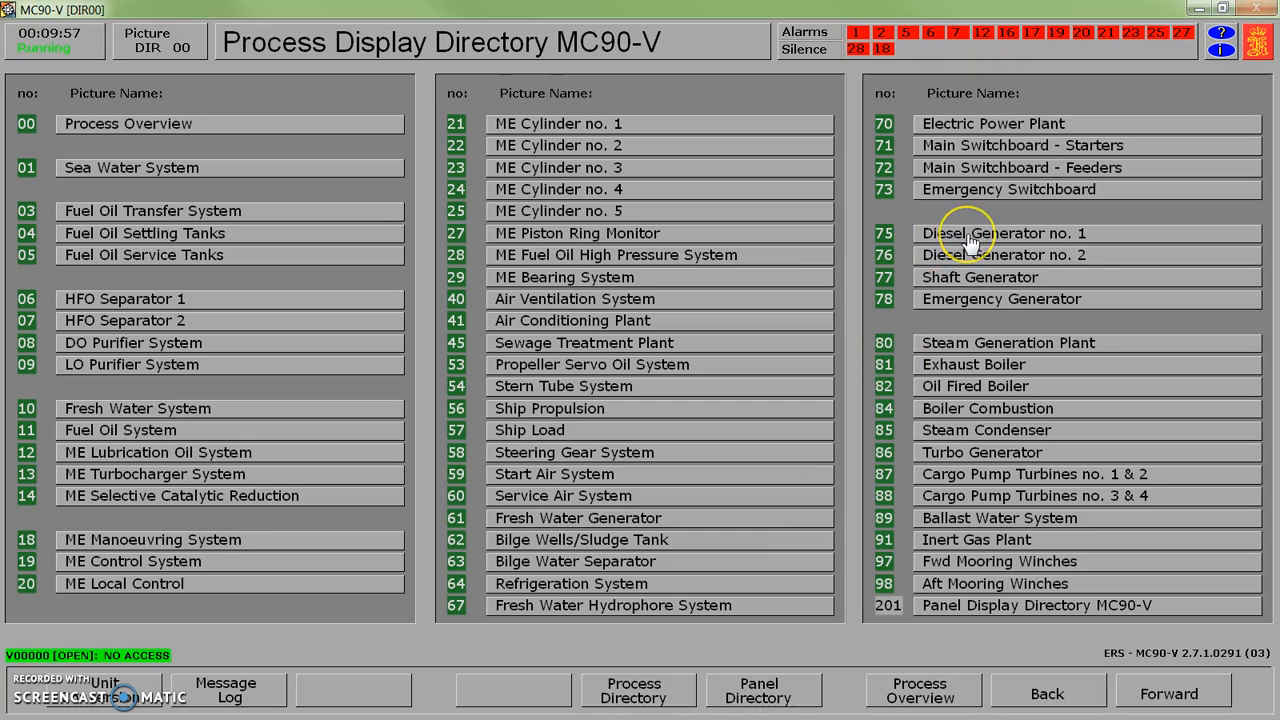
left_click(1004, 232)
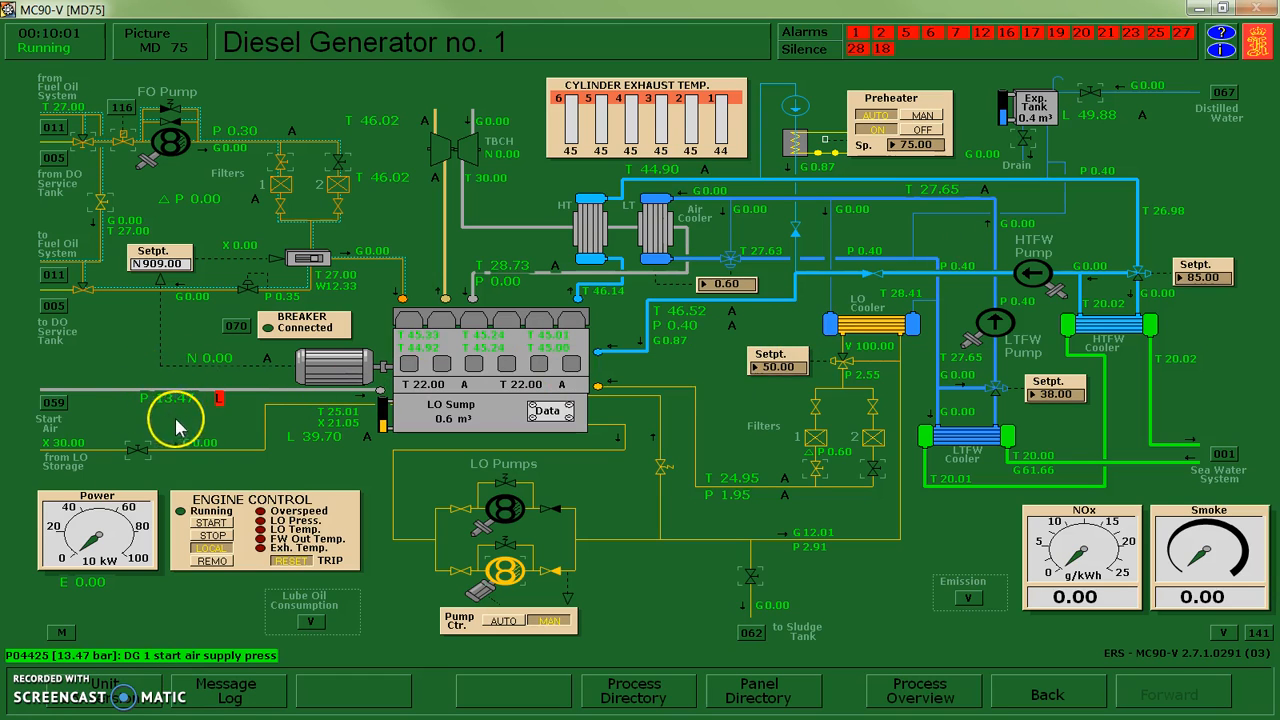
mouse_move(196, 410)
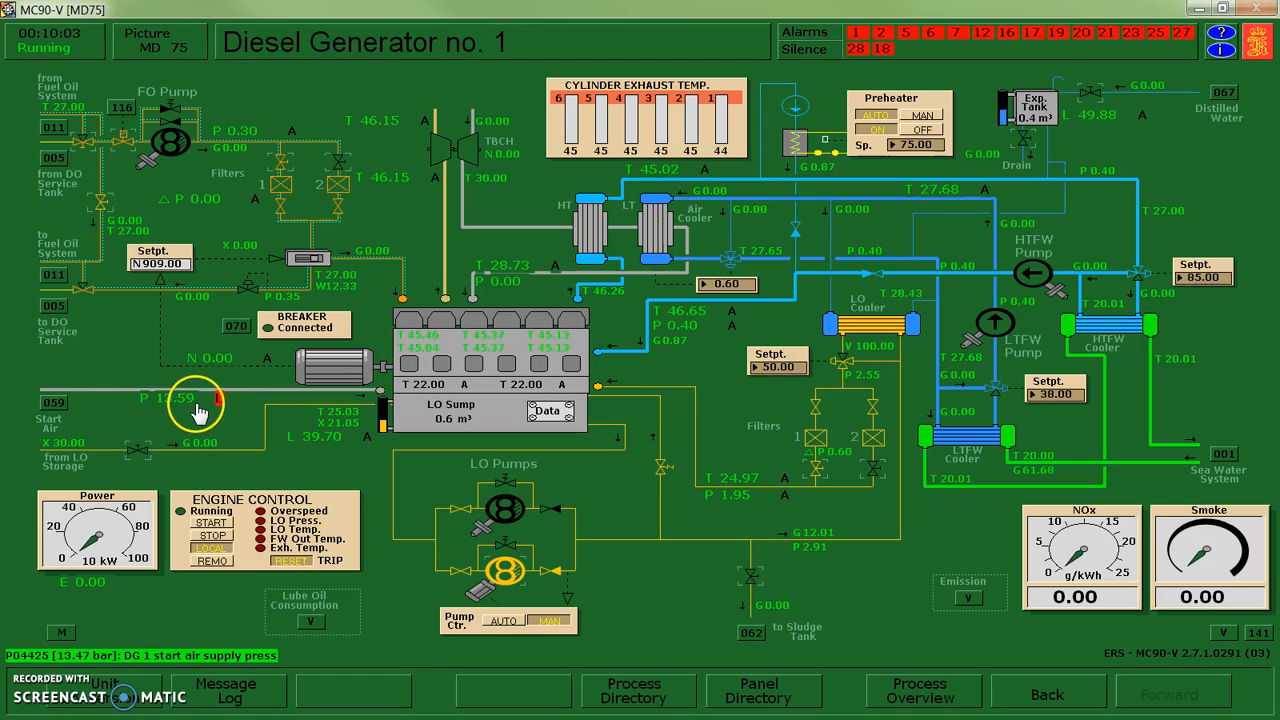
mouse_move(744, 464)
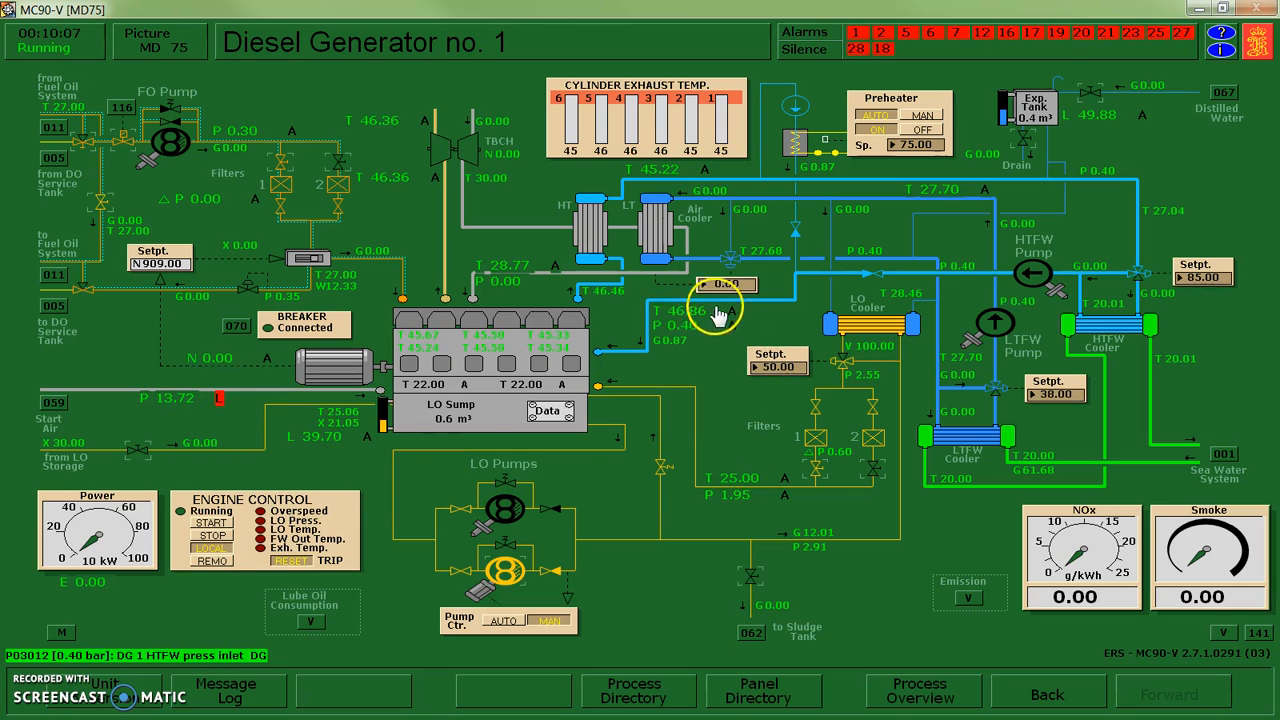
mouse_move(704, 322)
type("0.6")
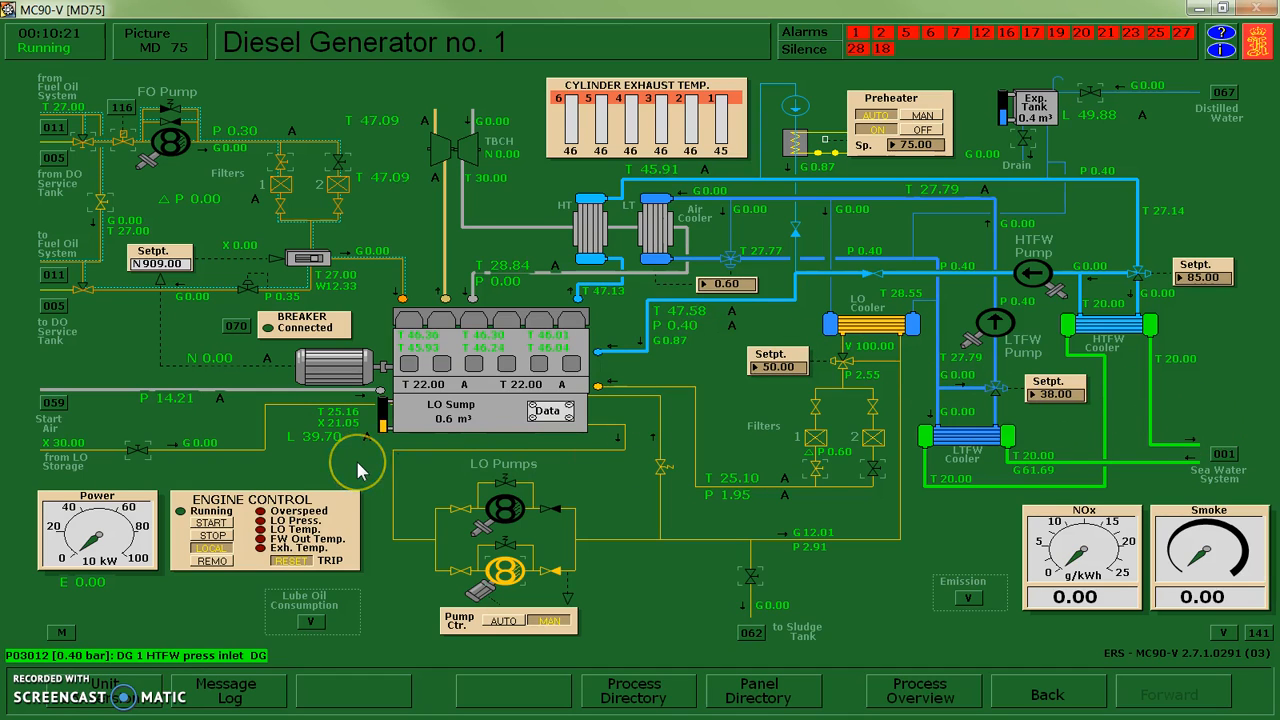
mouse_move(356, 464)
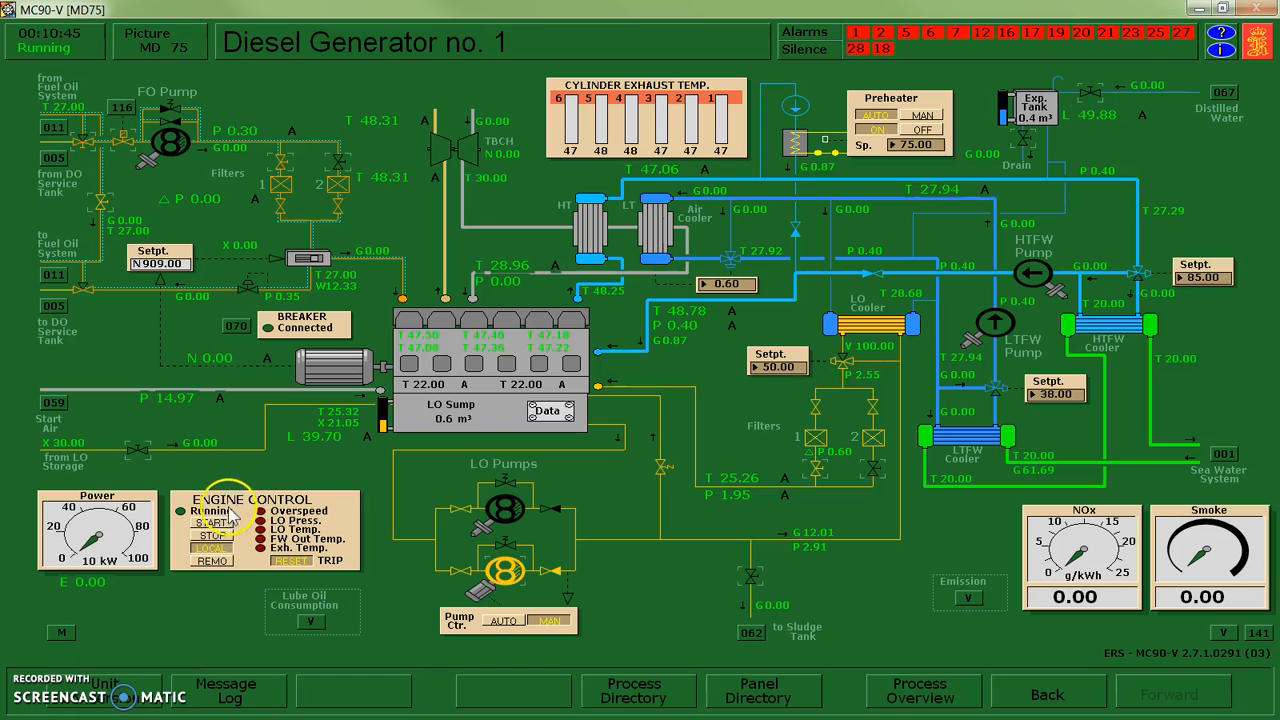
- Give Diesel Generator 1 its START command once start air reaches about 15 bar
left_click(212, 524)
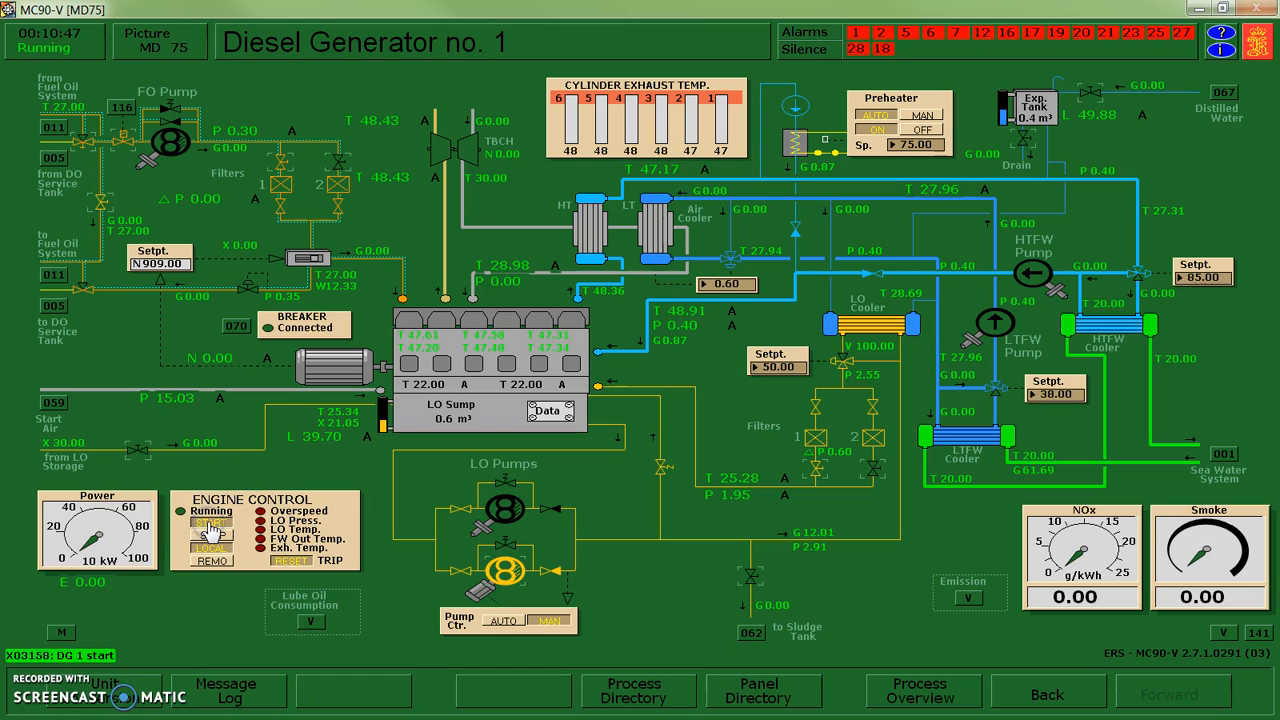
- Let DG1 run up to about 905 rpm while checking cooling water and exhaust temperatures
left_click(210, 522)
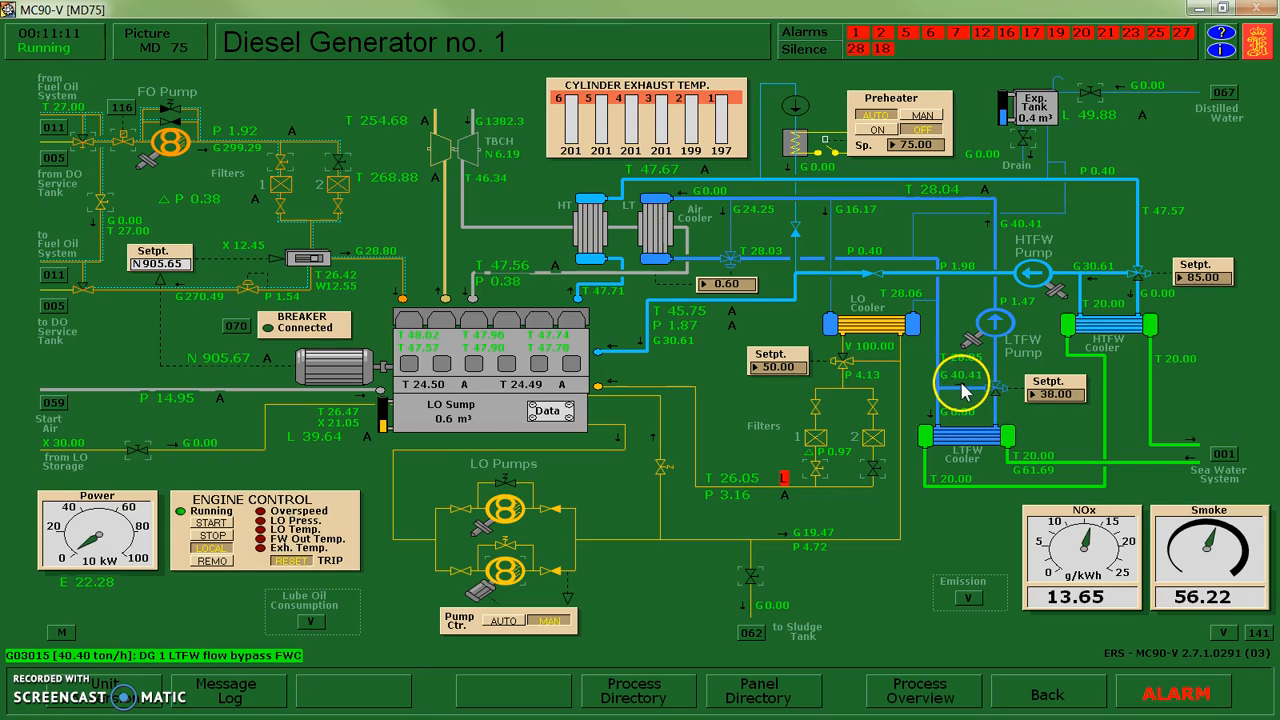
mouse_move(1130, 300)
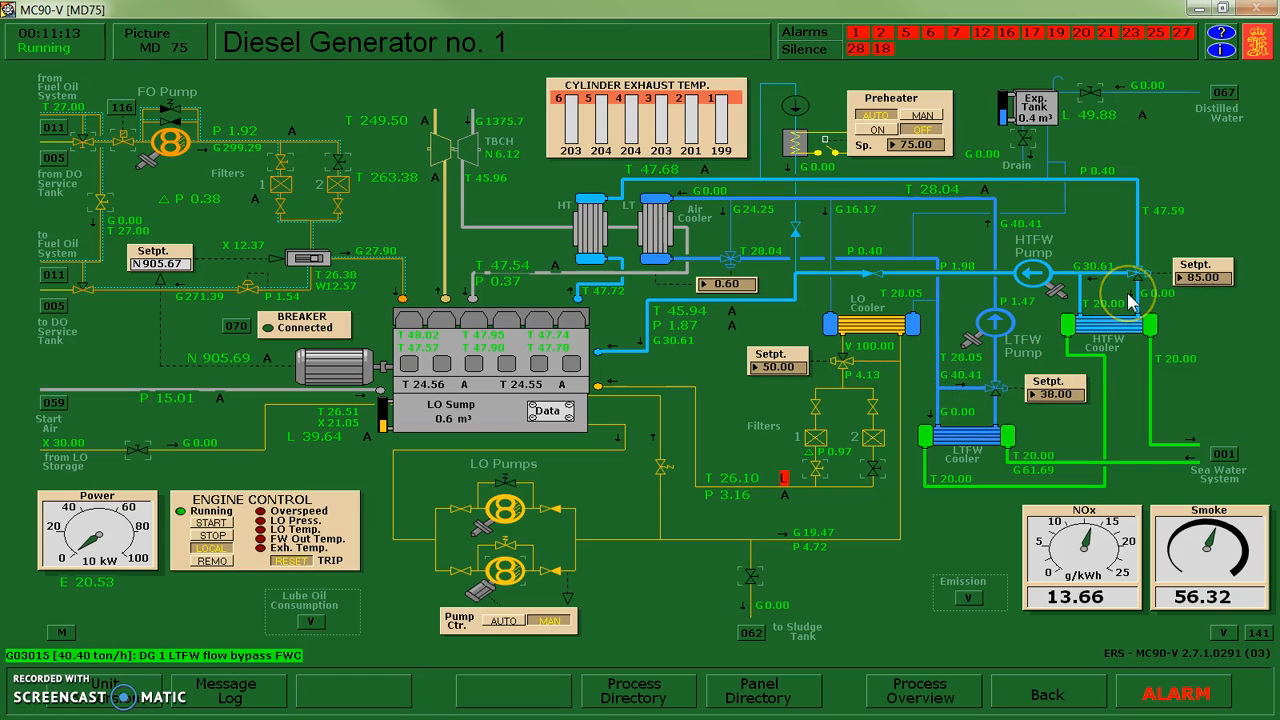
left_click(796, 490)
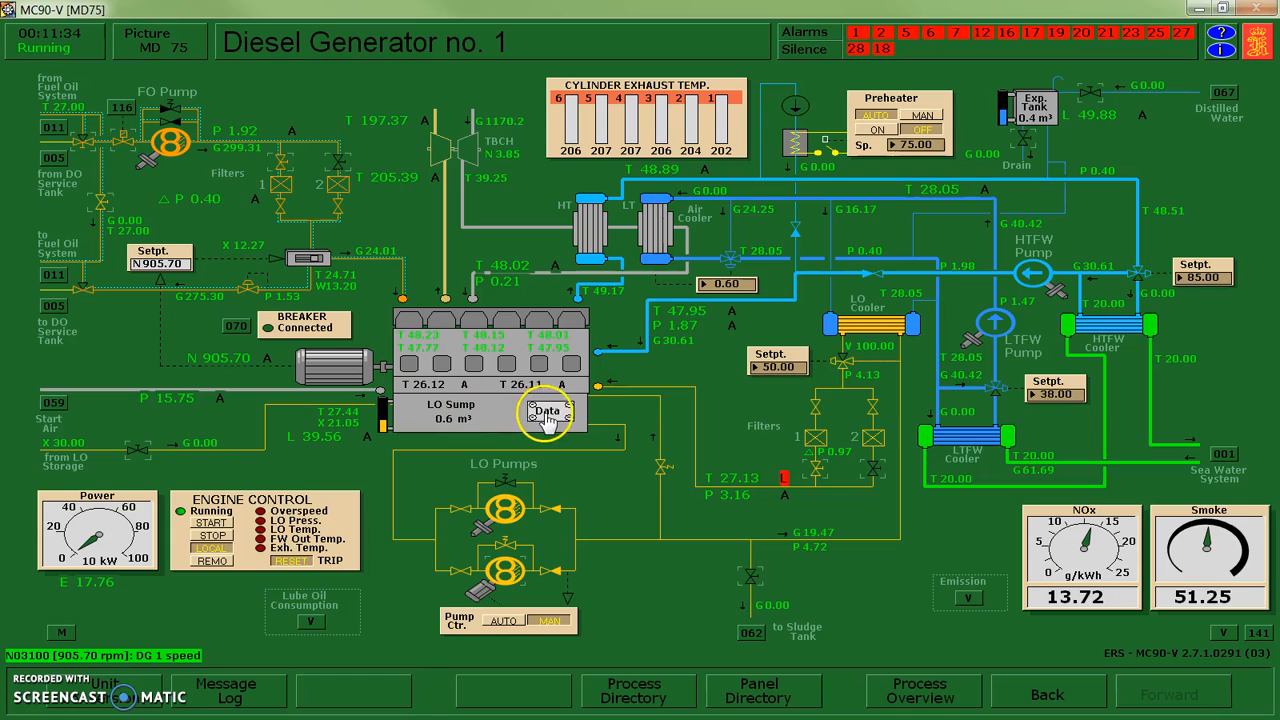
- Put DG1 lube oil Pump Ctr. on MAN and start the engine-attached LO pump 1
left_click(548, 412)
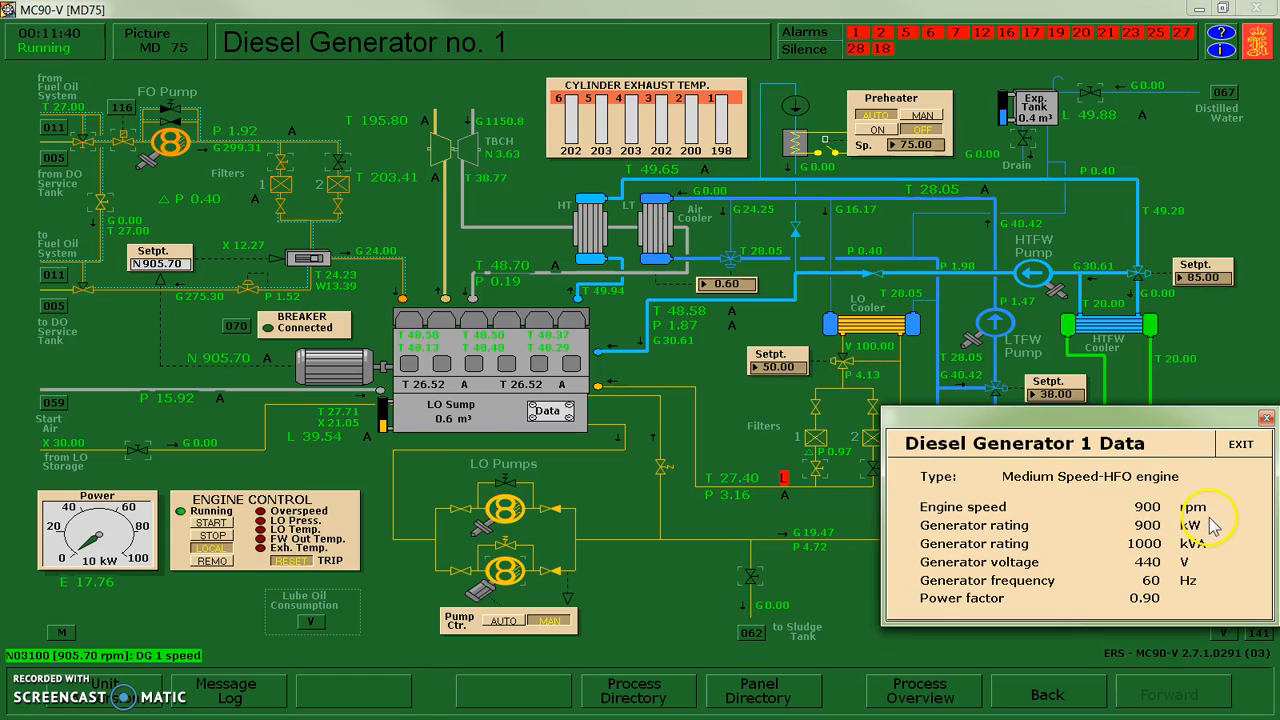
left_click(1240, 444)
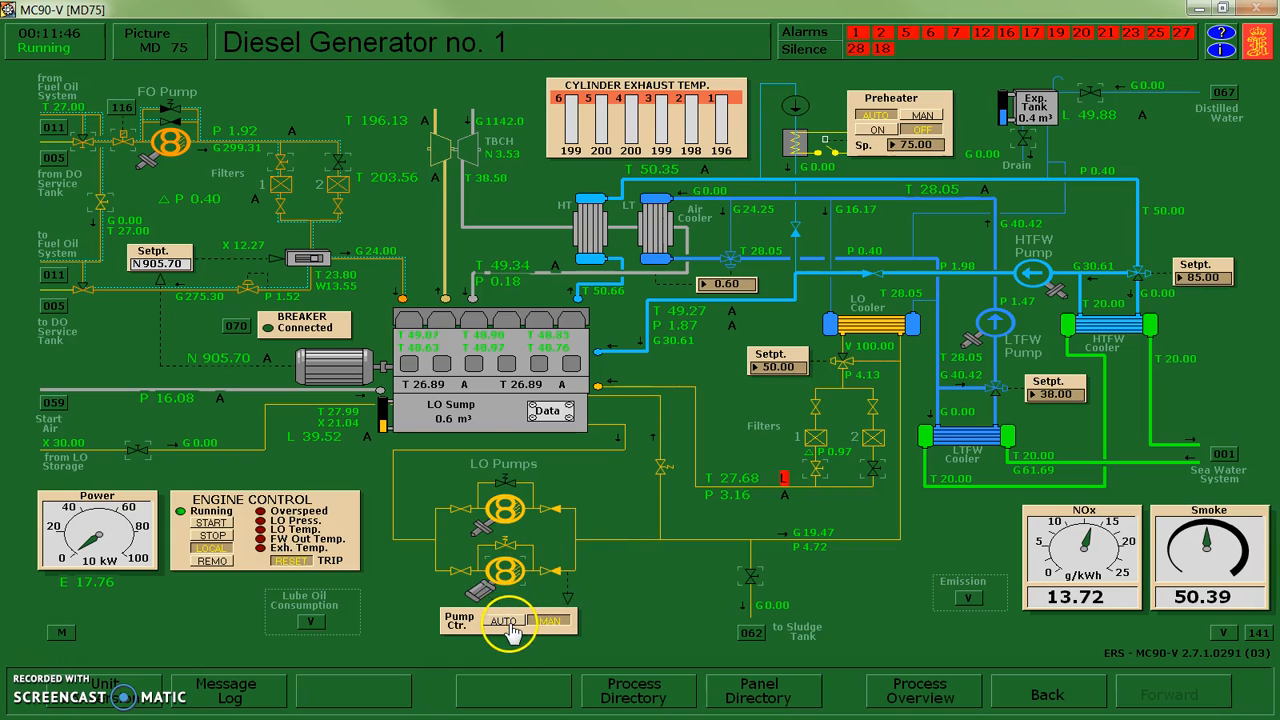
left_click(504, 620)
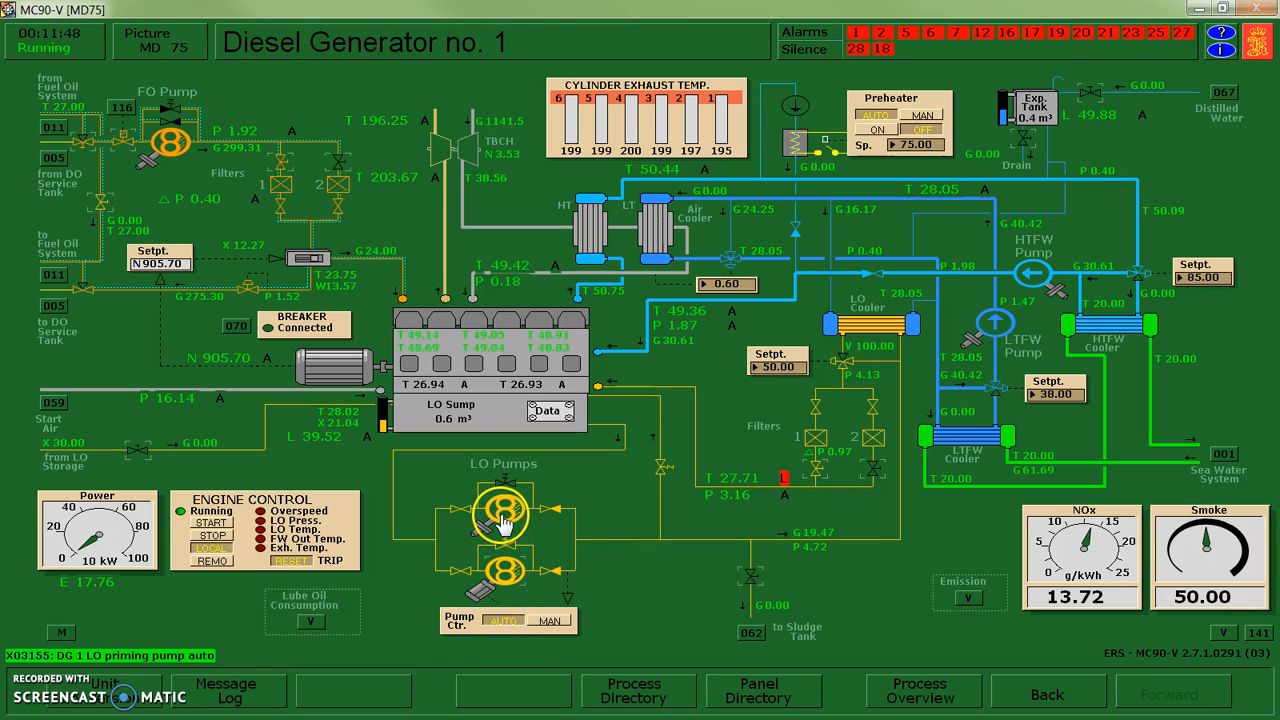
left_click(504, 512)
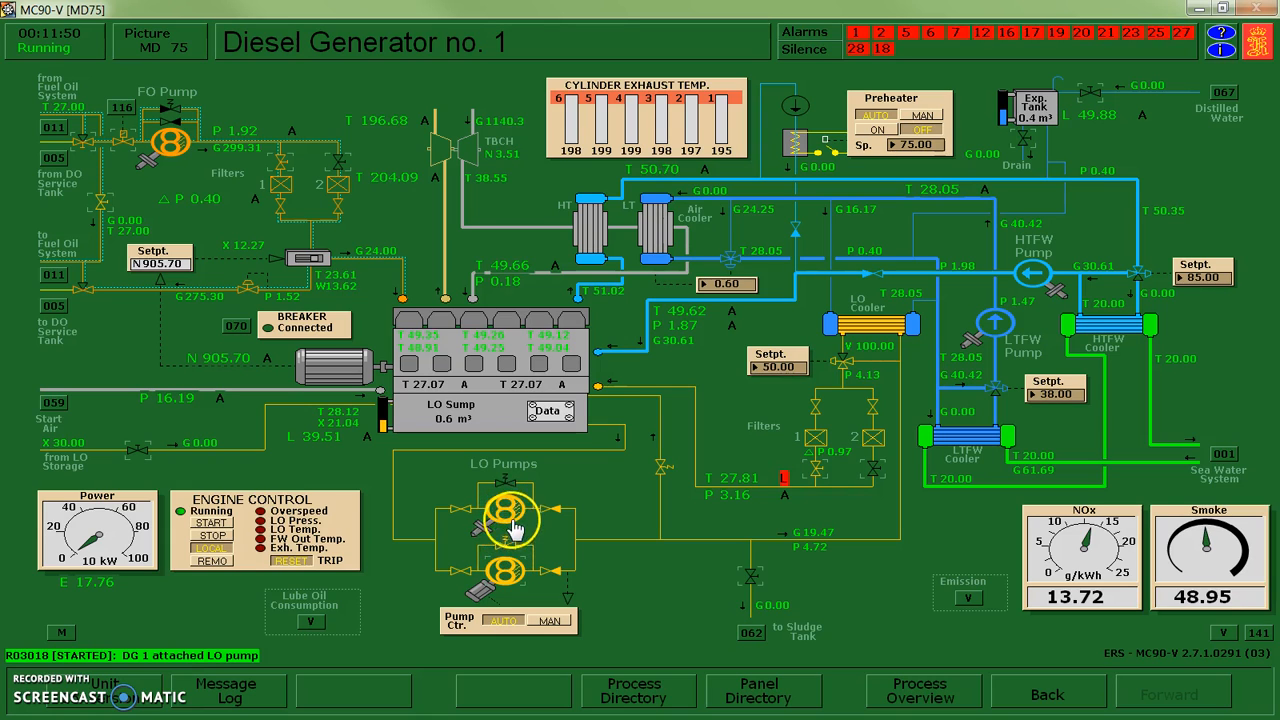
mouse_move(628, 520)
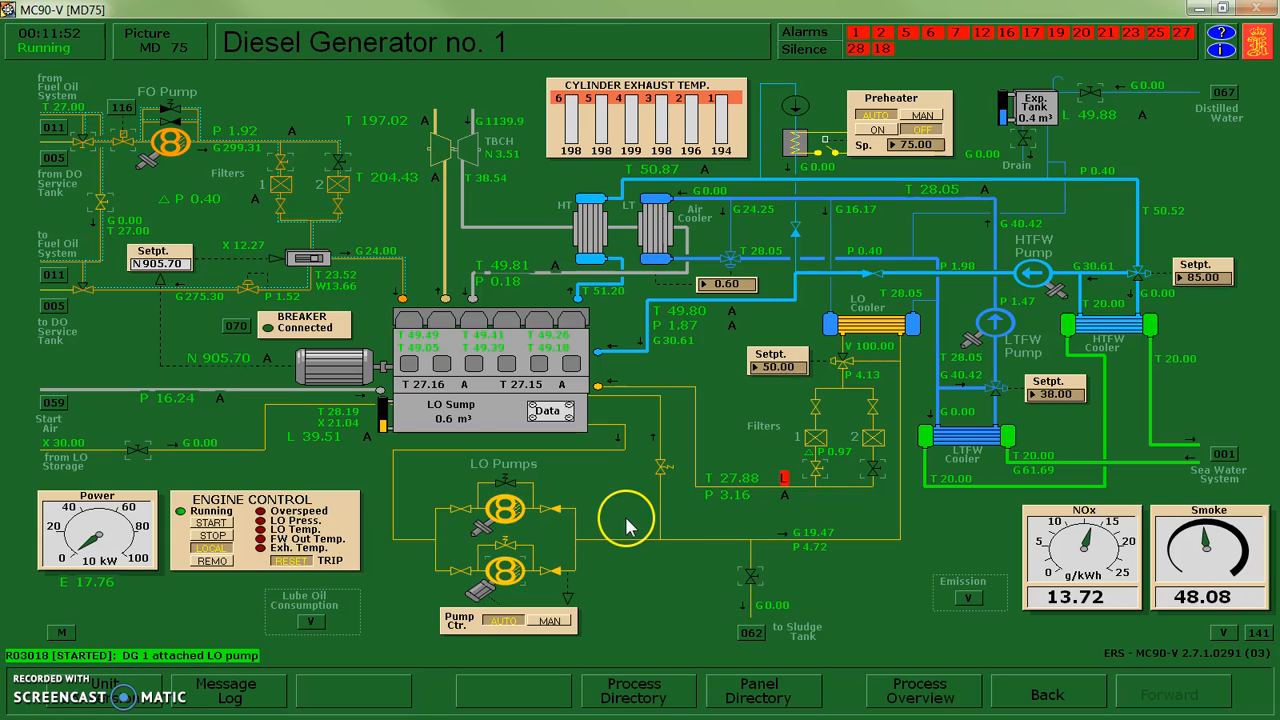
mouse_move(592, 590)
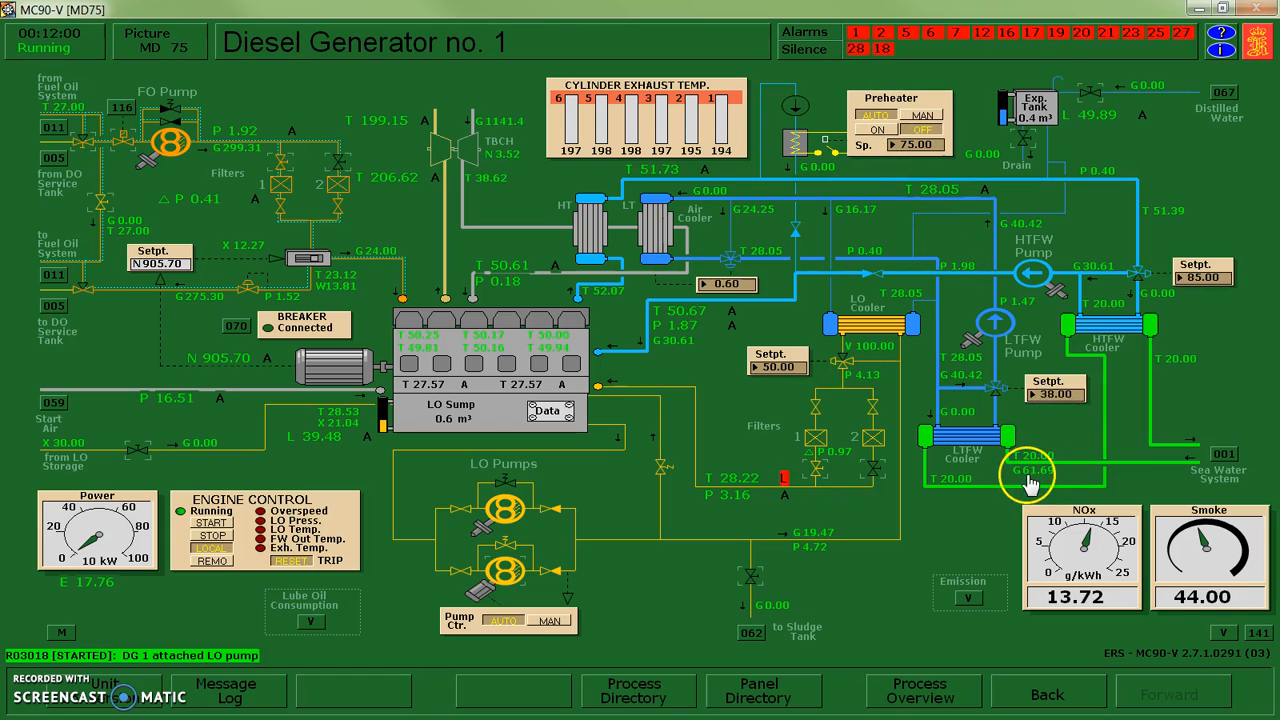
mouse_move(644, 576)
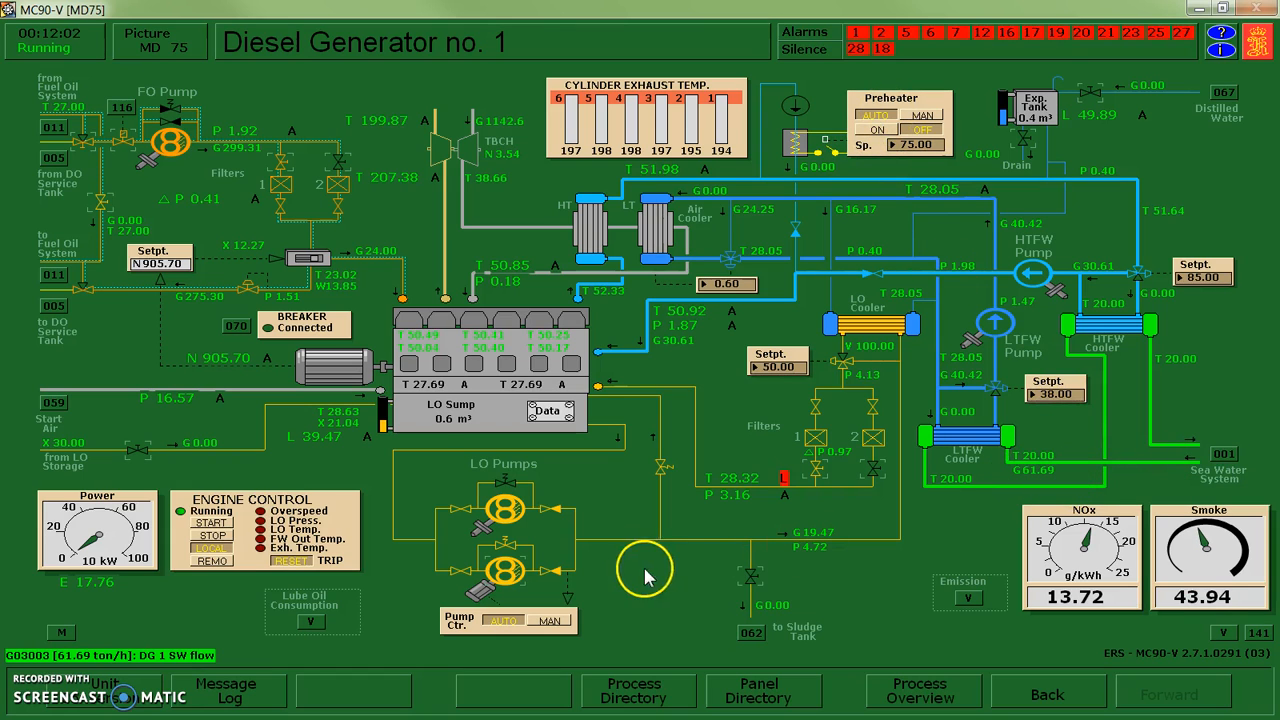
mouse_move(344, 440)
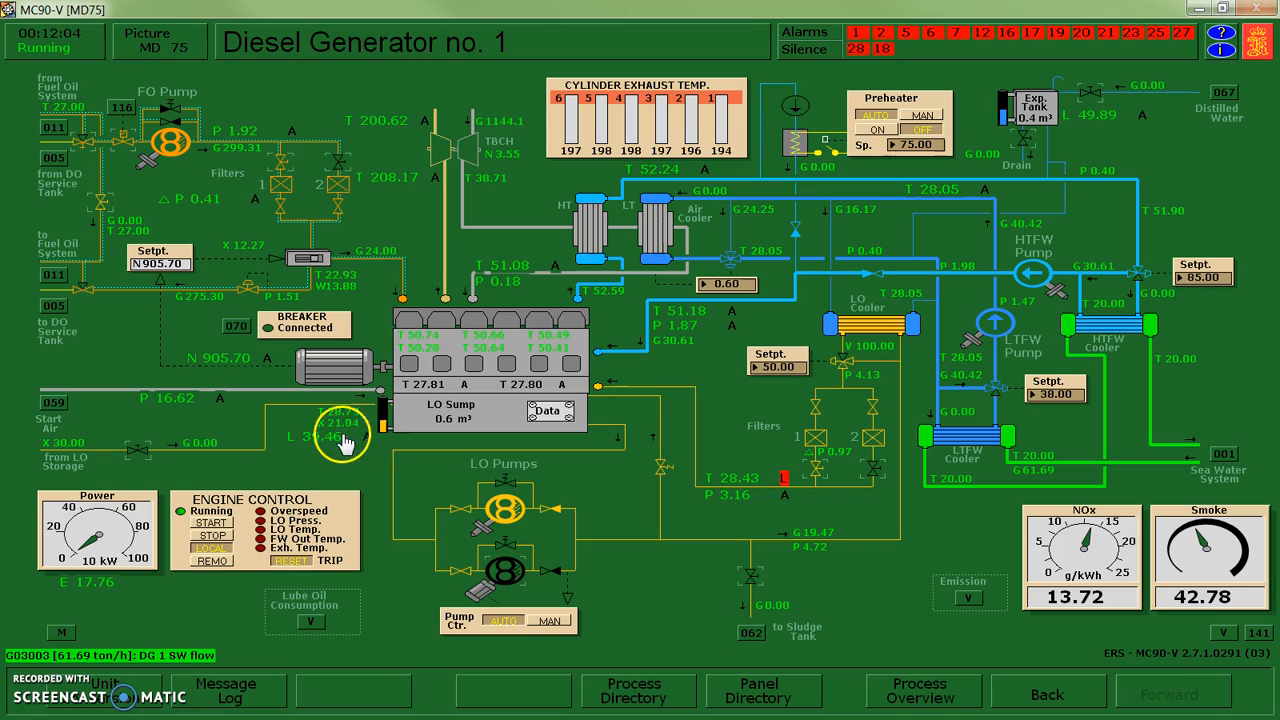
mouse_move(100, 410)
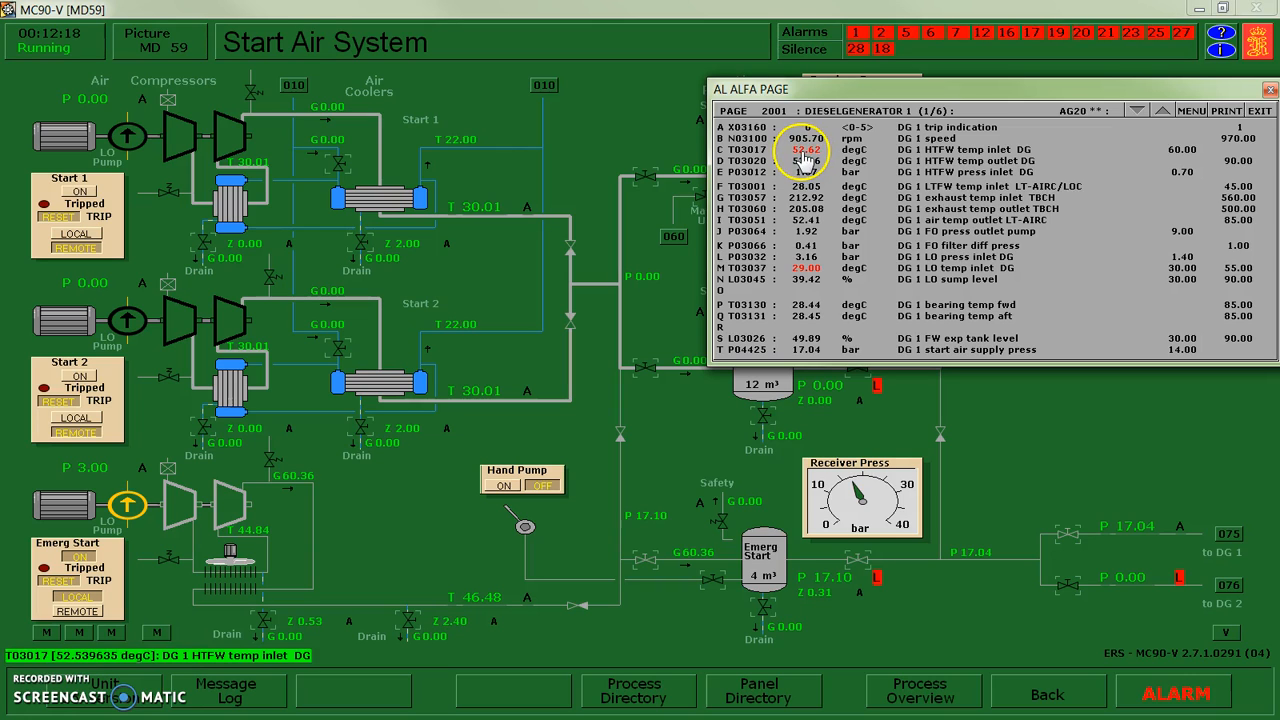
- Review the DG1 HTFW inlet temperature alarm in the AL ALFA list and close it
left_click(804, 148)
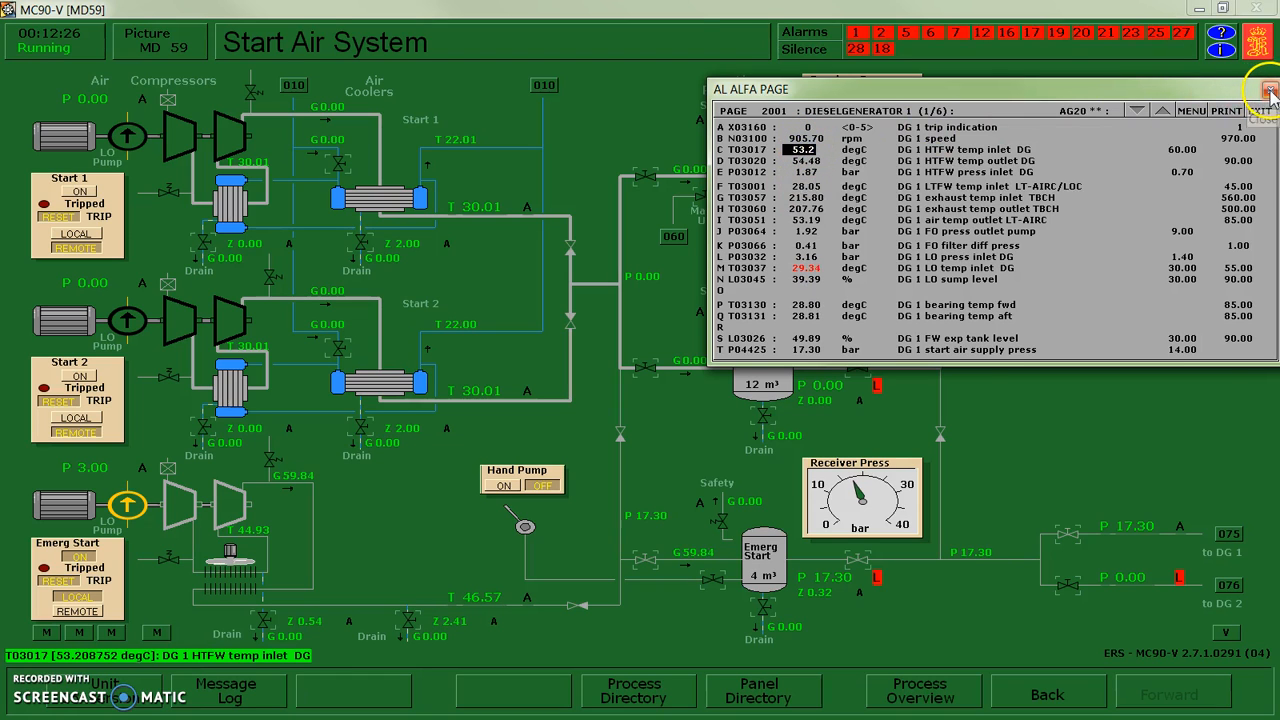
left_click(1266, 88)
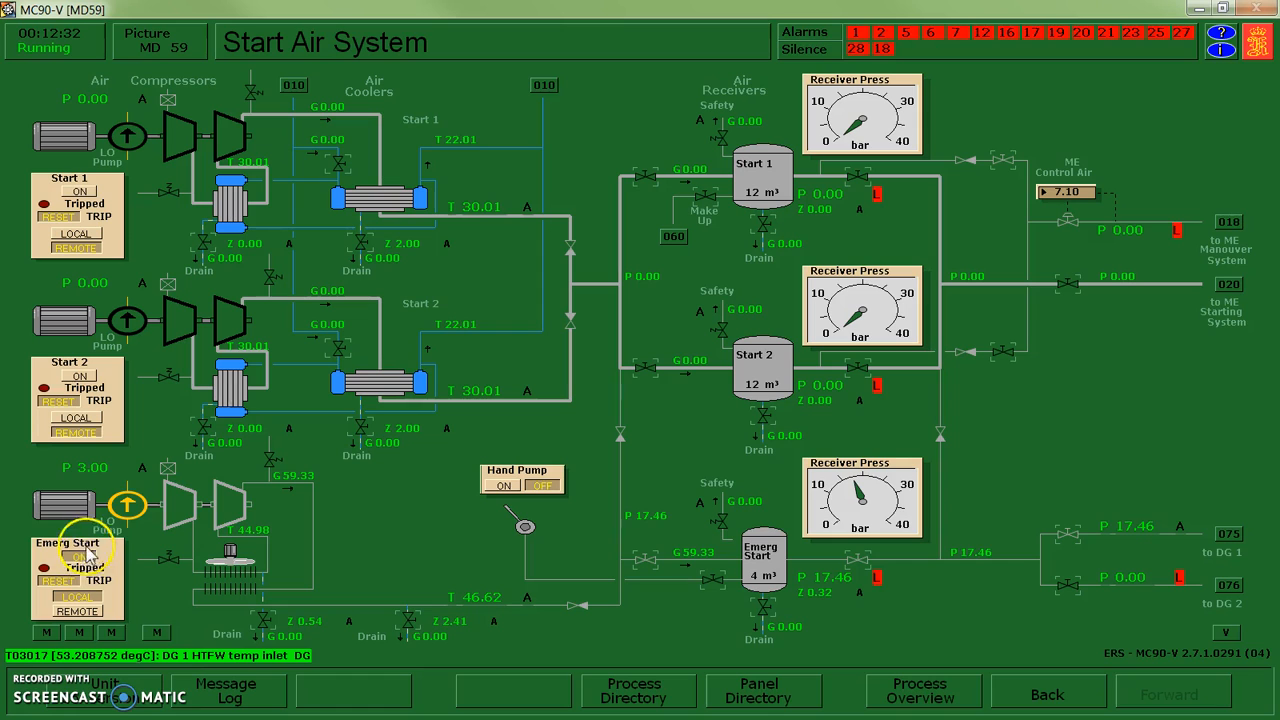
mouse_move(236, 596)
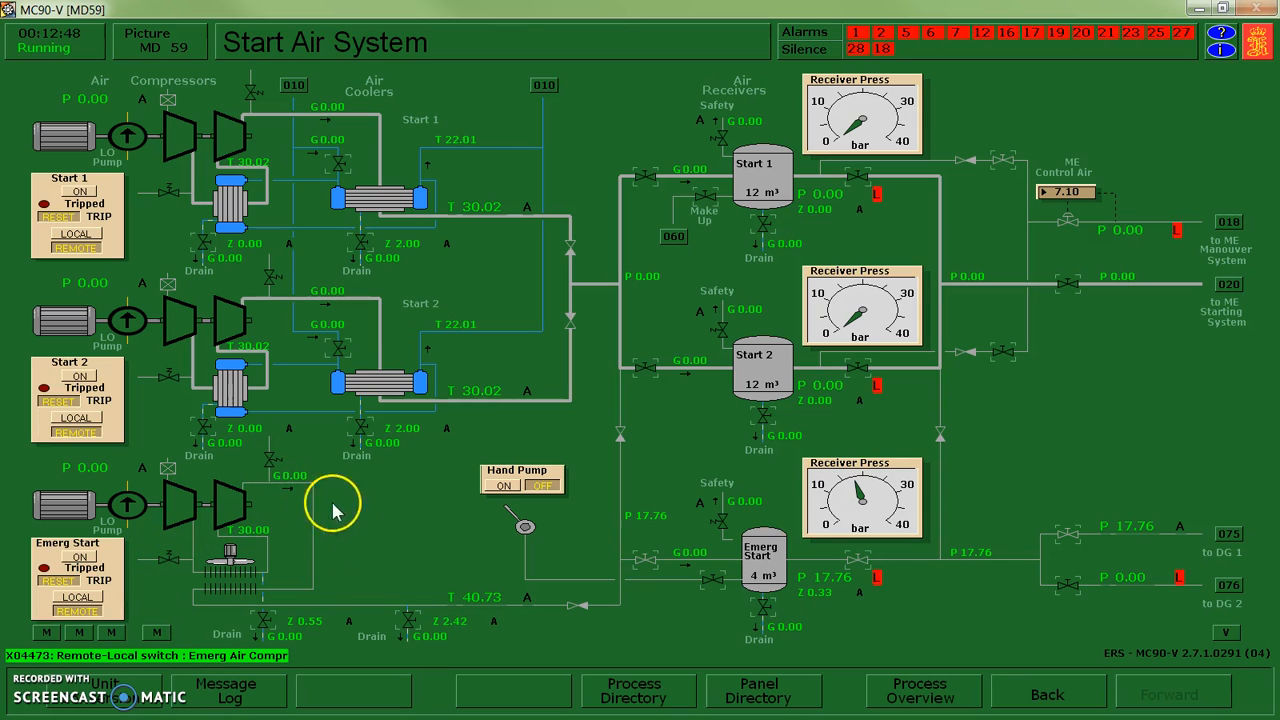
mouse_move(248, 504)
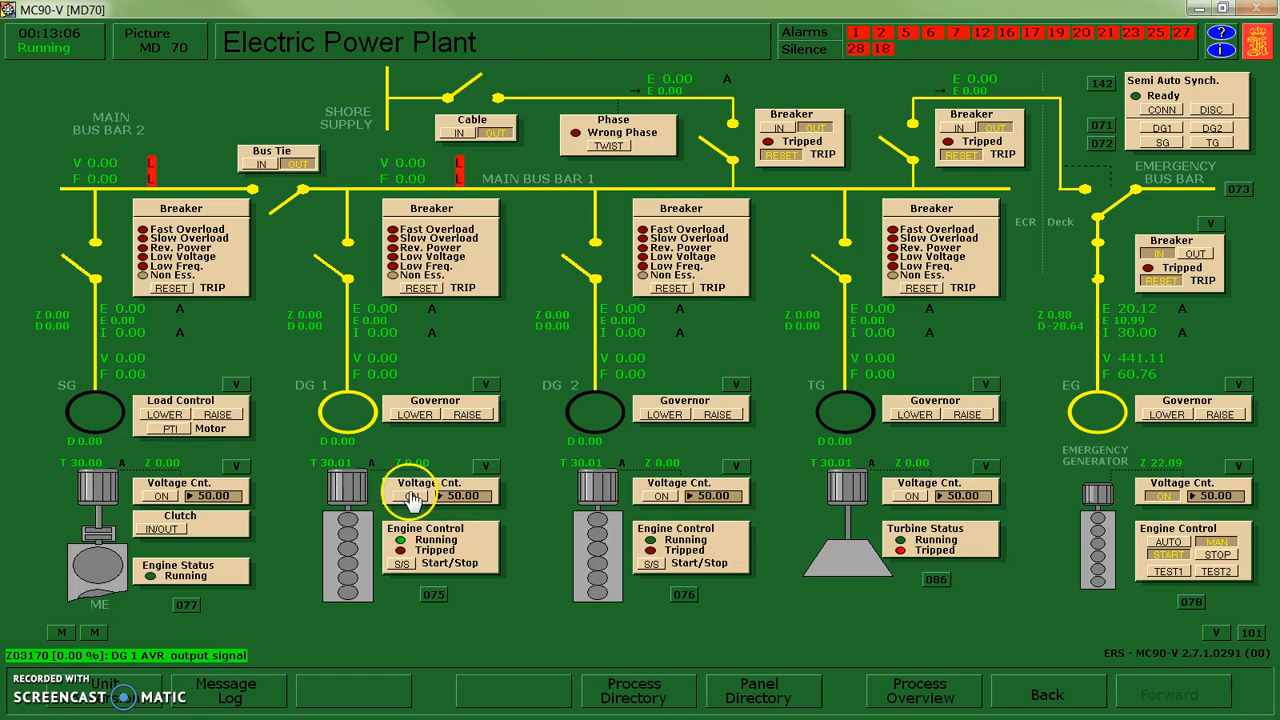
- Switch DG1 Voltage Cnt. ON for excitation, then show the Process Directory
left_click(412, 496)
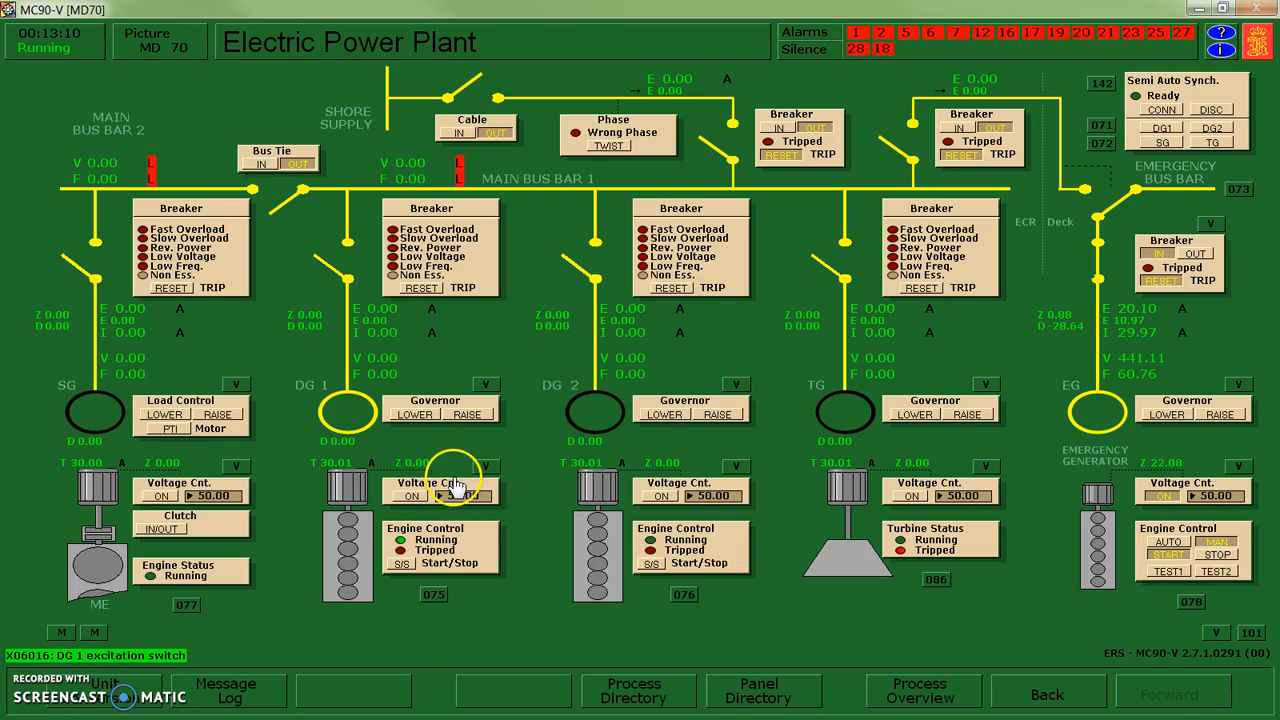
mouse_move(530, 530)
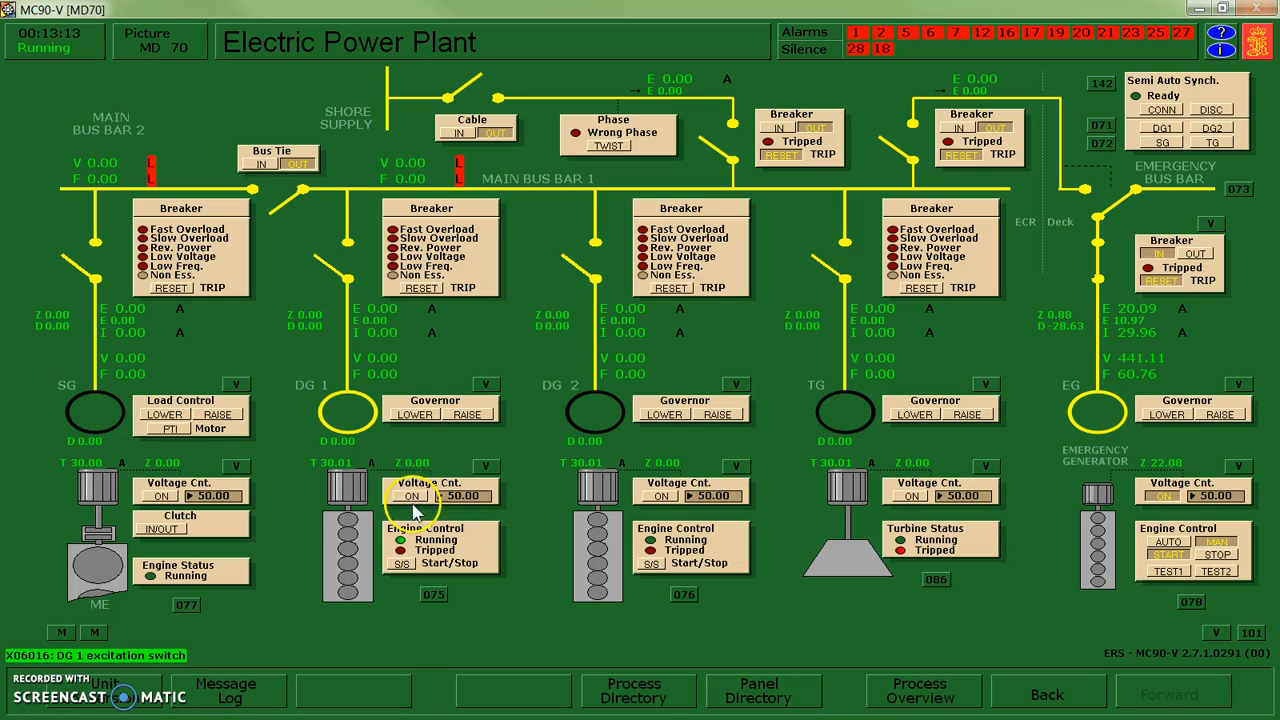
mouse_move(536, 530)
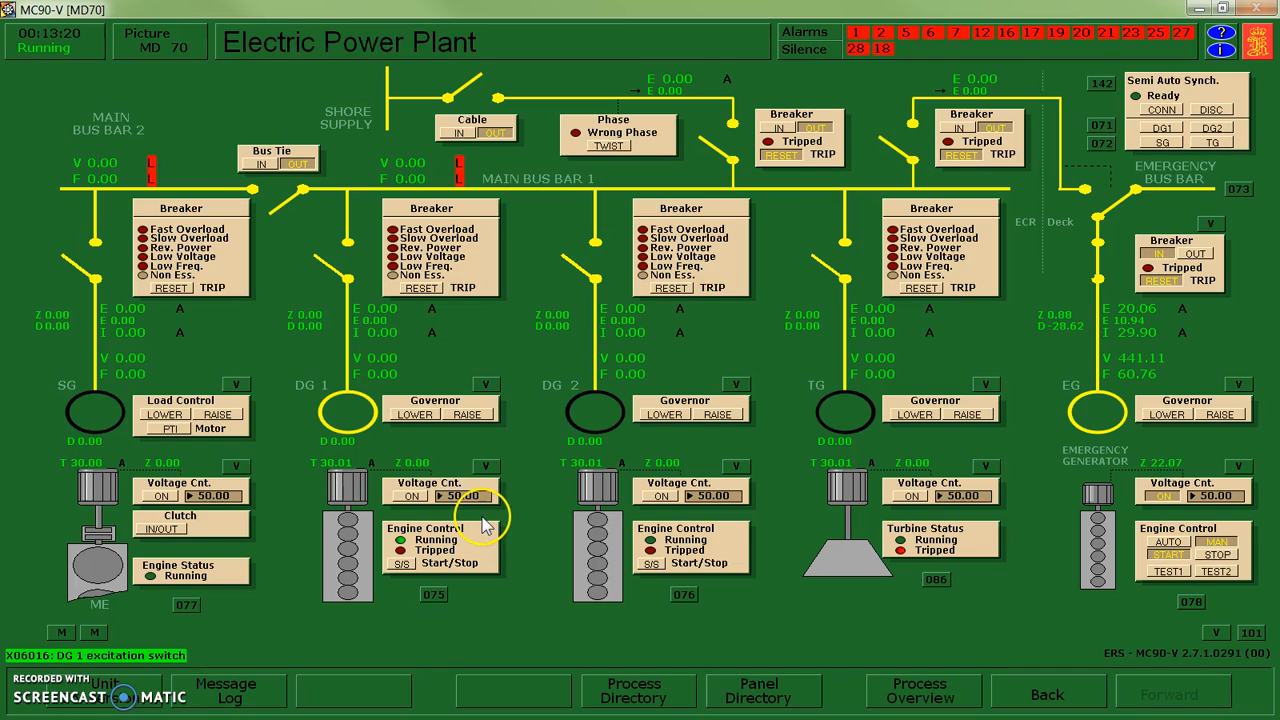
left_click(632, 690)
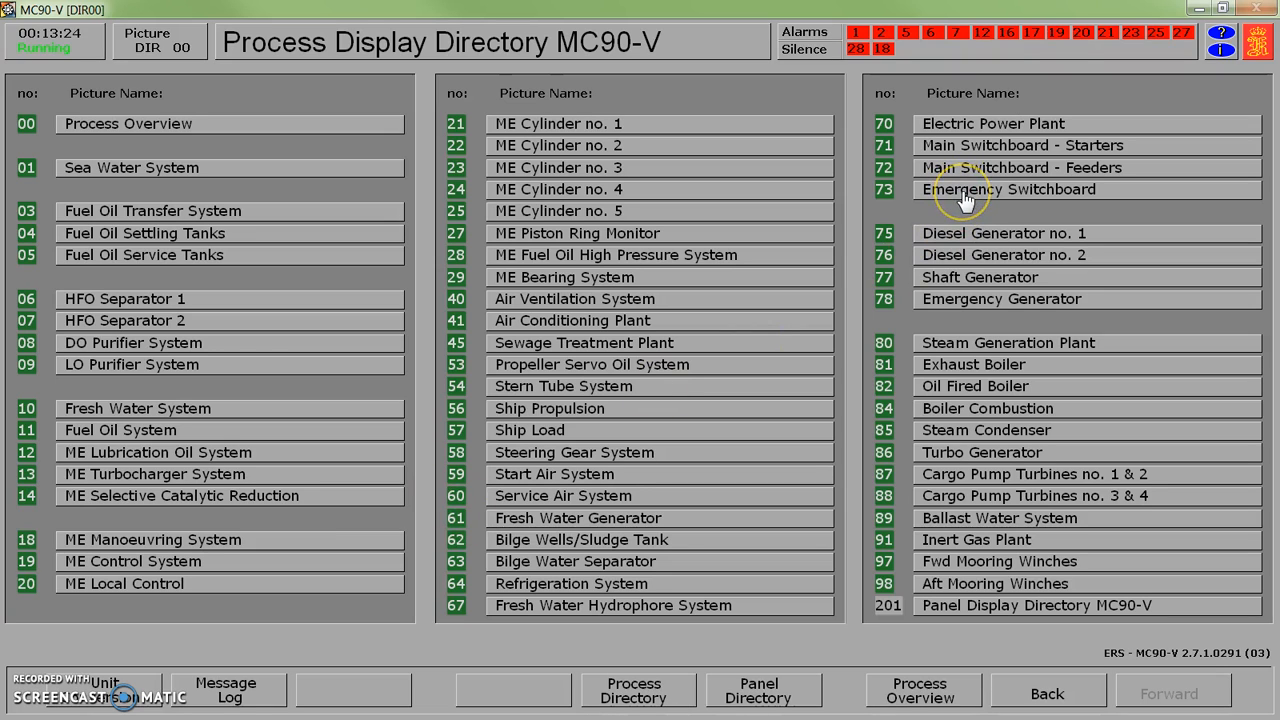
- Close every Section C emergency feeder breaker, Main Switchboard through DC 24V Lighting, and return to Electric Power Plant
left_click(1012, 188)
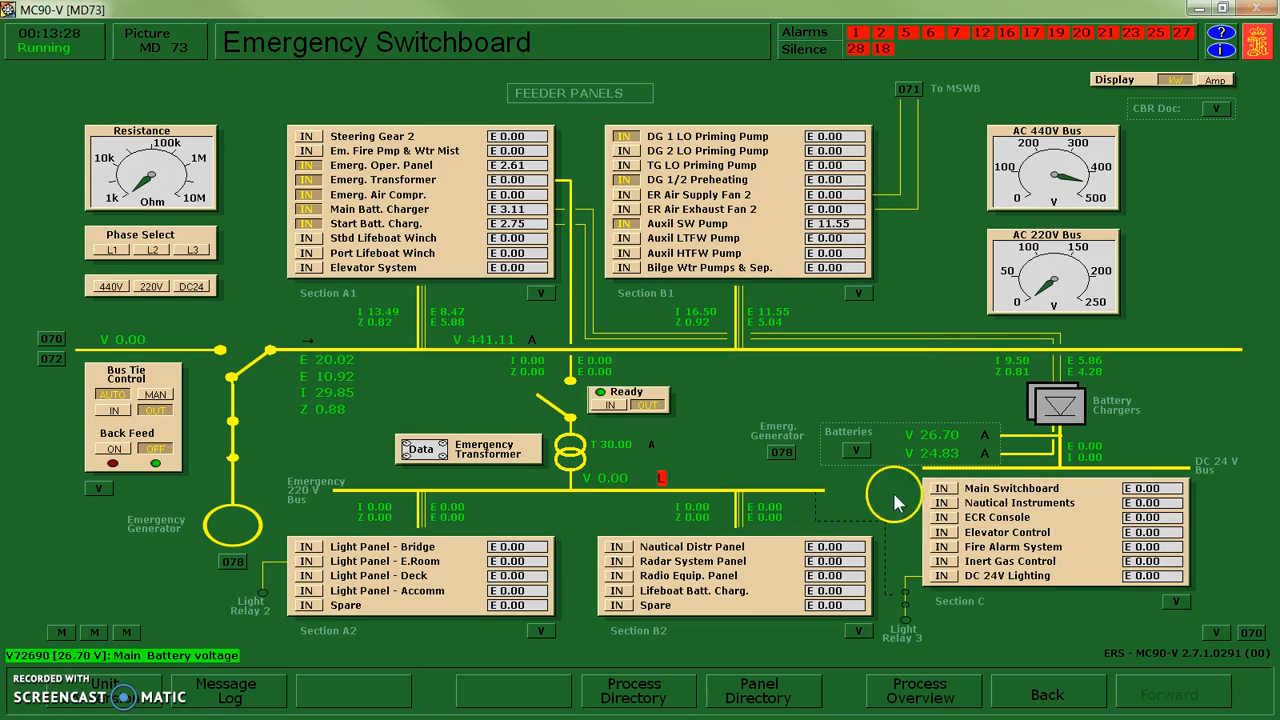
mouse_move(924, 550)
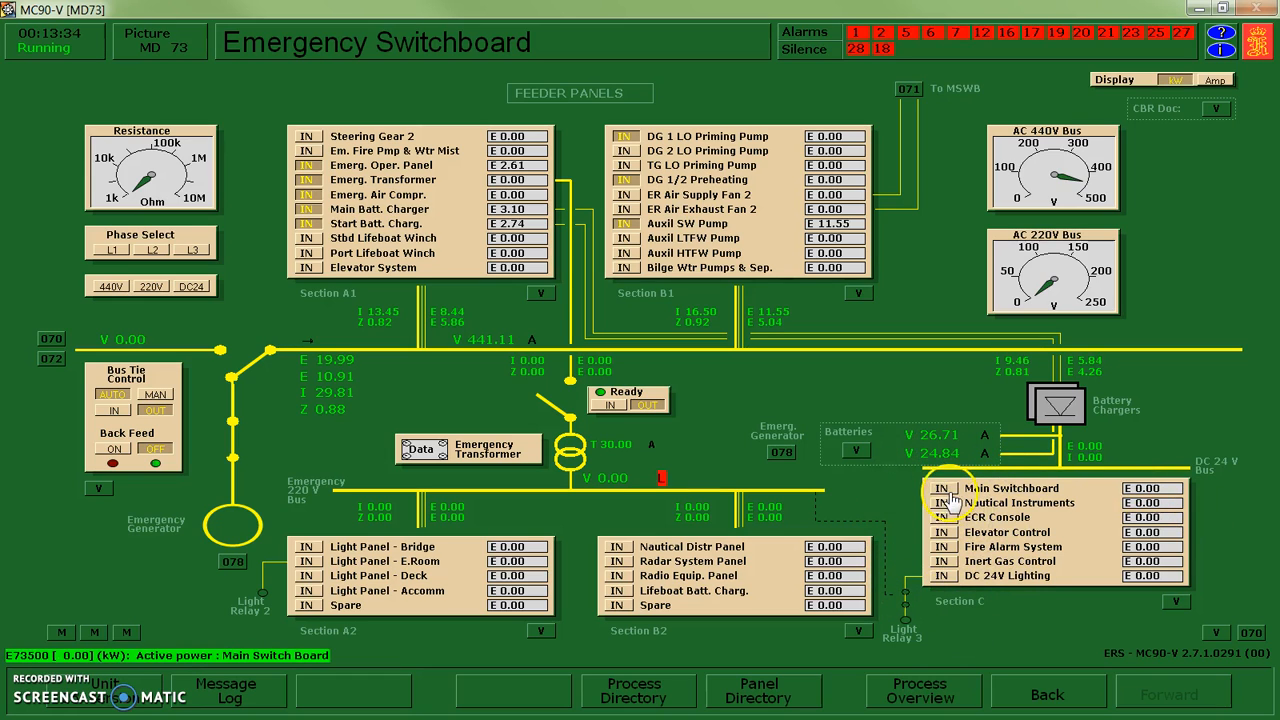
left_click(940, 488)
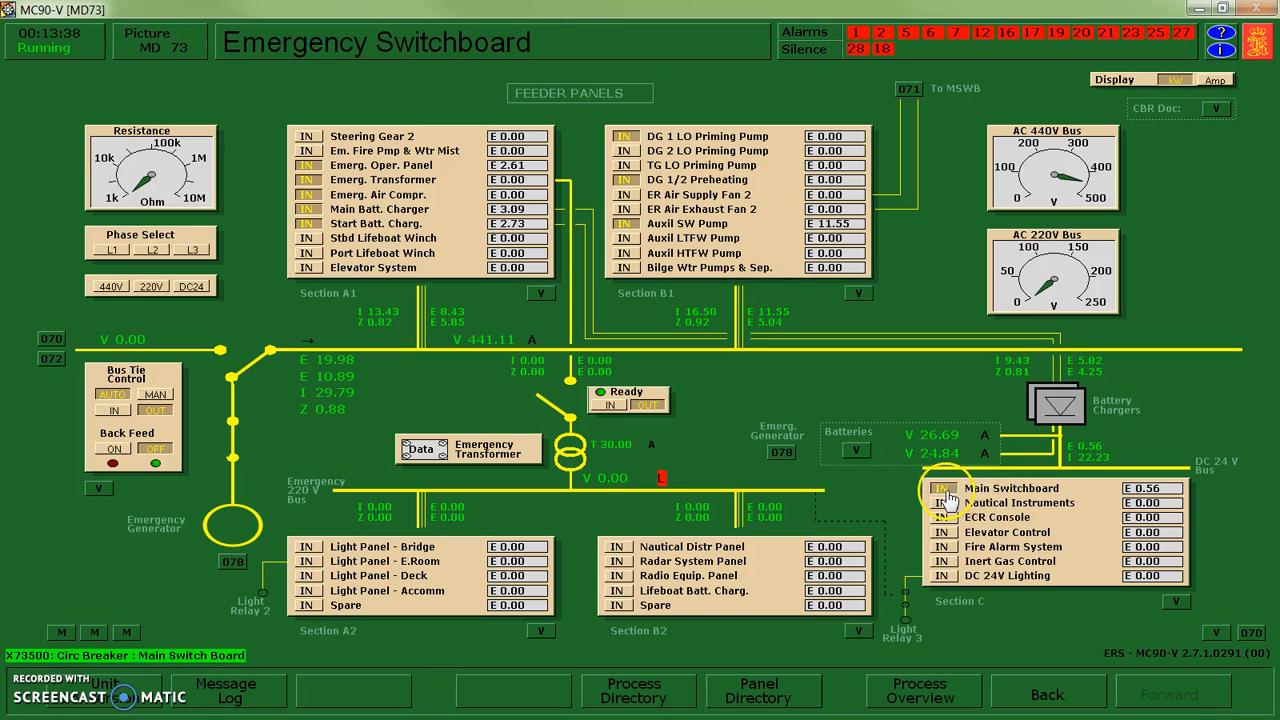
left_click(940, 488)
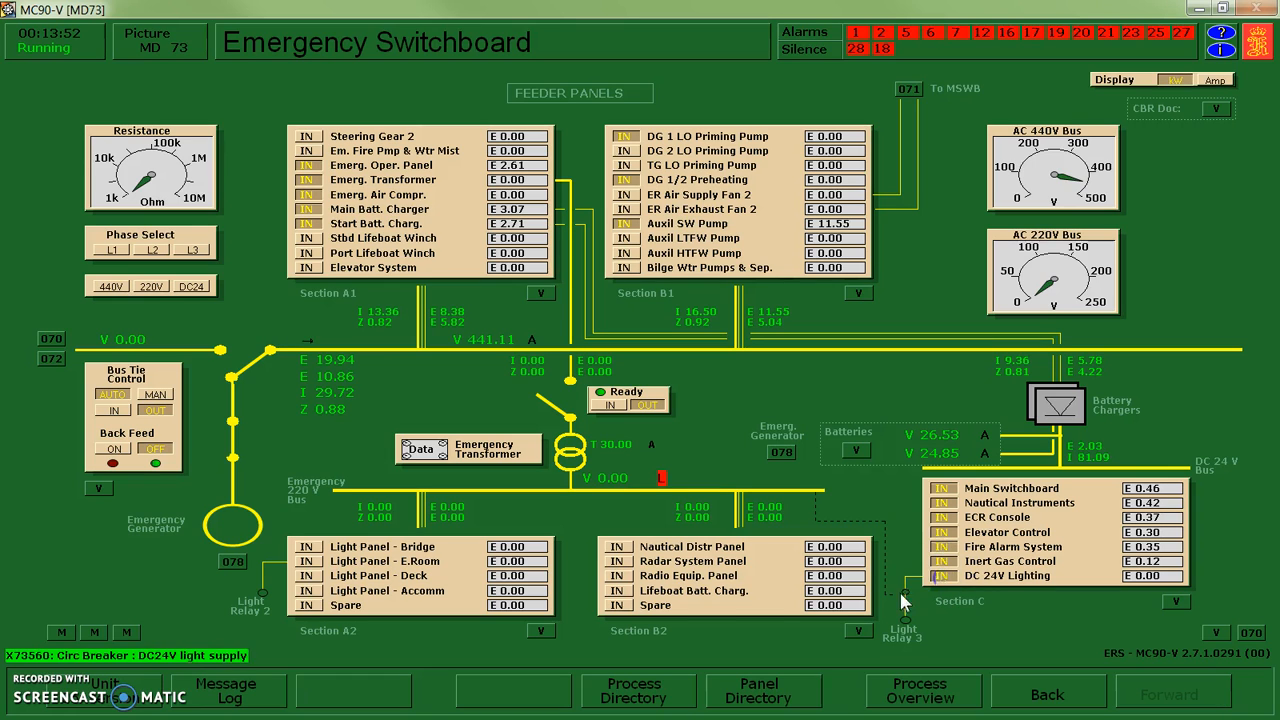
left_click(480, 194)
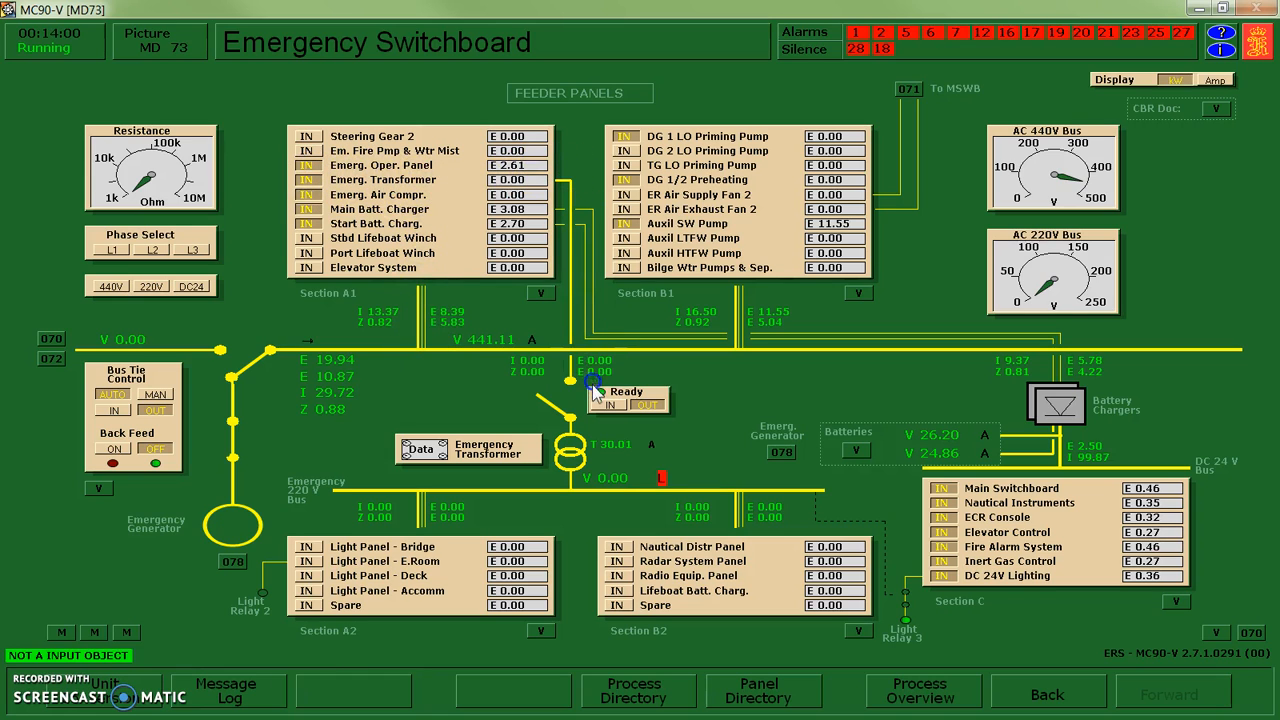
left_click(580, 464)
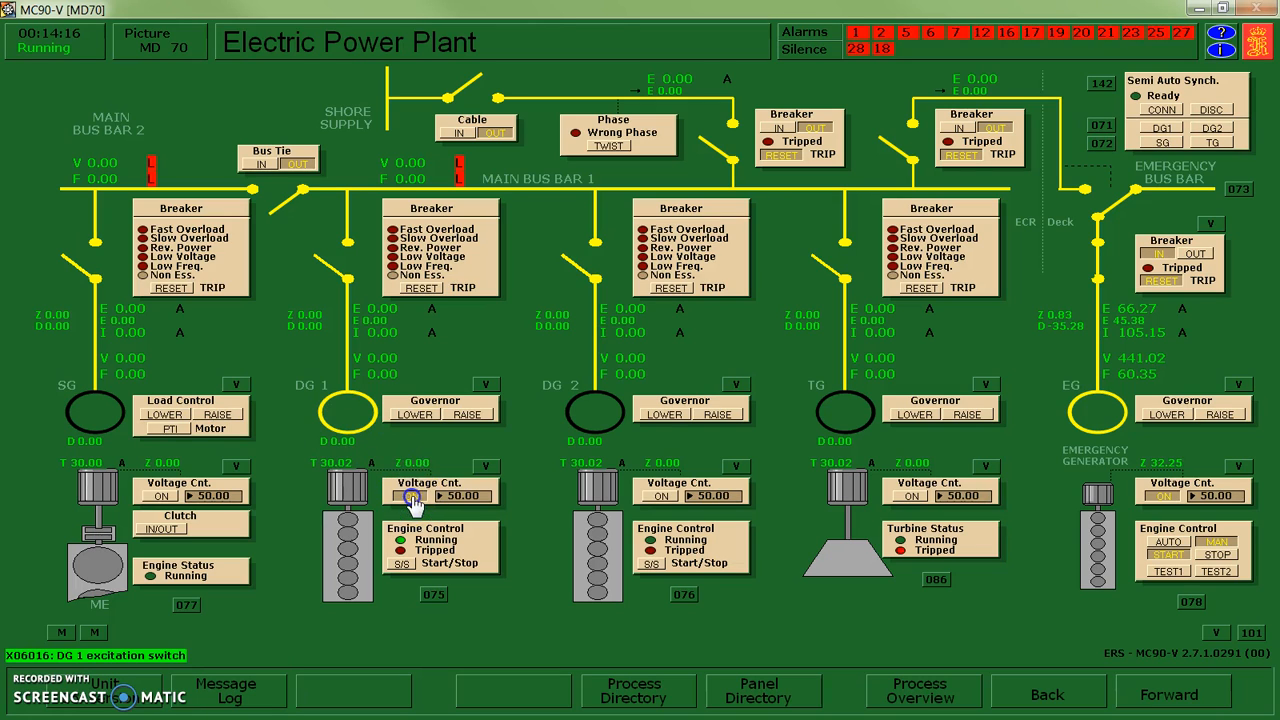
- Switch DG1 Voltage Cnt. ON so main bus bar 1 reads about 440 V at 60.4 Hz
left_click(410, 496)
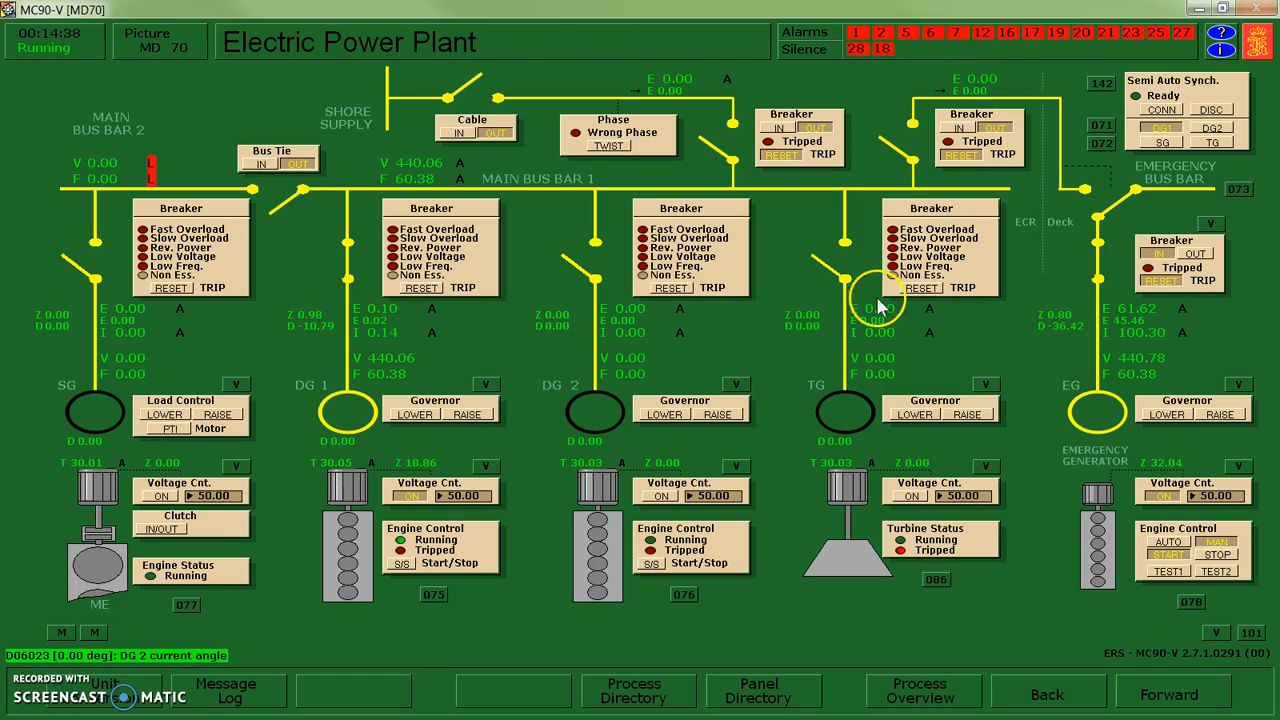
mouse_move(752, 352)
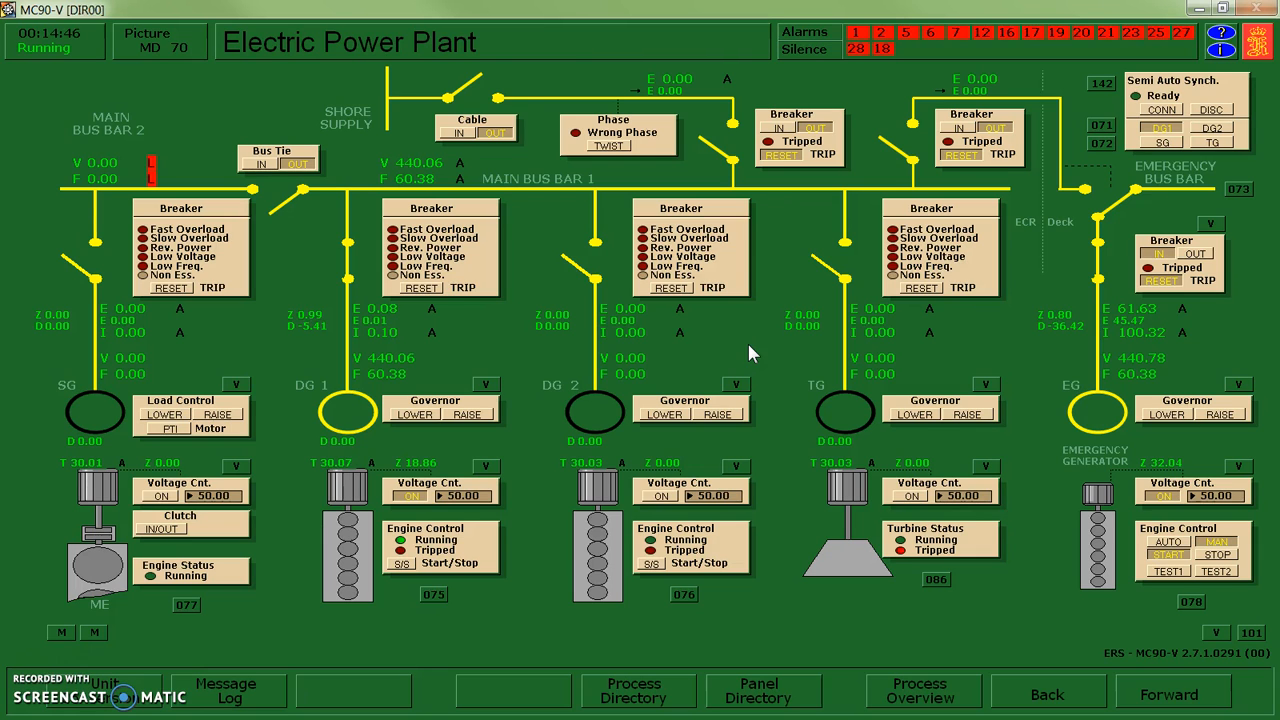
- Show Sea Water System (01) and start the auxiliary seawater pump
left_click(634, 690)
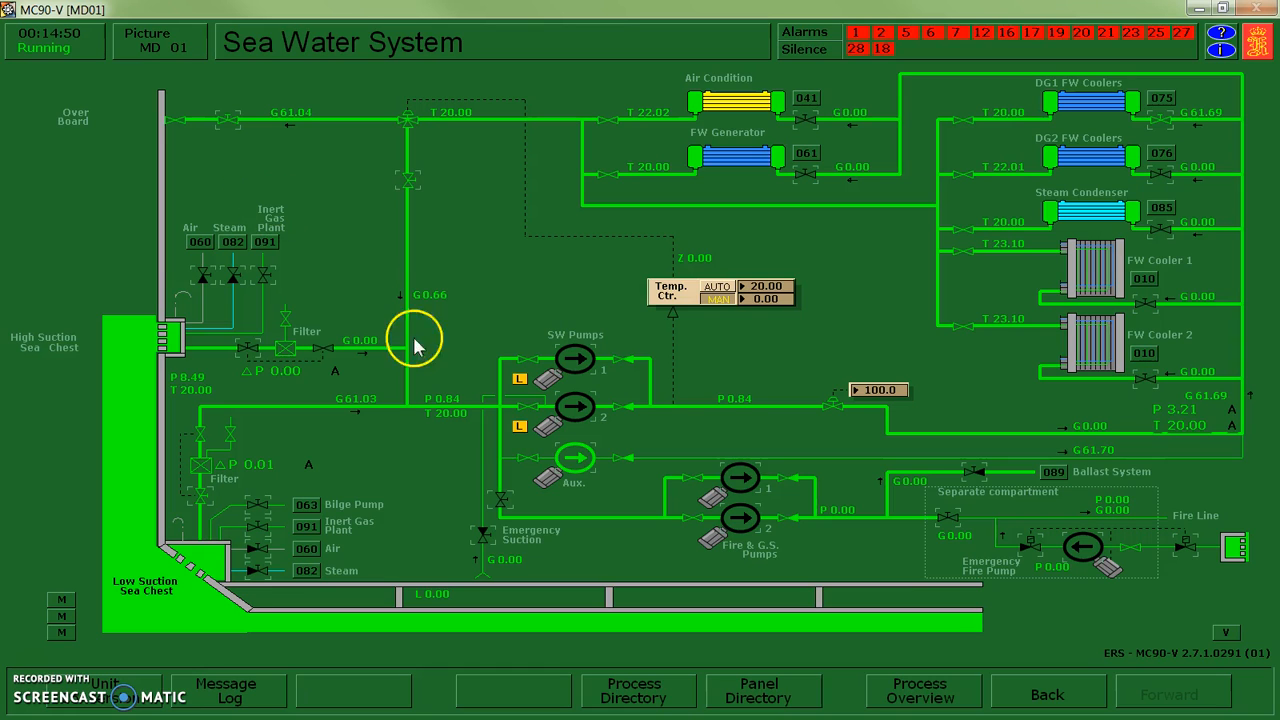
left_click(576, 458)
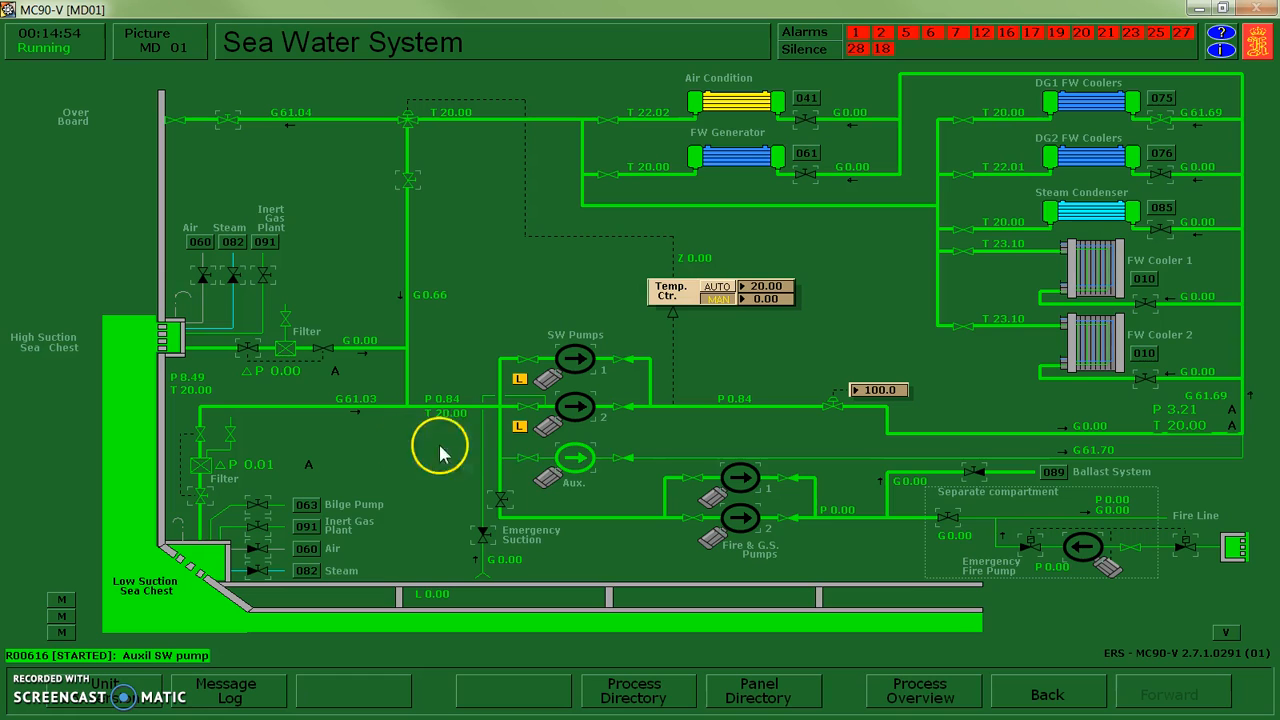
mouse_move(600, 450)
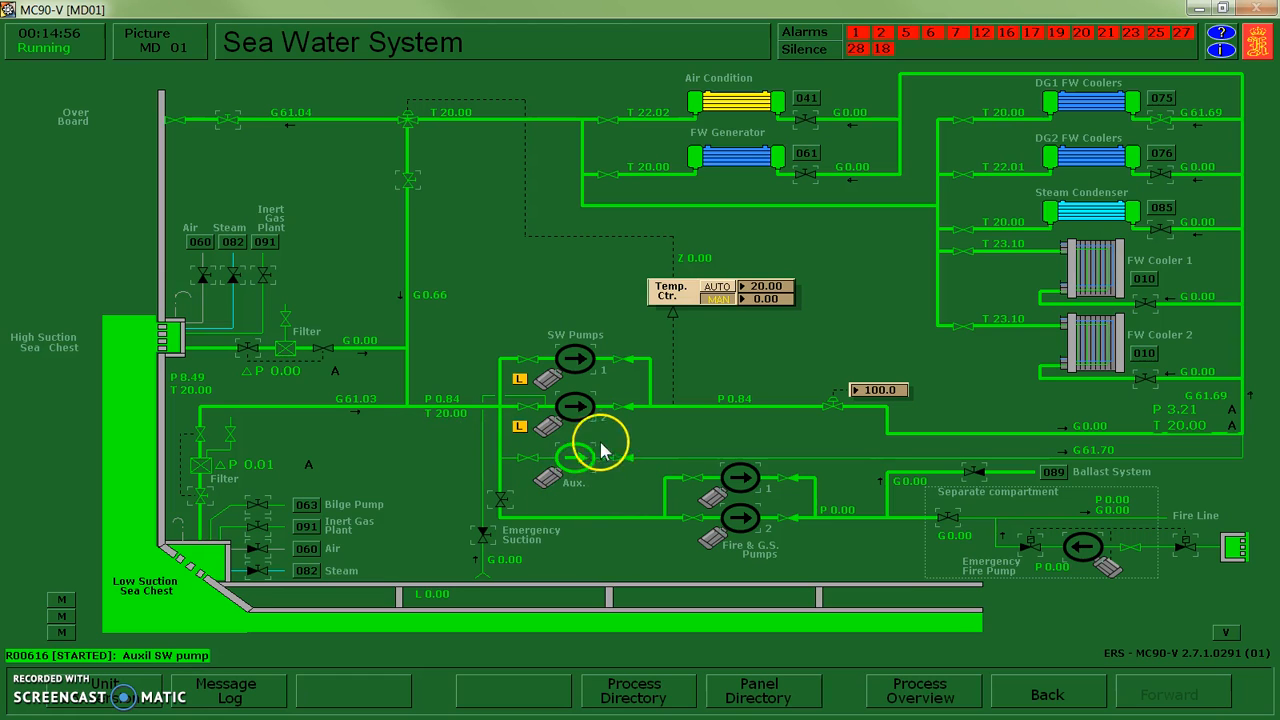
mouse_move(590, 486)
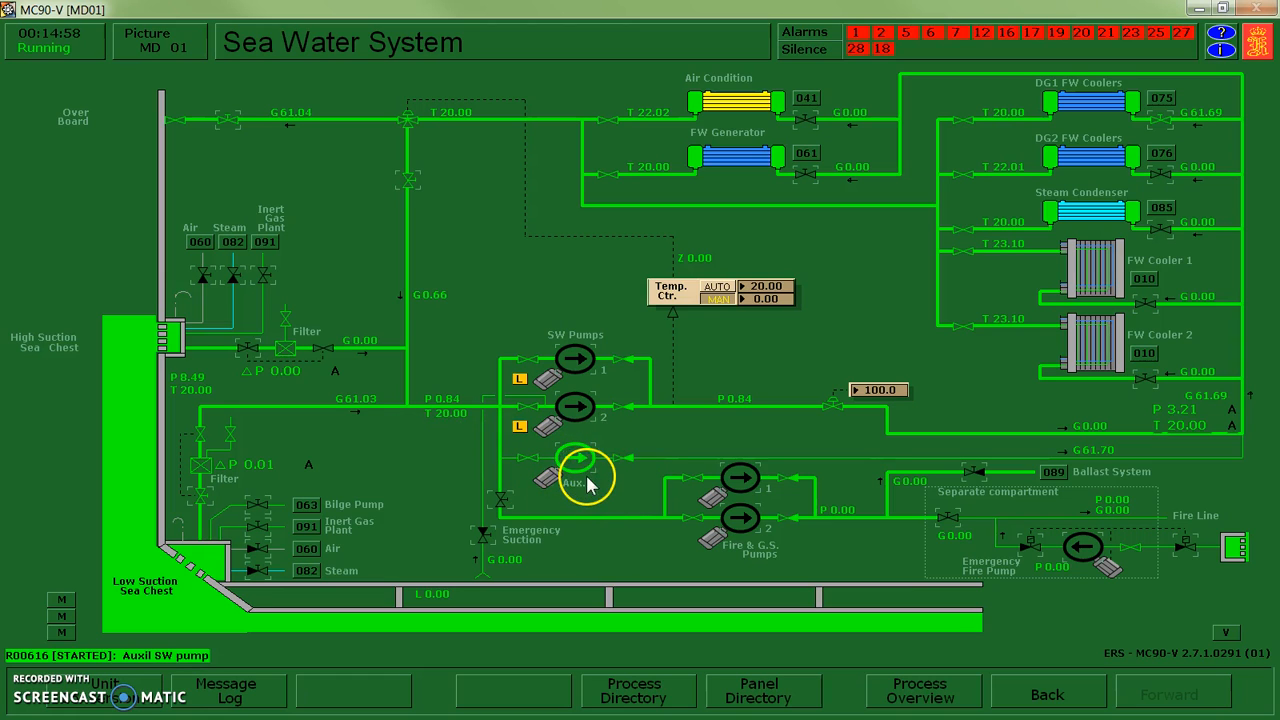
mouse_move(420, 552)
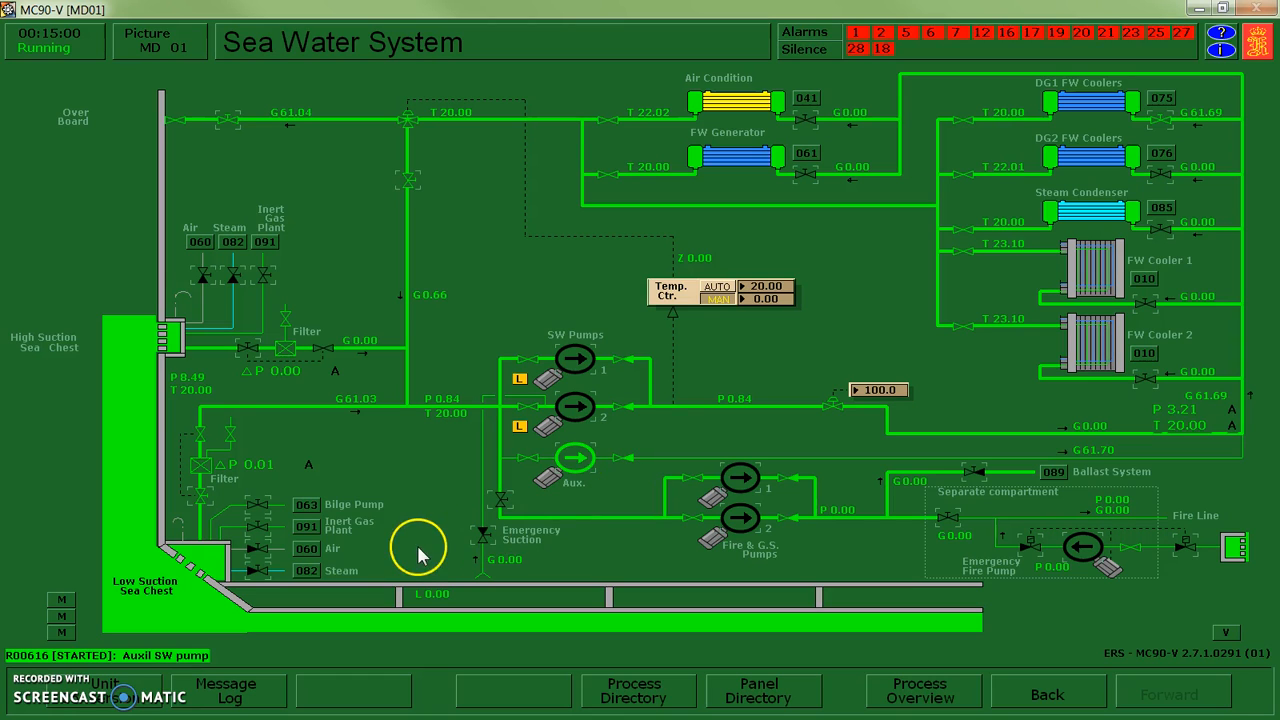
mouse_move(284, 600)
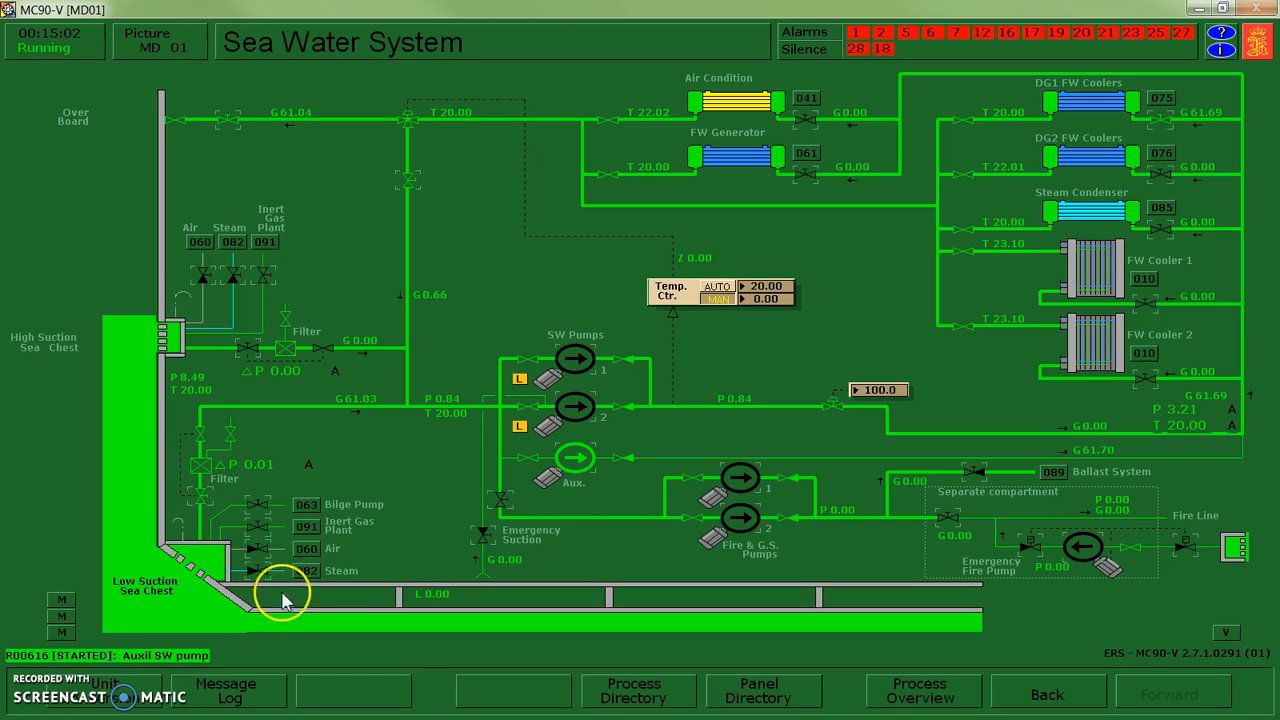